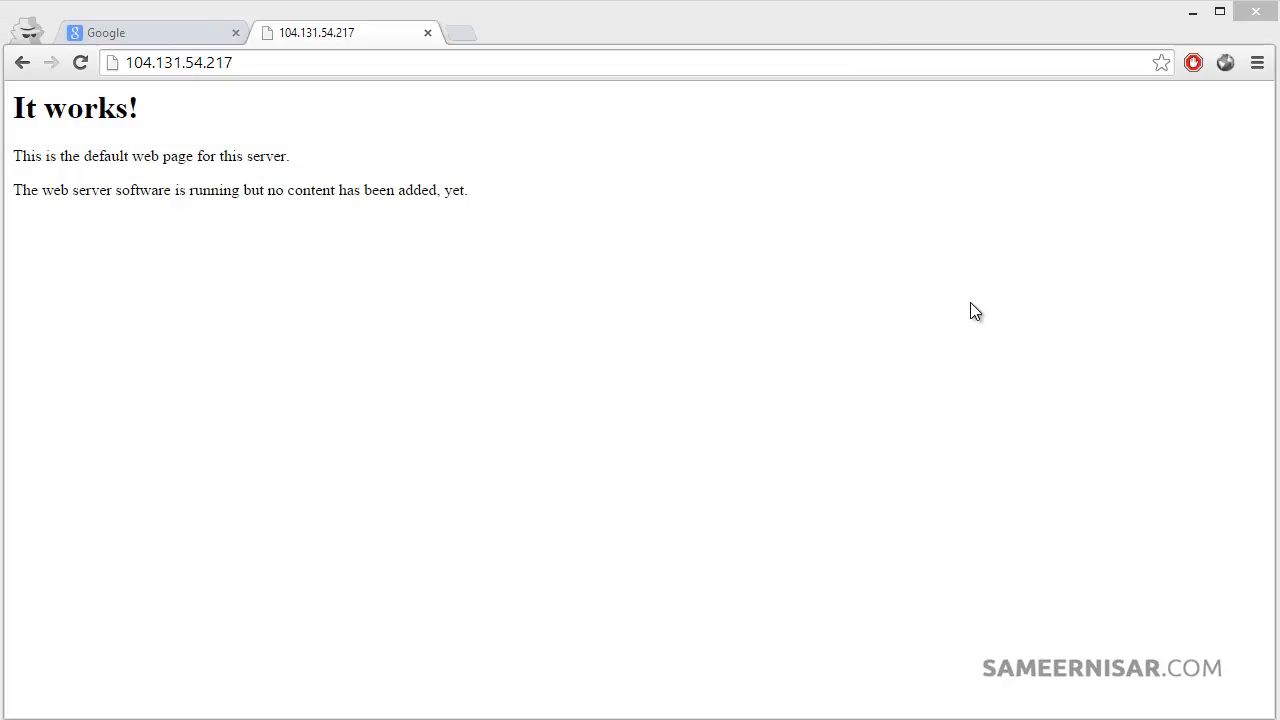
pyautogui.moveTo(292, 106)
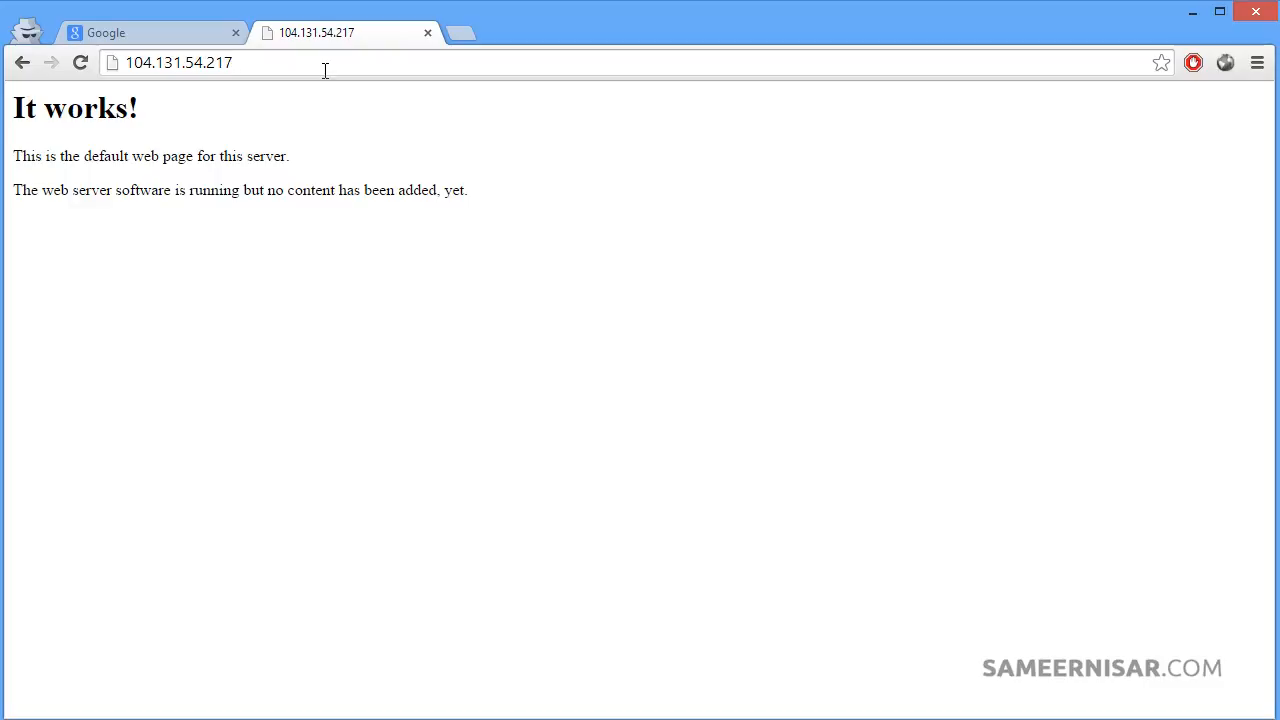
# Switch from the server's 'It works!' page to the Google tab in Chrome.
pyautogui.click(178, 62)
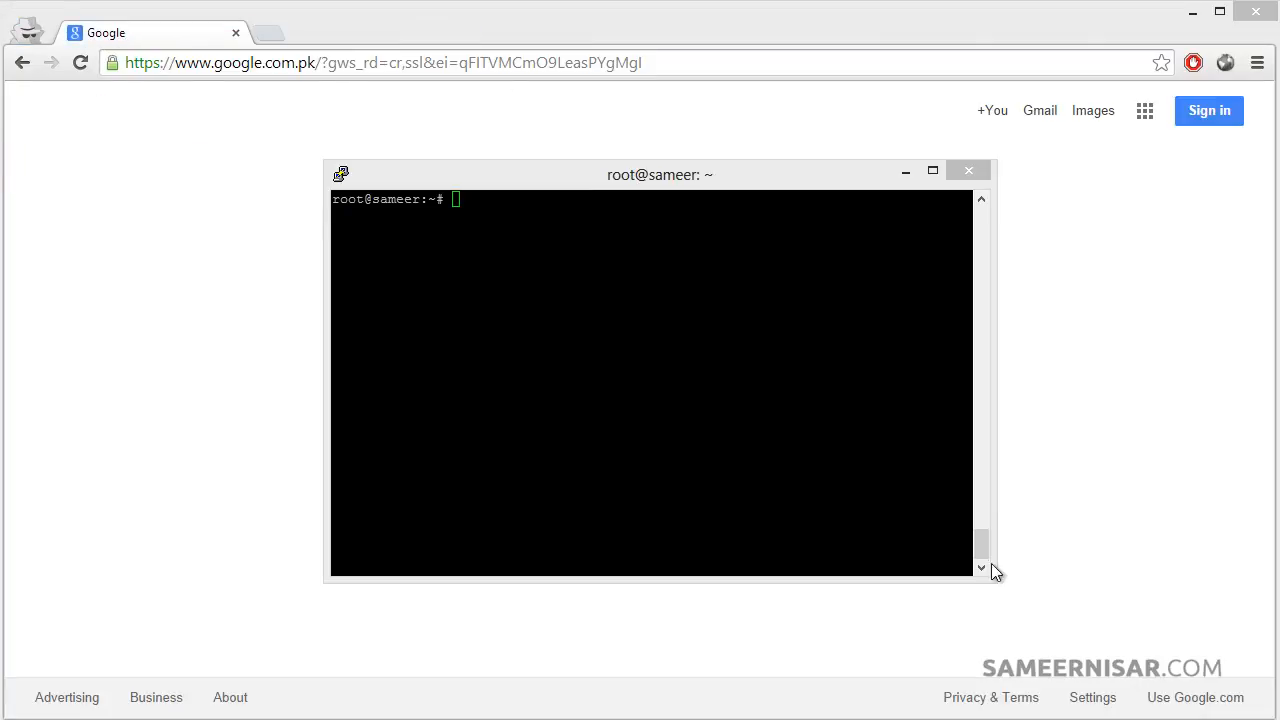
# Run apt-get install bind9 in the terminal and confirm with y to install the DNS server.
pyautogui.click(660, 298)
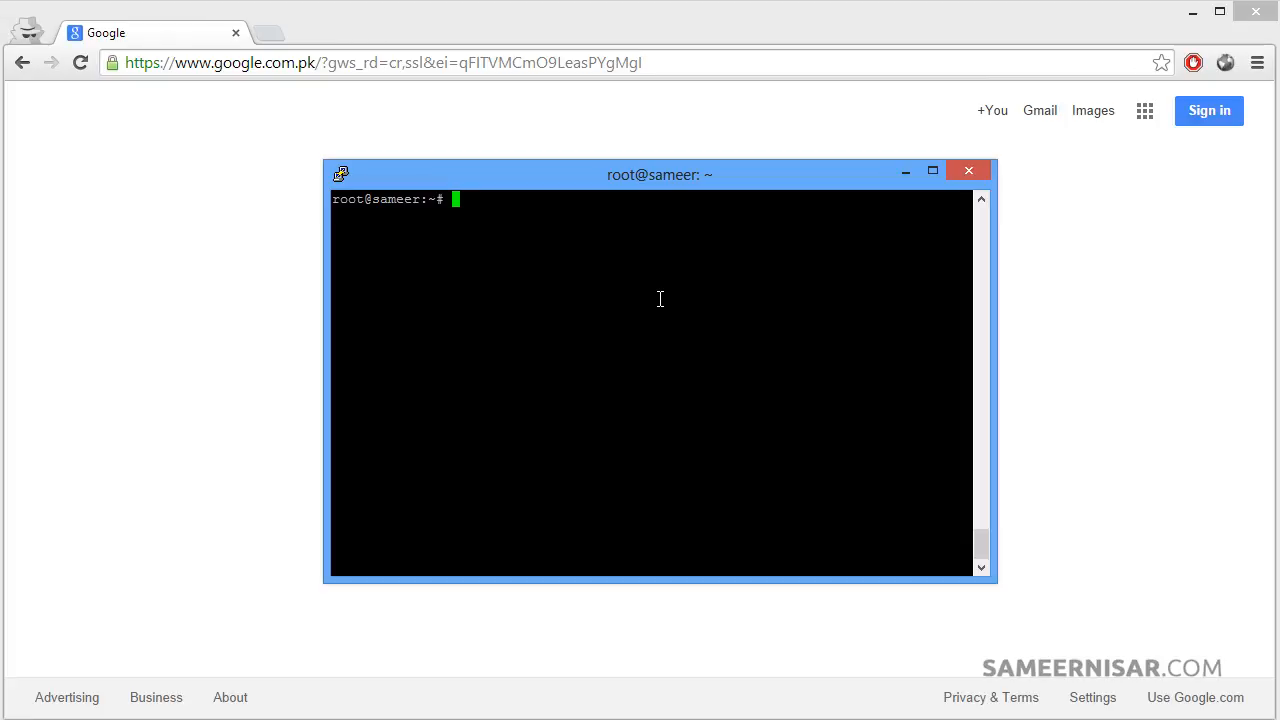
pyautogui.write('apt-get')
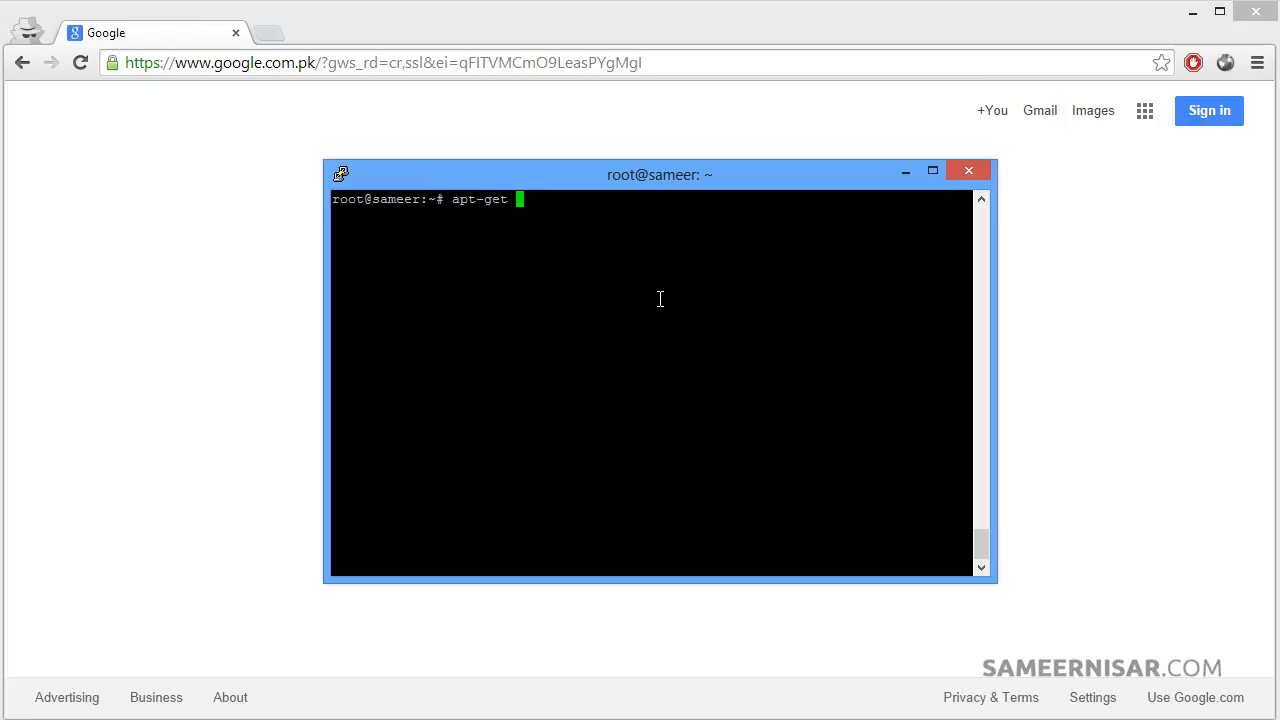
pyautogui.write('install')
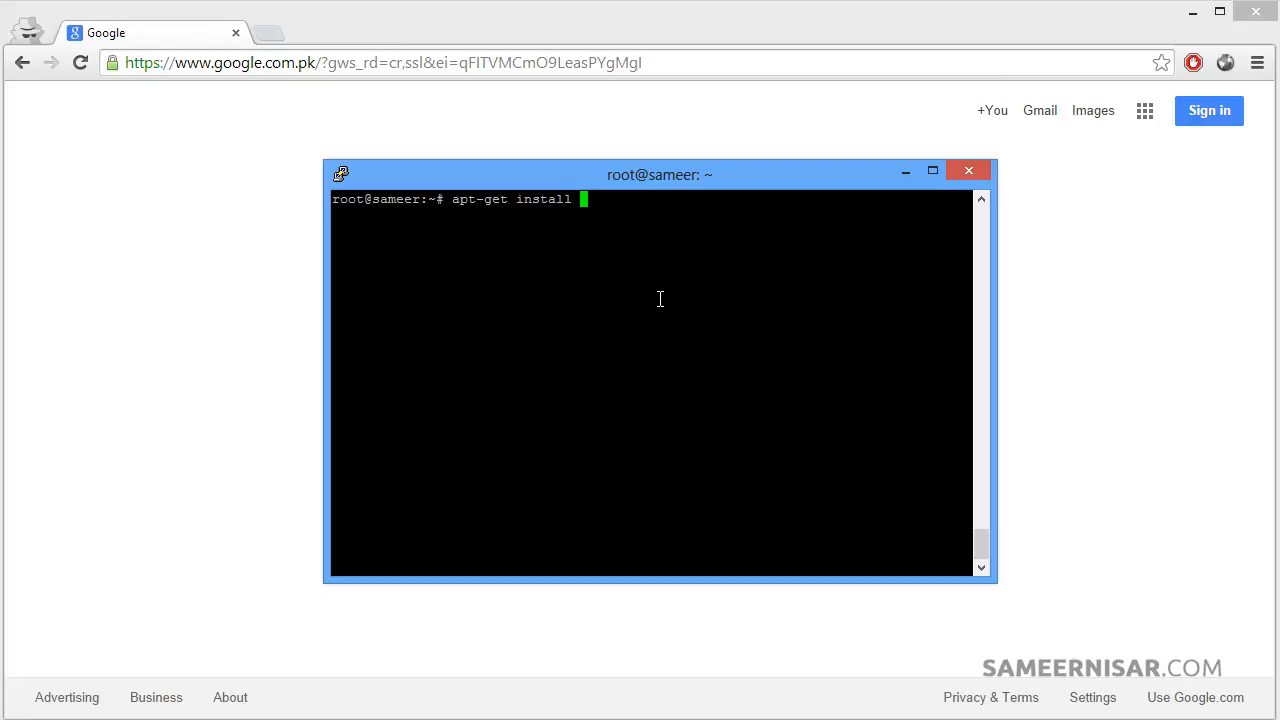
pyautogui.write('bind')
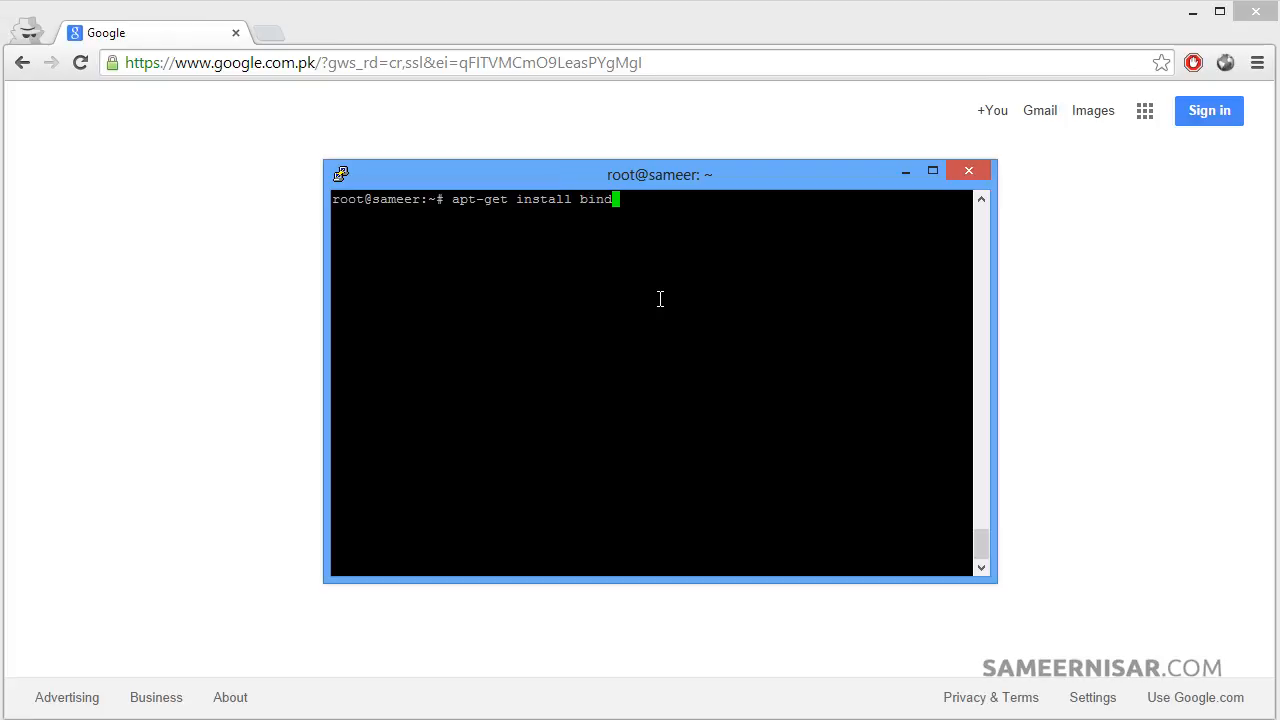
pyautogui.write('9')
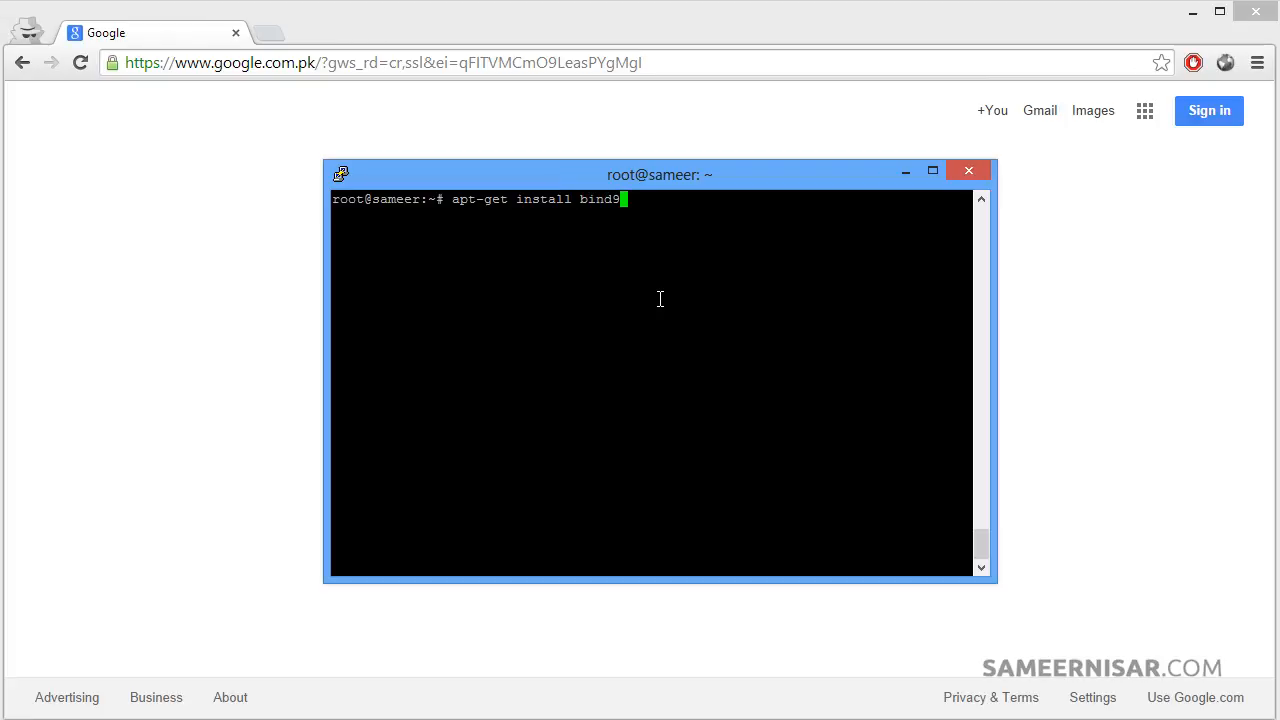
pyautogui.press('Return')
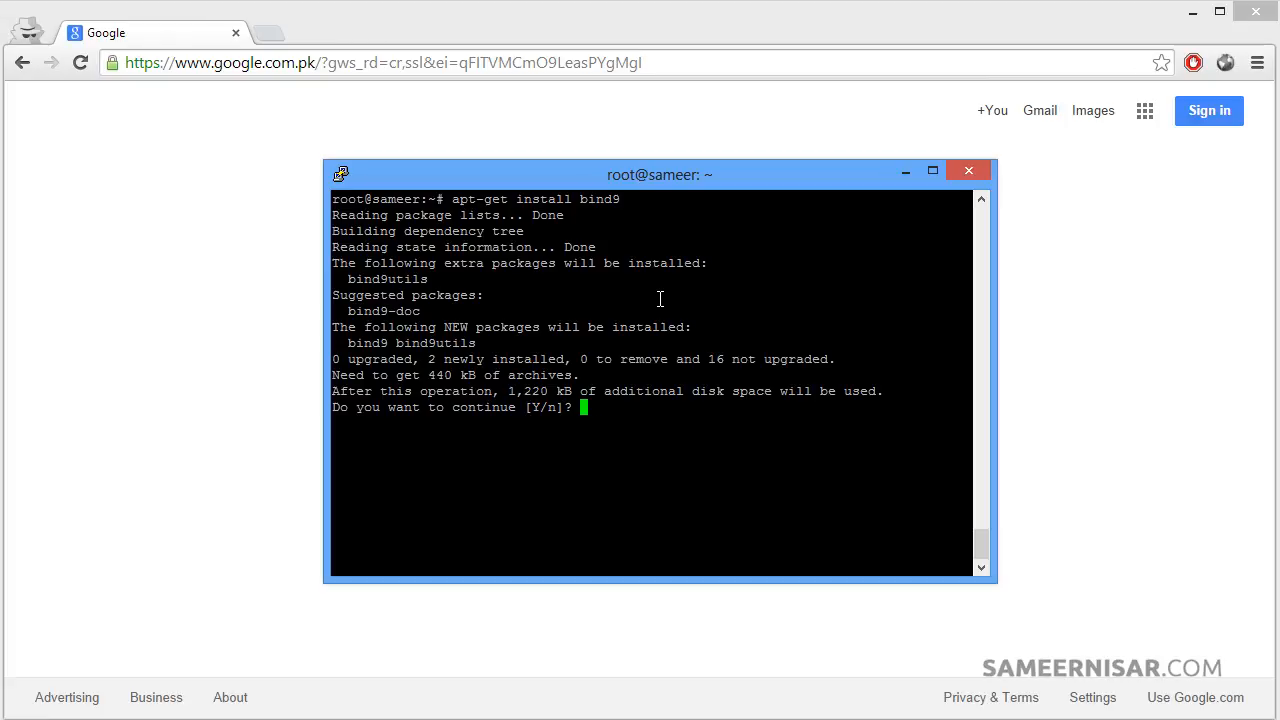
pyautogui.write('y')
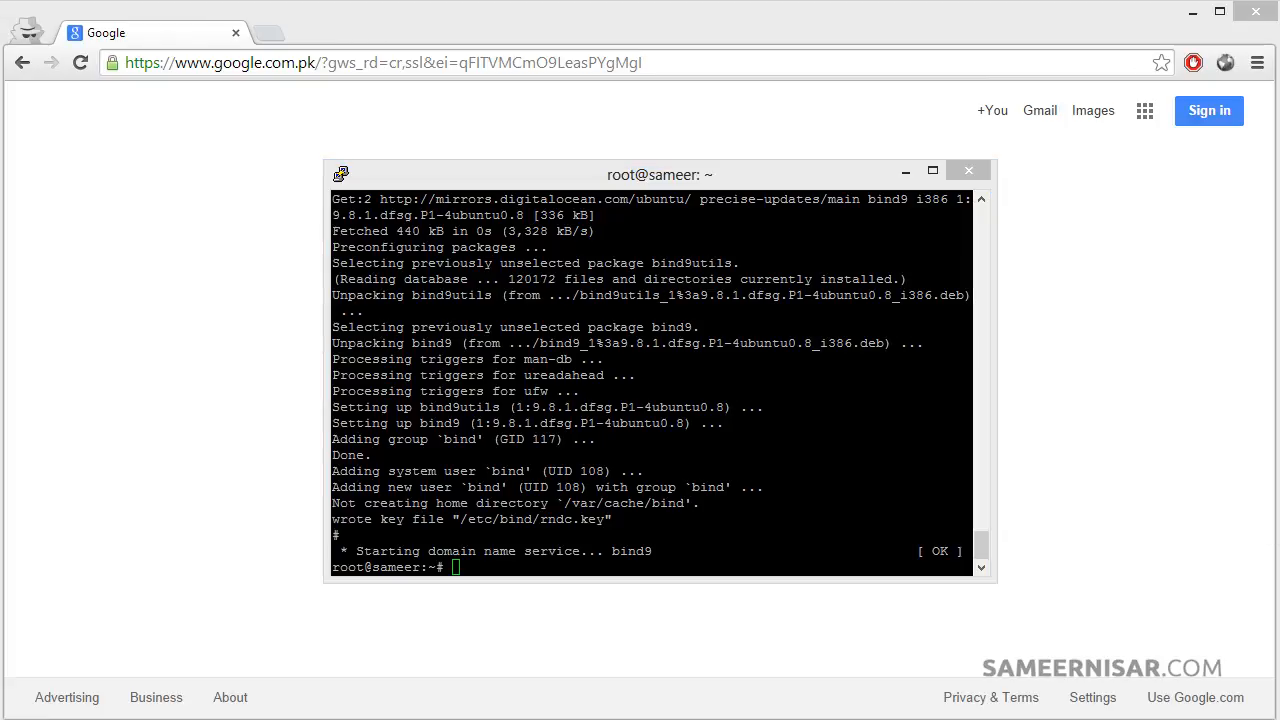
# Run nano /etc/bind/named.conf.local to edit BIND's local zone configuration.
pyautogui.click(496, 568)
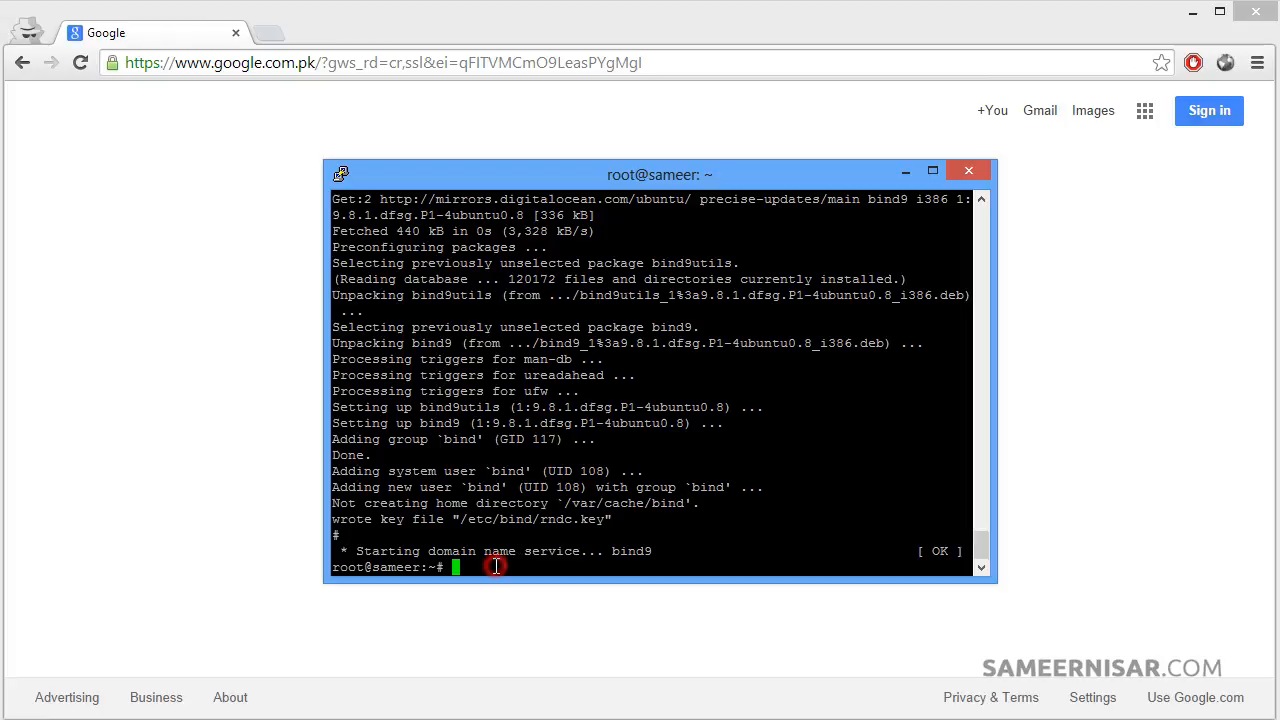
pyautogui.write('nan')
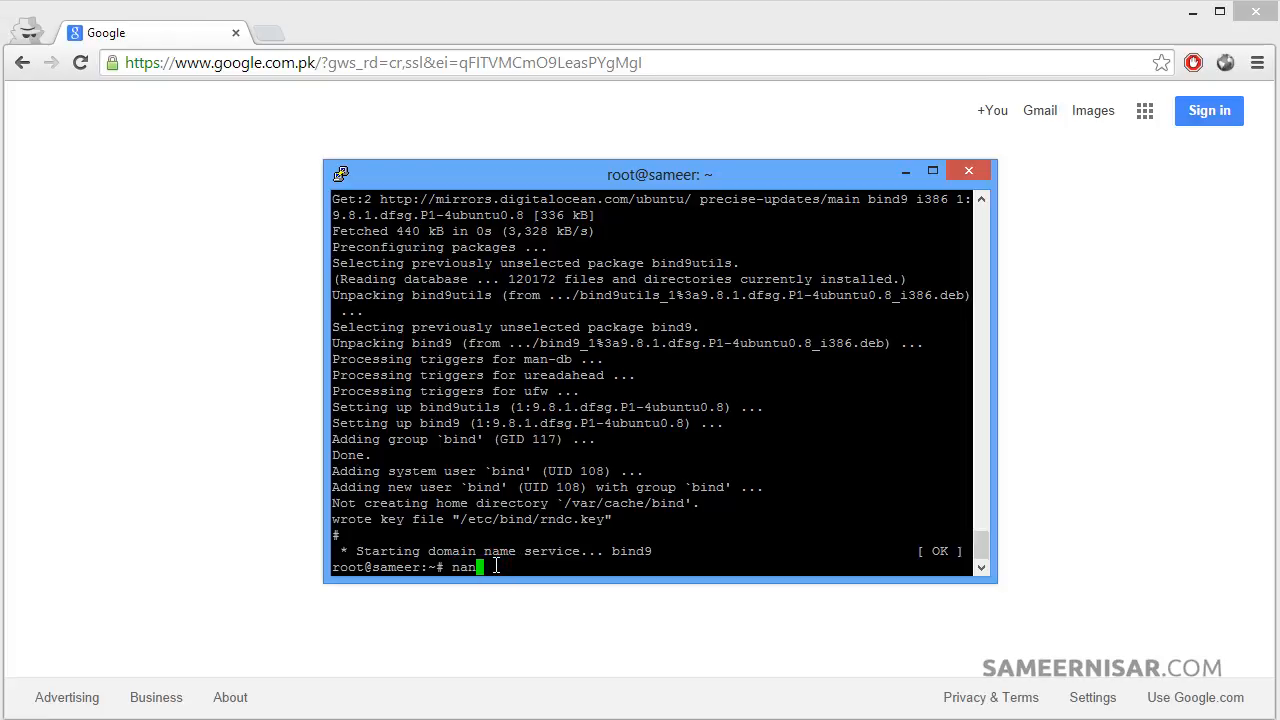
pyautogui.write('/etc/')
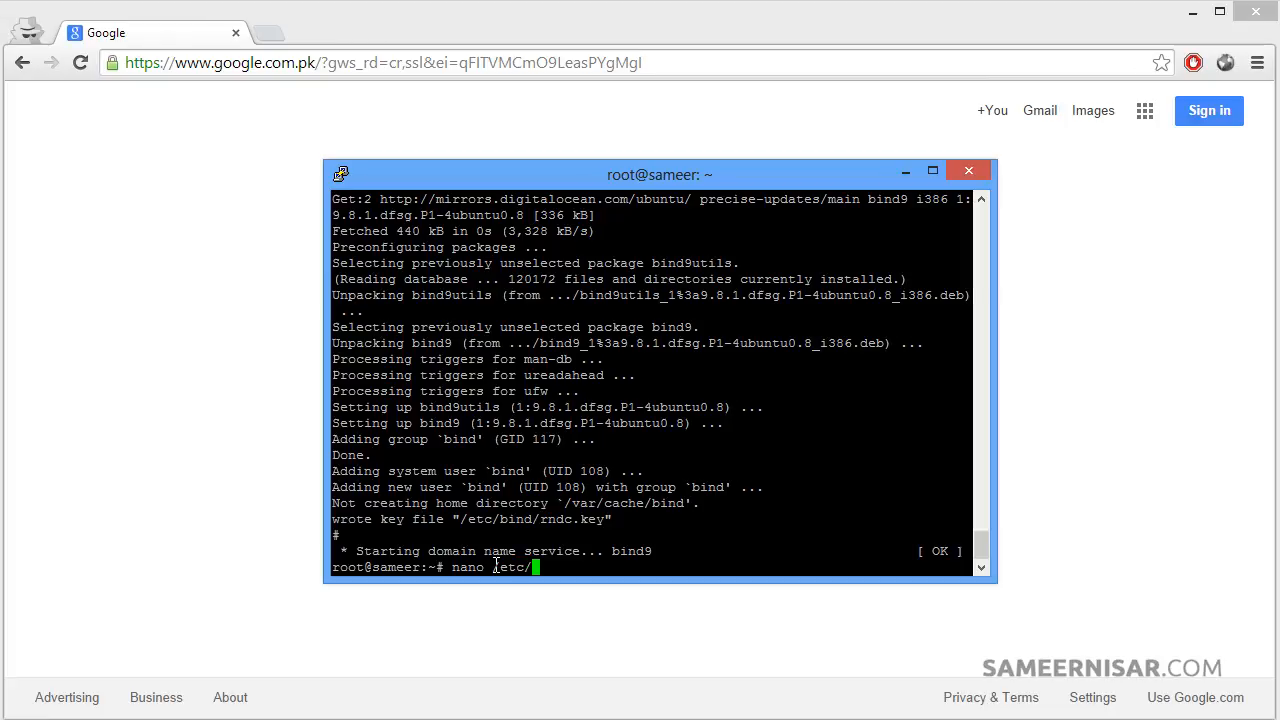
pyautogui.write('bind')
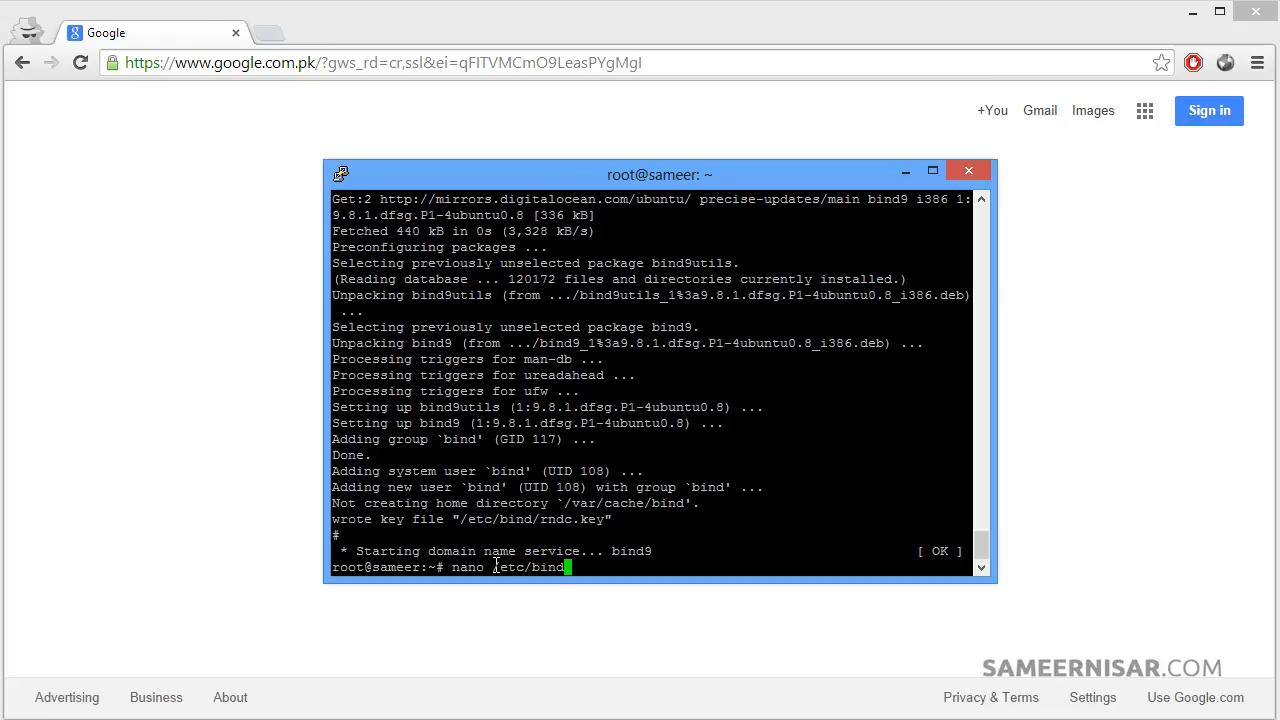
pyautogui.write('named')
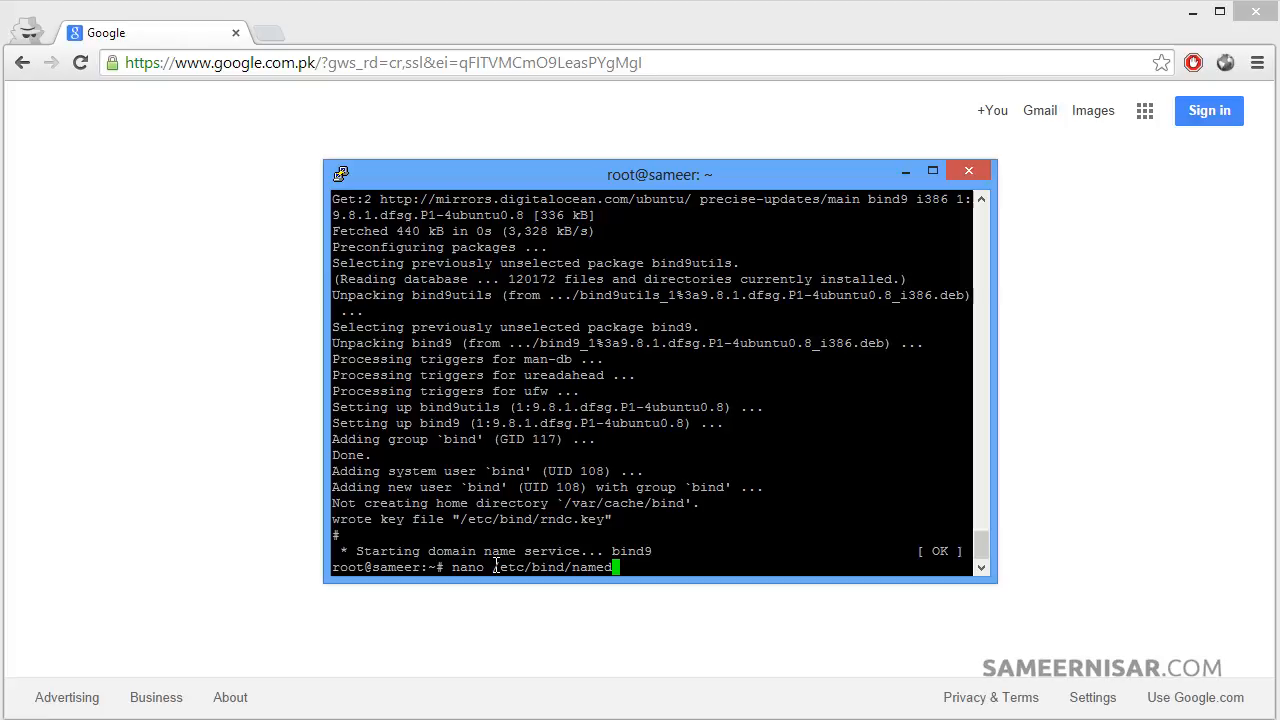
pyautogui.write('co')
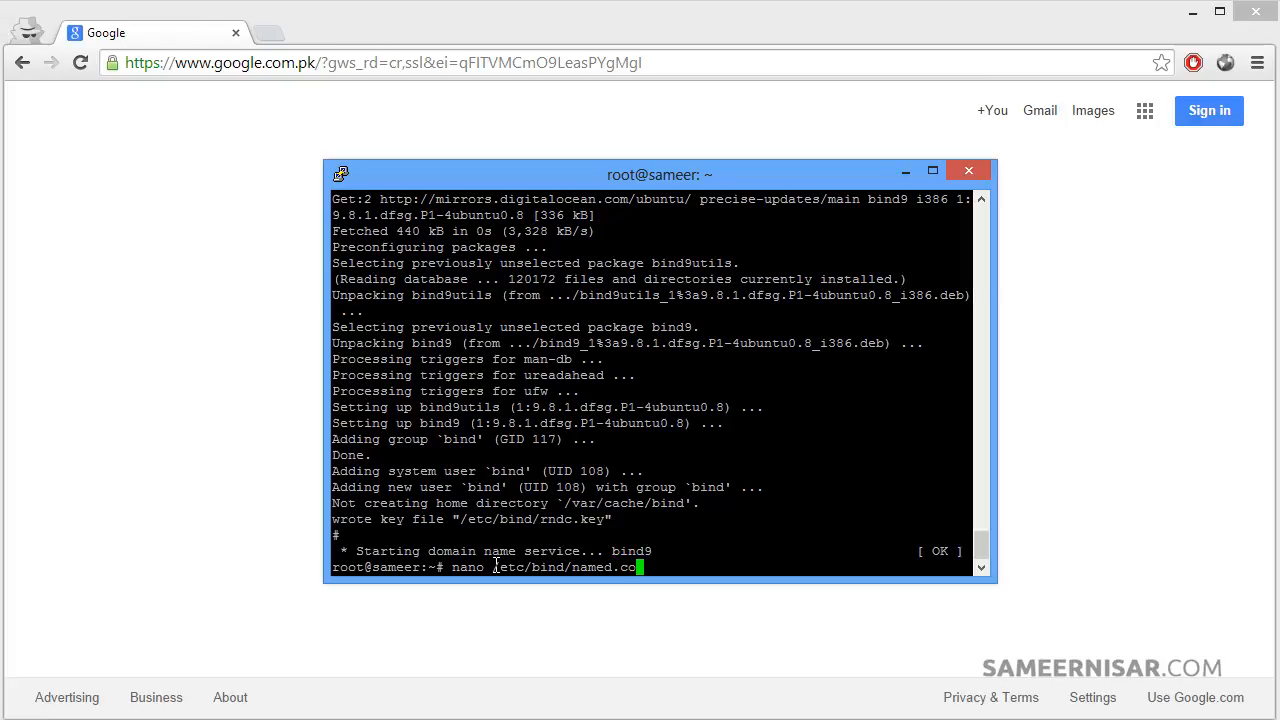
pyautogui.write('f')
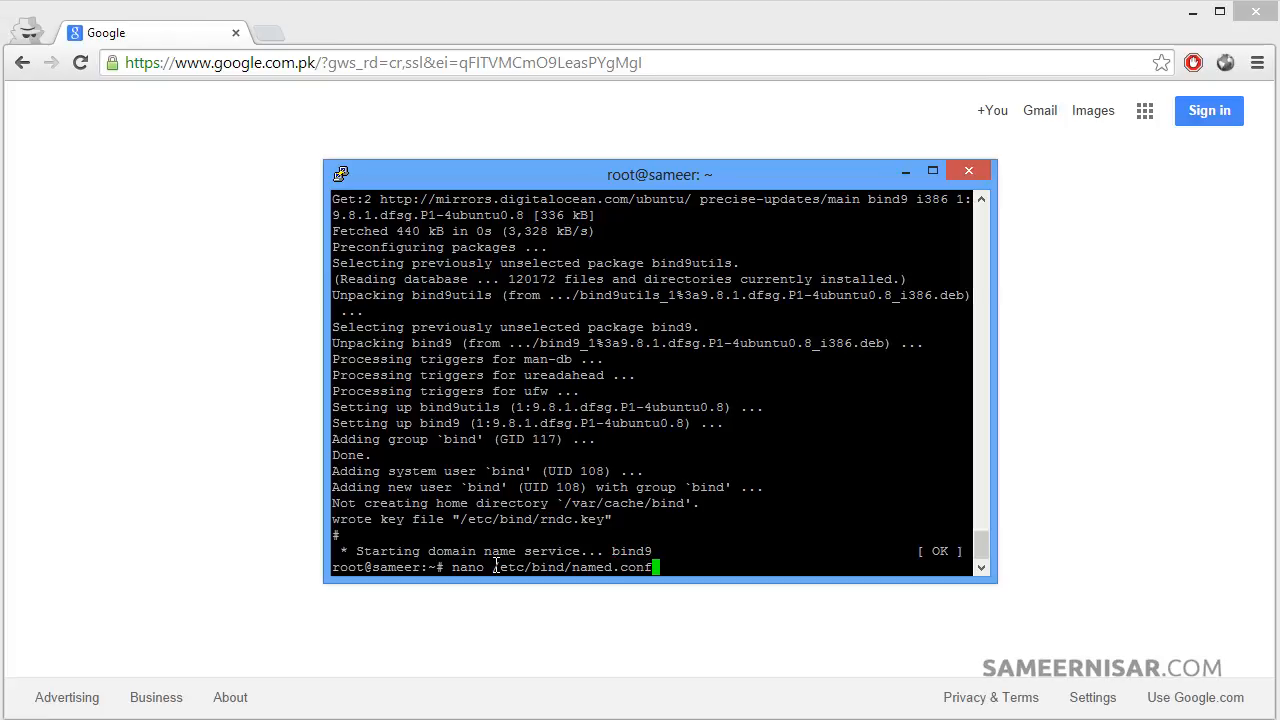
pyautogui.write('.local')
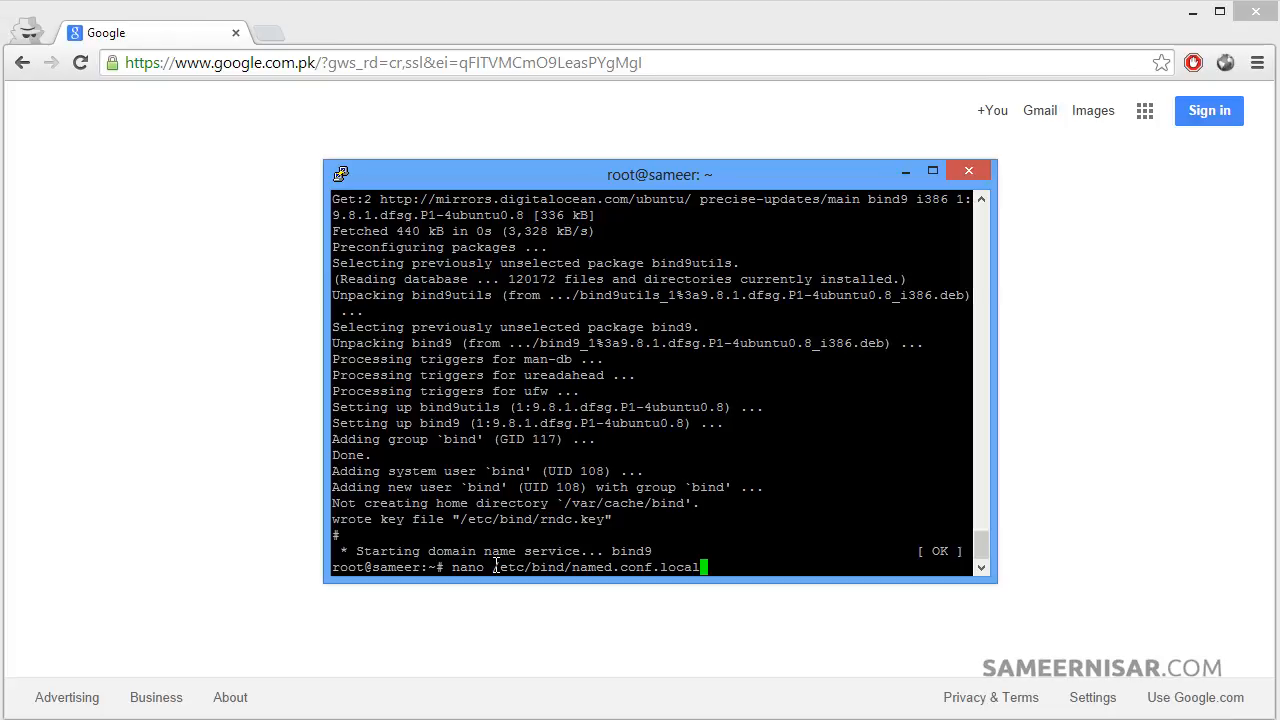
pyautogui.press('Return')
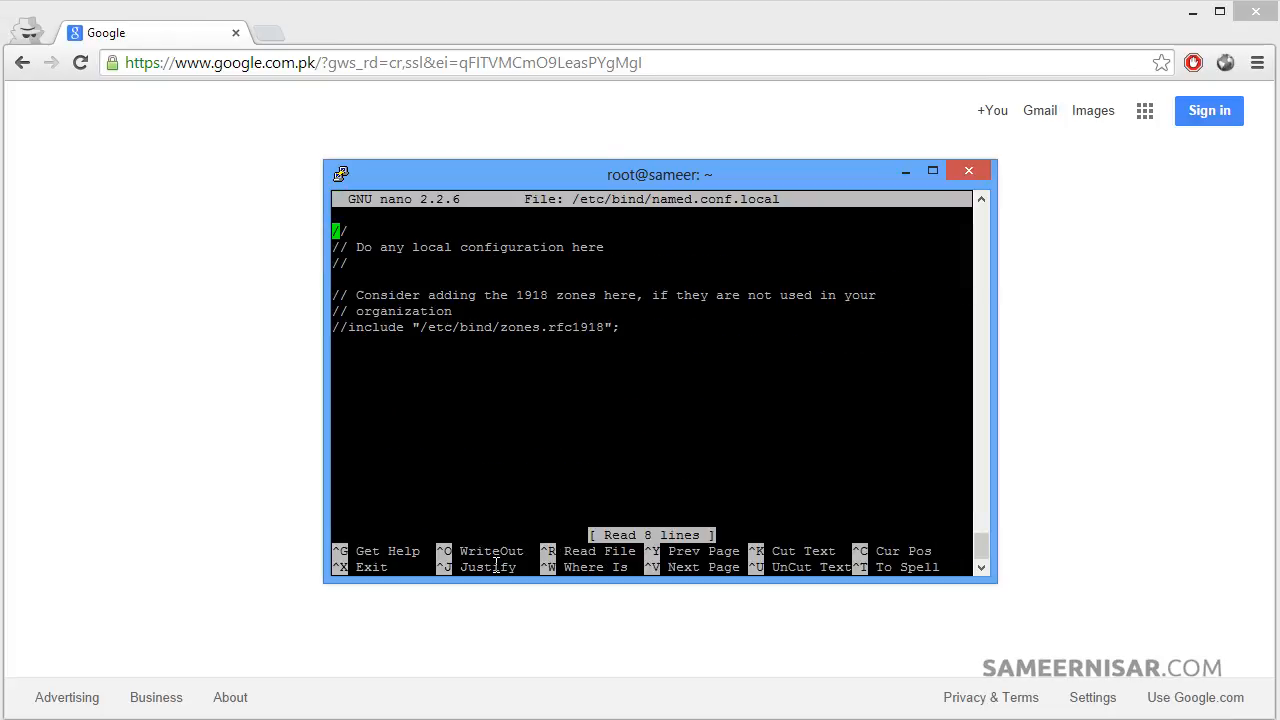
# Move to the file's end and pick up the bollywood5.com and 3.2.1.in-addr.arpa zone blocks from Notepad.
pyautogui.press('Down')
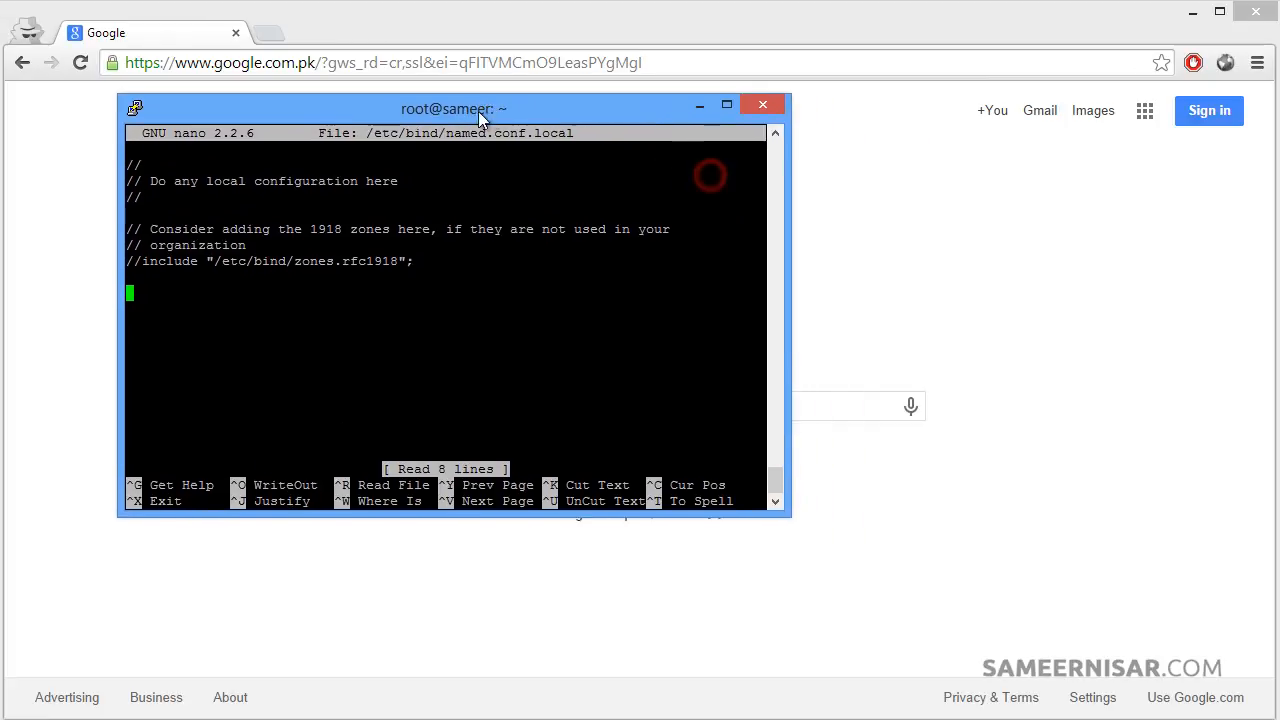
pyautogui.moveTo(456, 108); pyautogui.dragTo(382, 104)
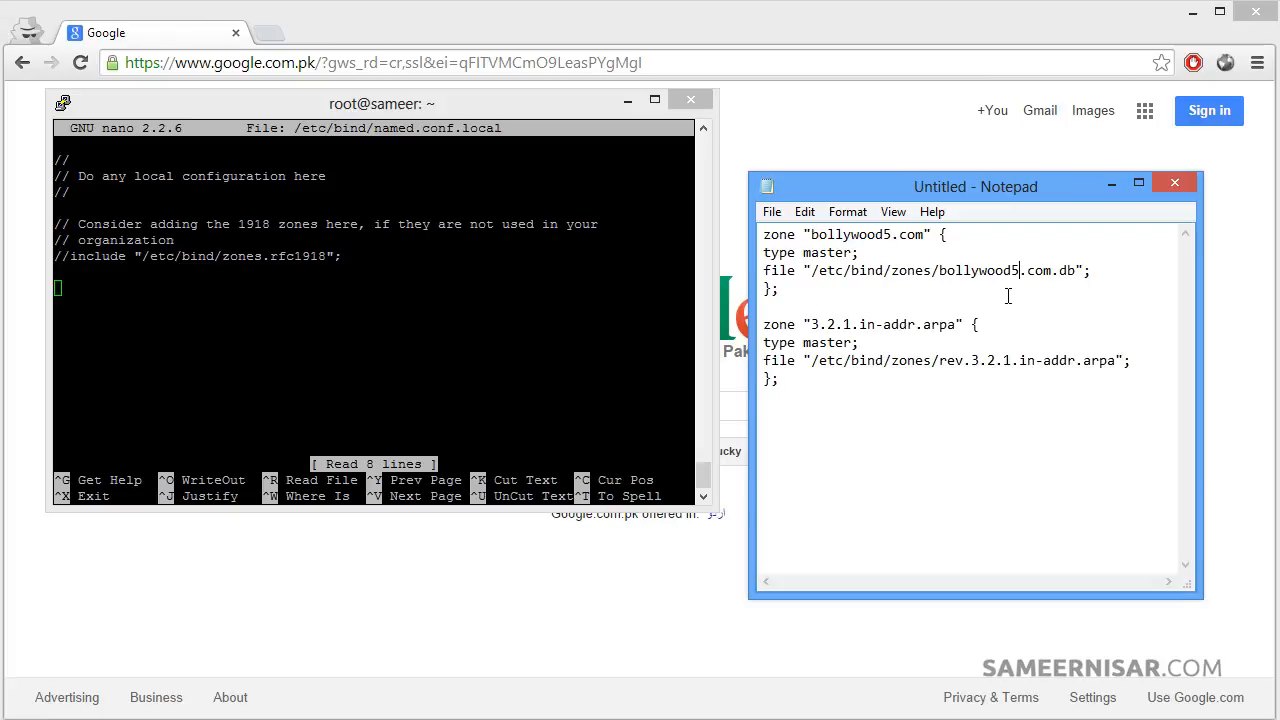
pyautogui.doubleClick(978, 270)
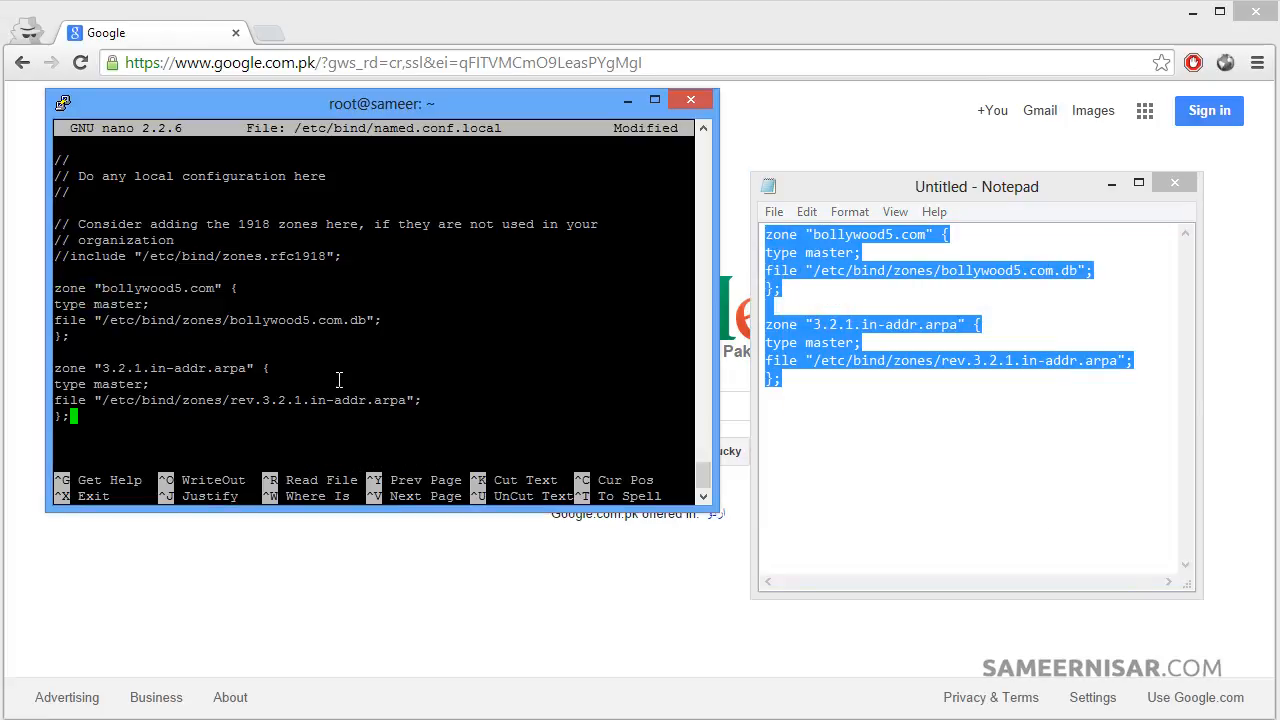
pyautogui.moveTo(468, 418)
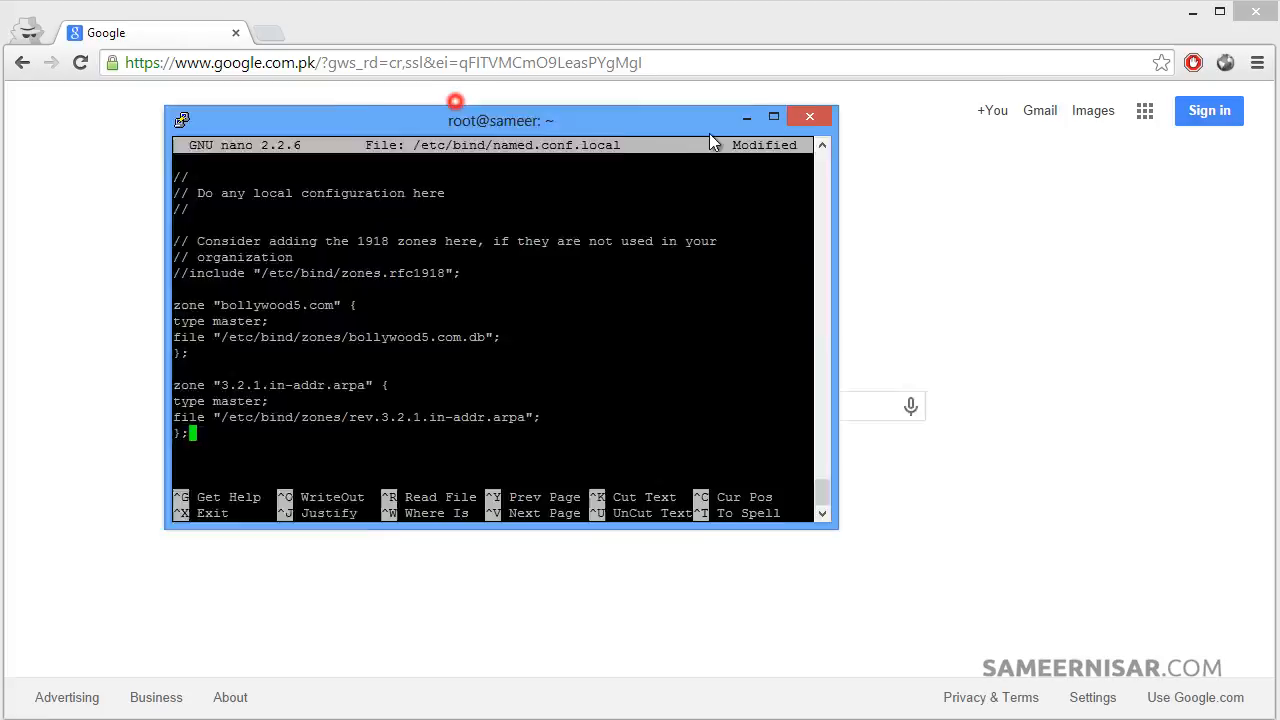
# Write named.conf.local with both zone definitions and exit nano to the shell.
pyautogui.moveTo(500, 120); pyautogui.dragTo(668, 136)
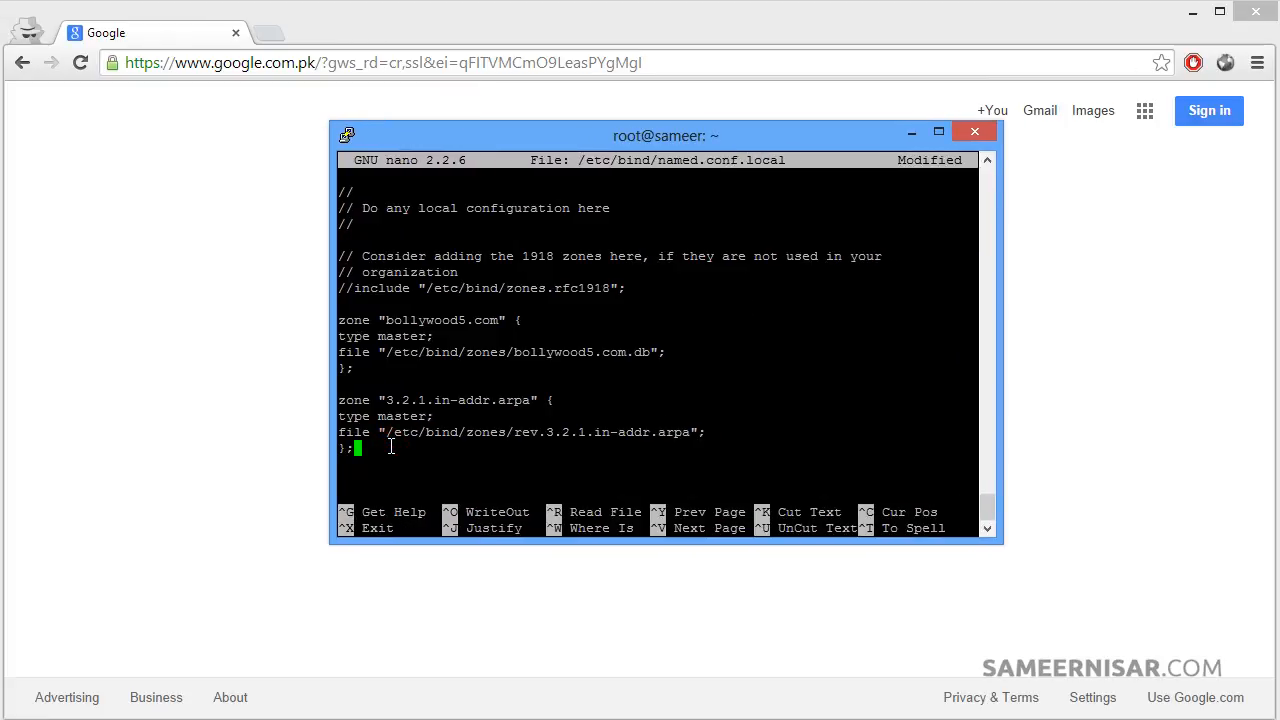
pyautogui.press('ctrl+o')
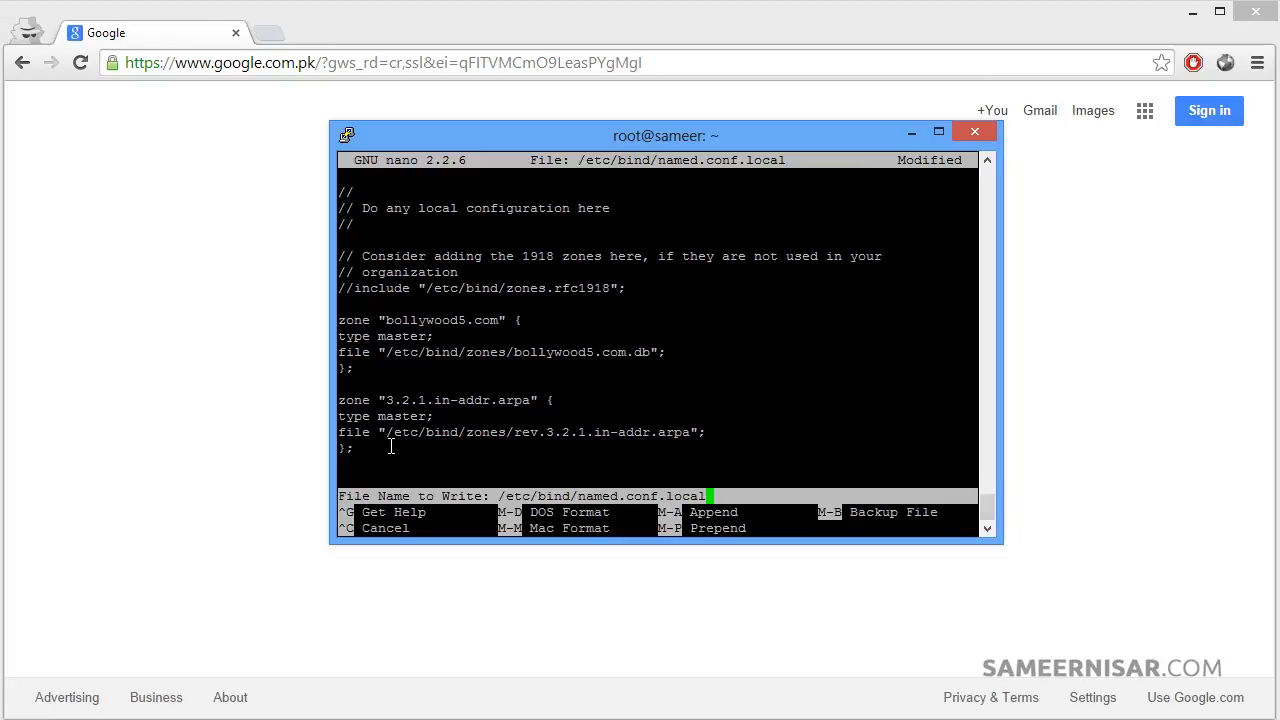
pyautogui.press('Return')
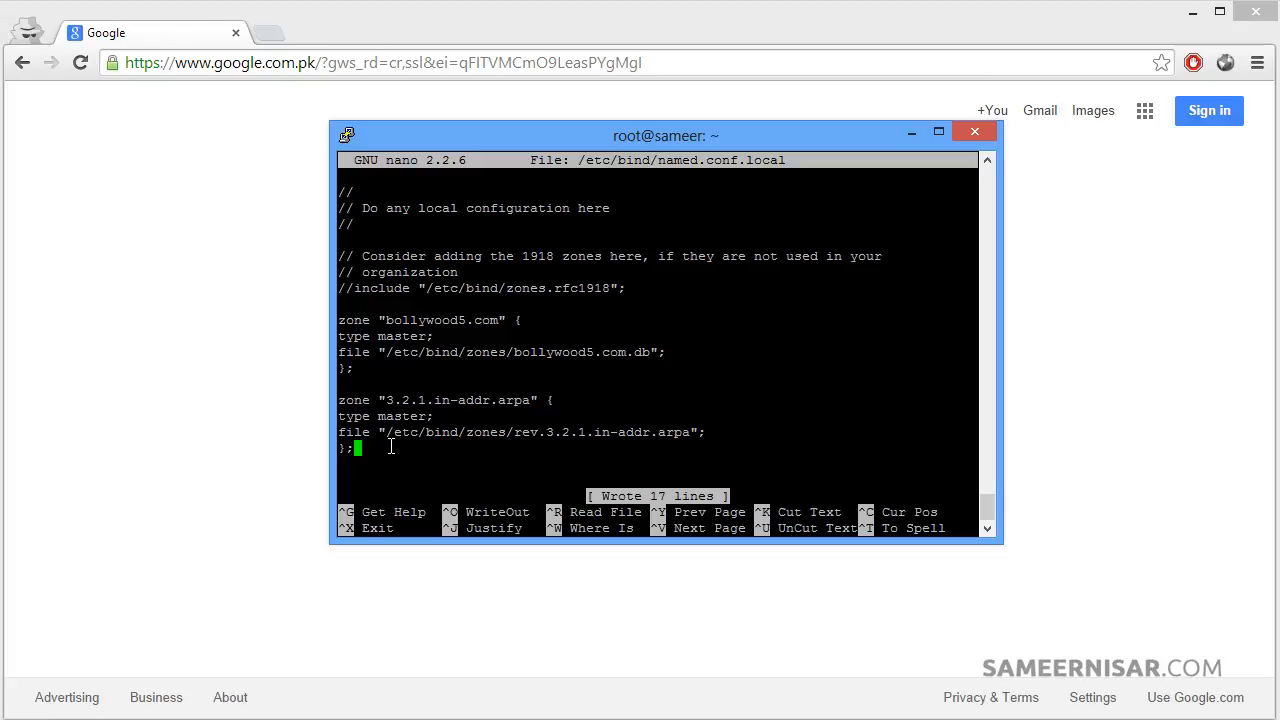
pyautogui.press('ctrl+x')
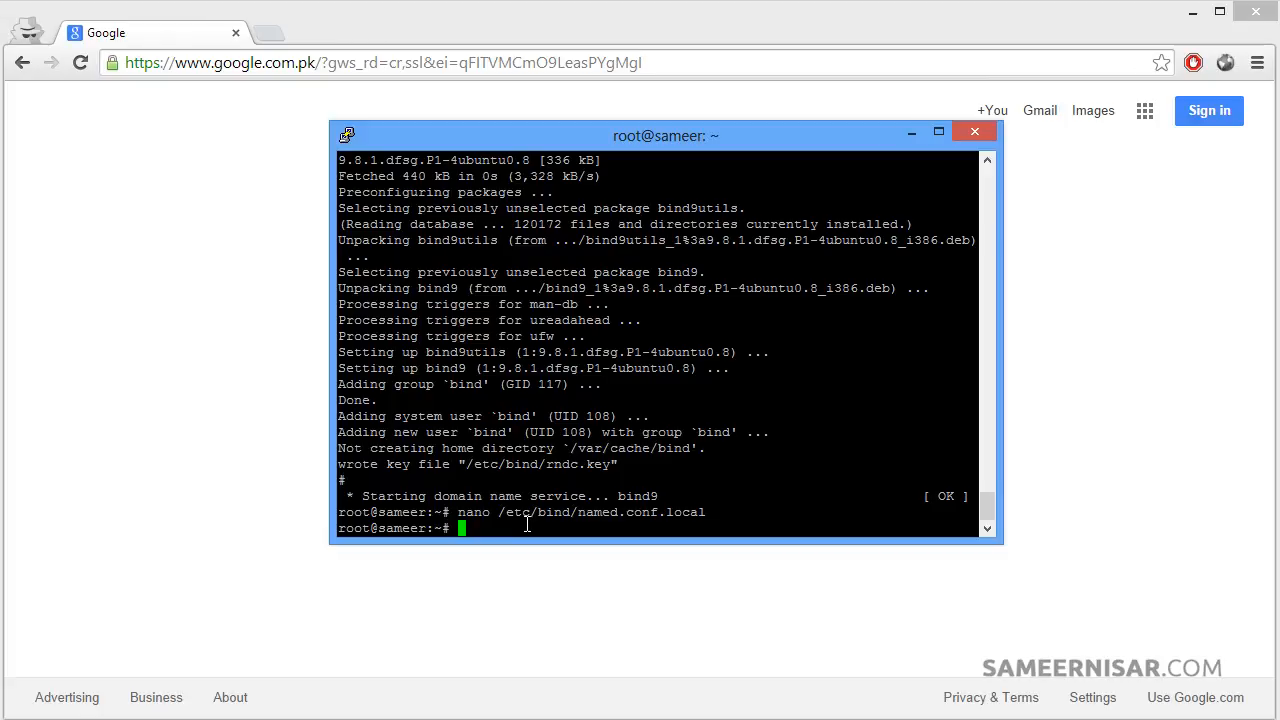
# Change into /etc/bind and create a zones directory with mkdir zones.
pyautogui.write('cd')
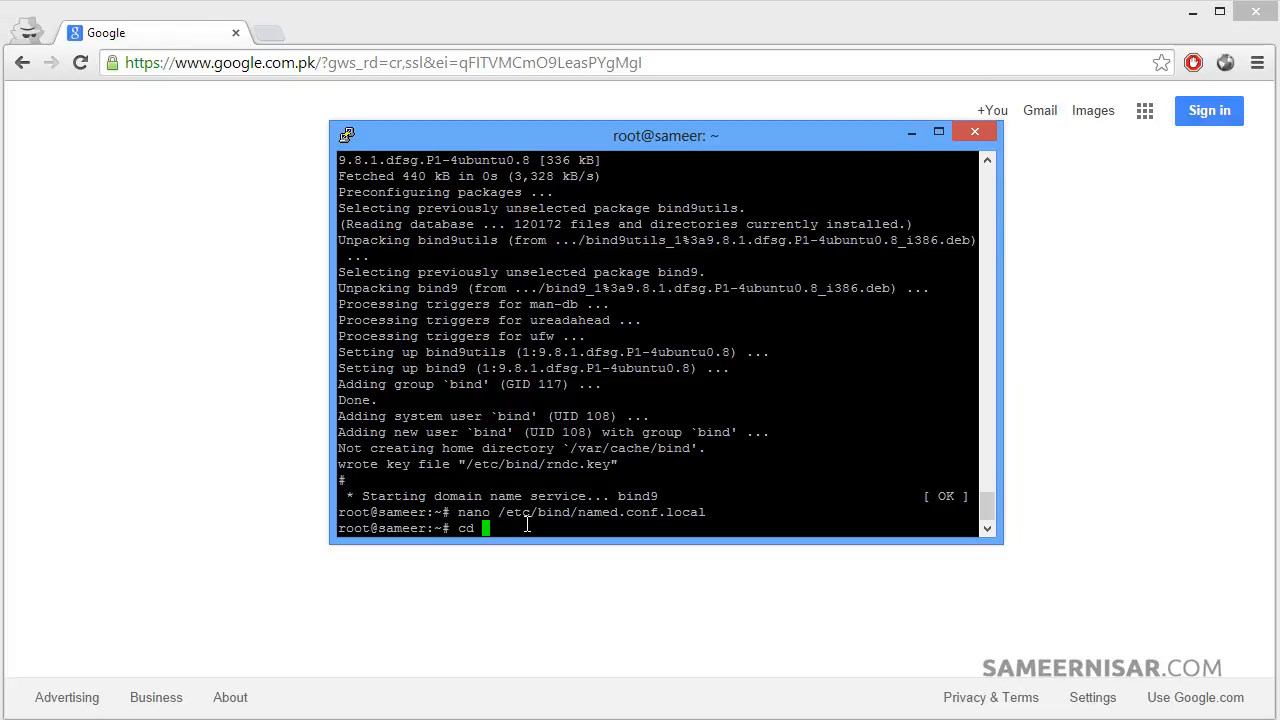
pyautogui.write('/etc/')
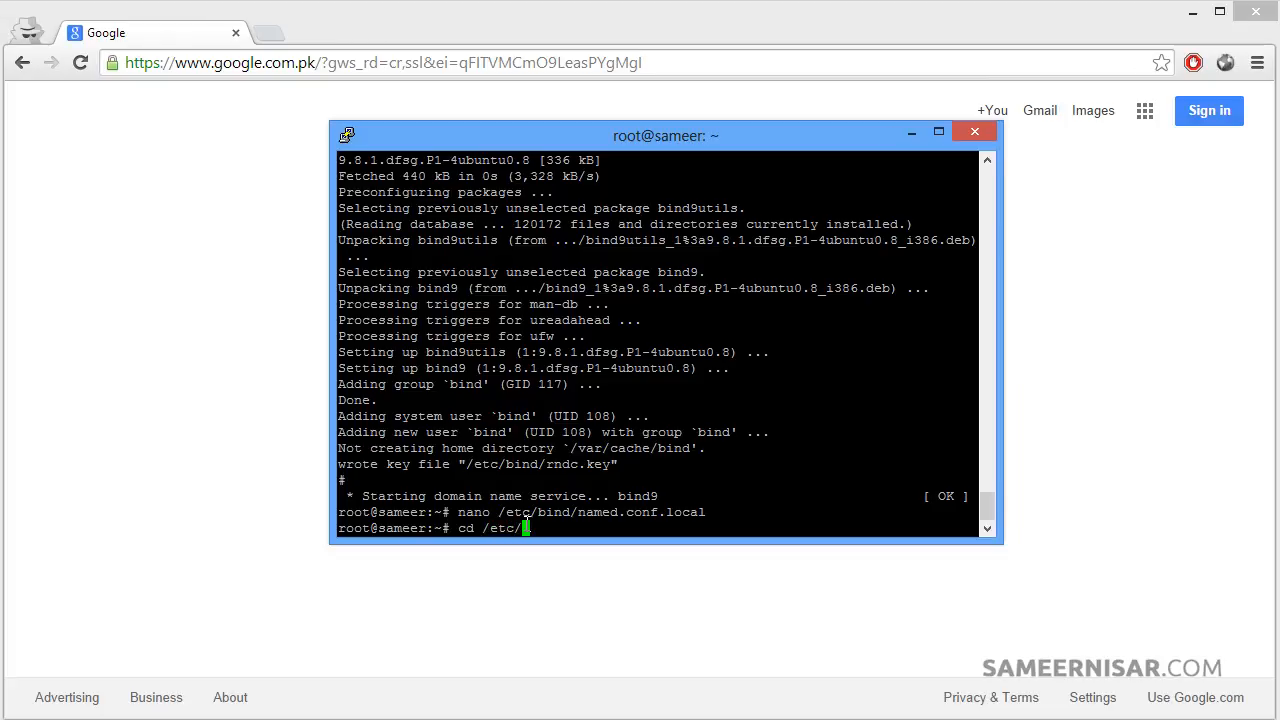
pyautogui.write('bind')
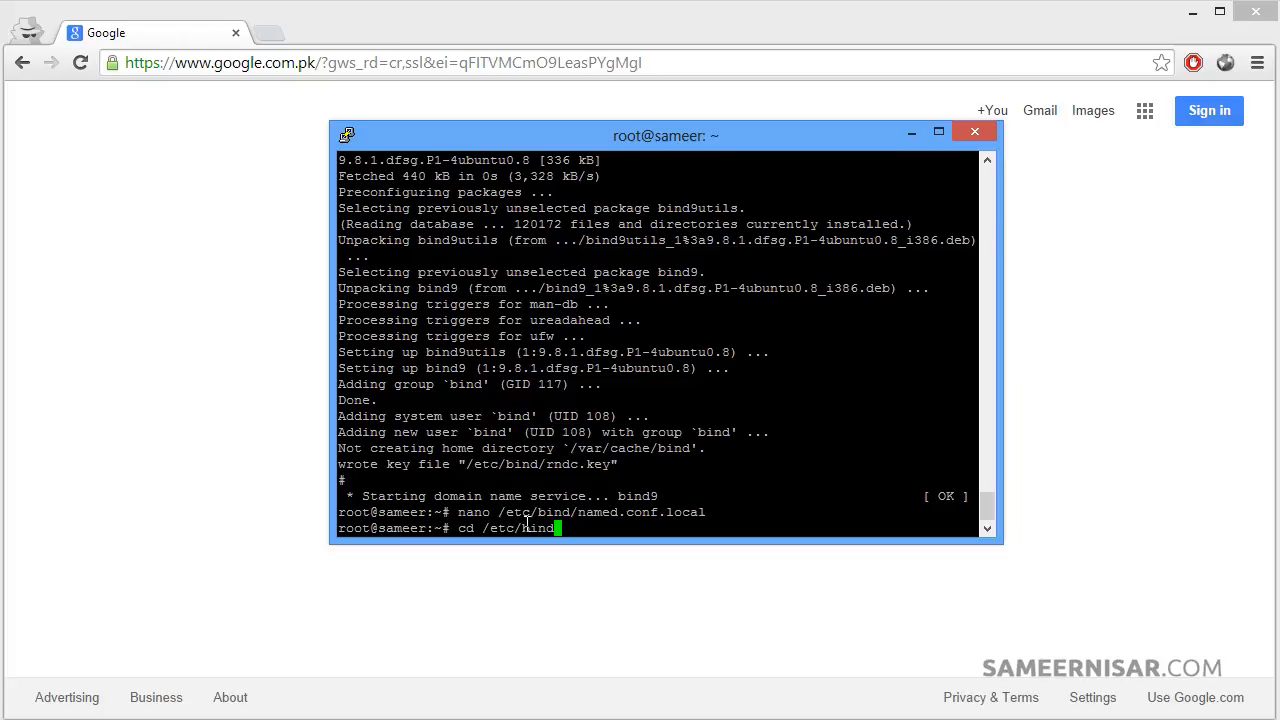
pyautogui.press('Return')
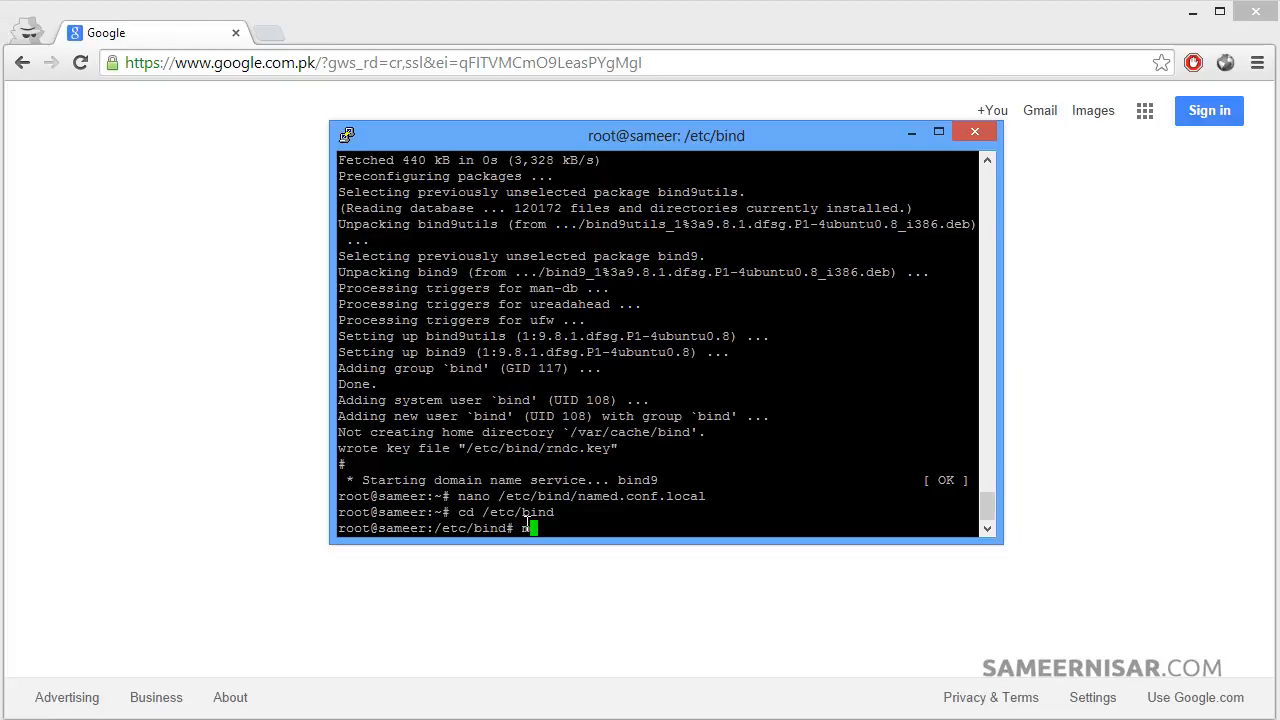
pyautogui.write('n')
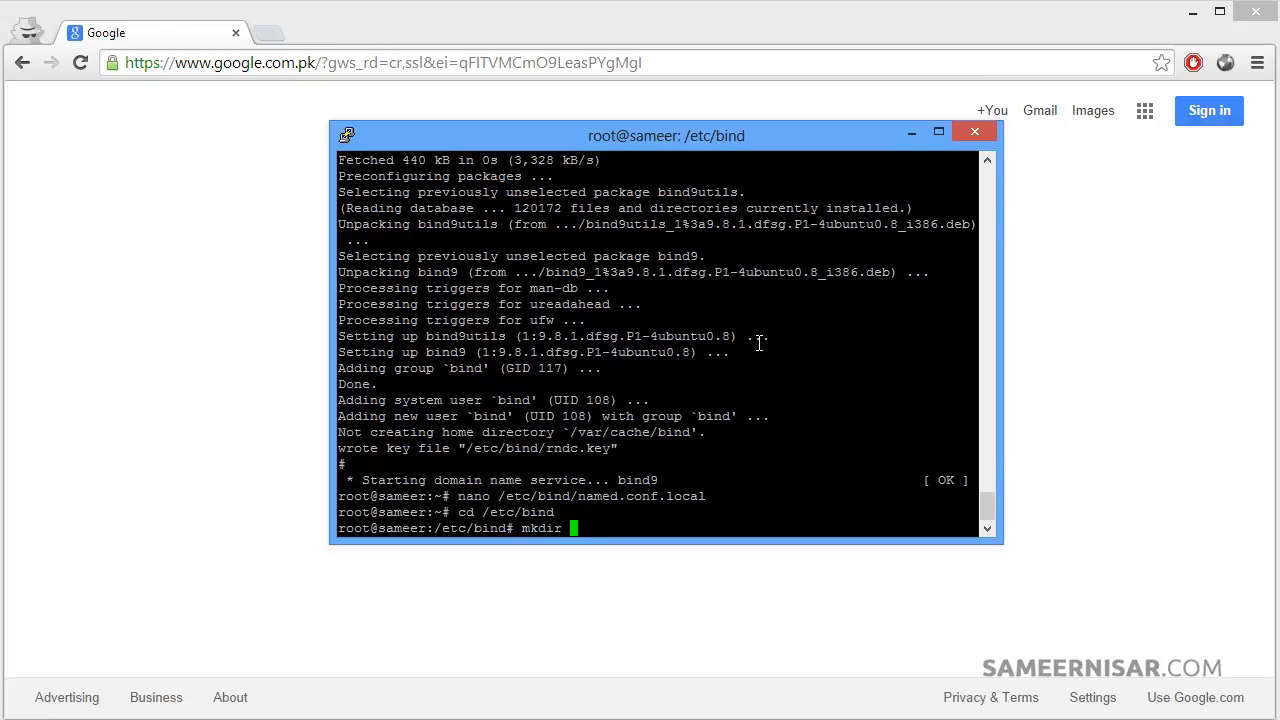
pyautogui.write('zones')
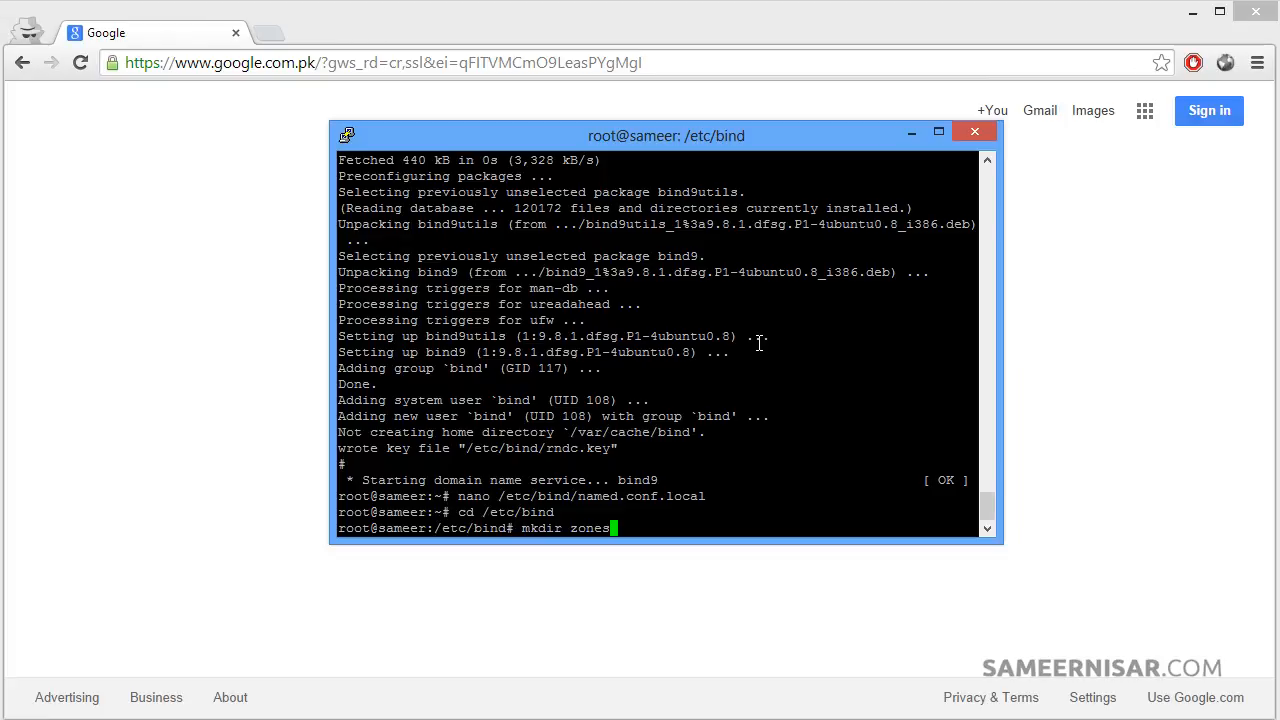
pyautogui.press('Return')
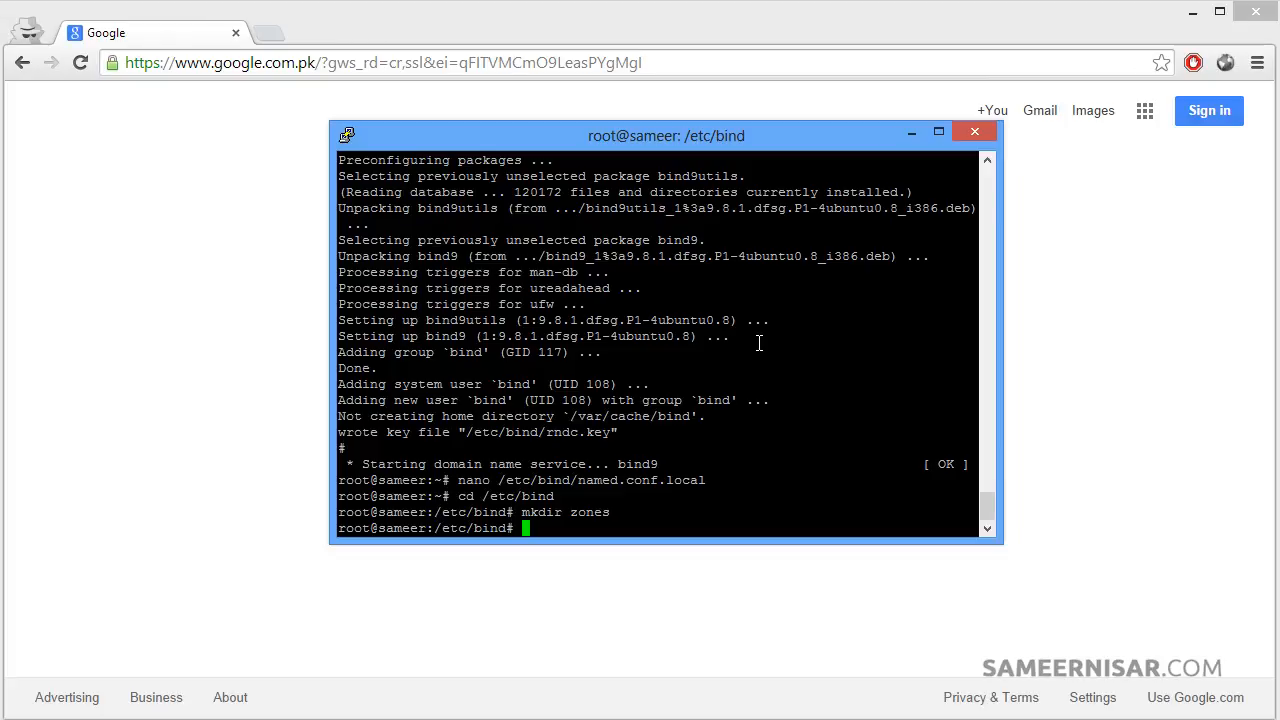
# Run nano bollywood5.com.db to start a new empty forward zone file.
pyautogui.write('nan')
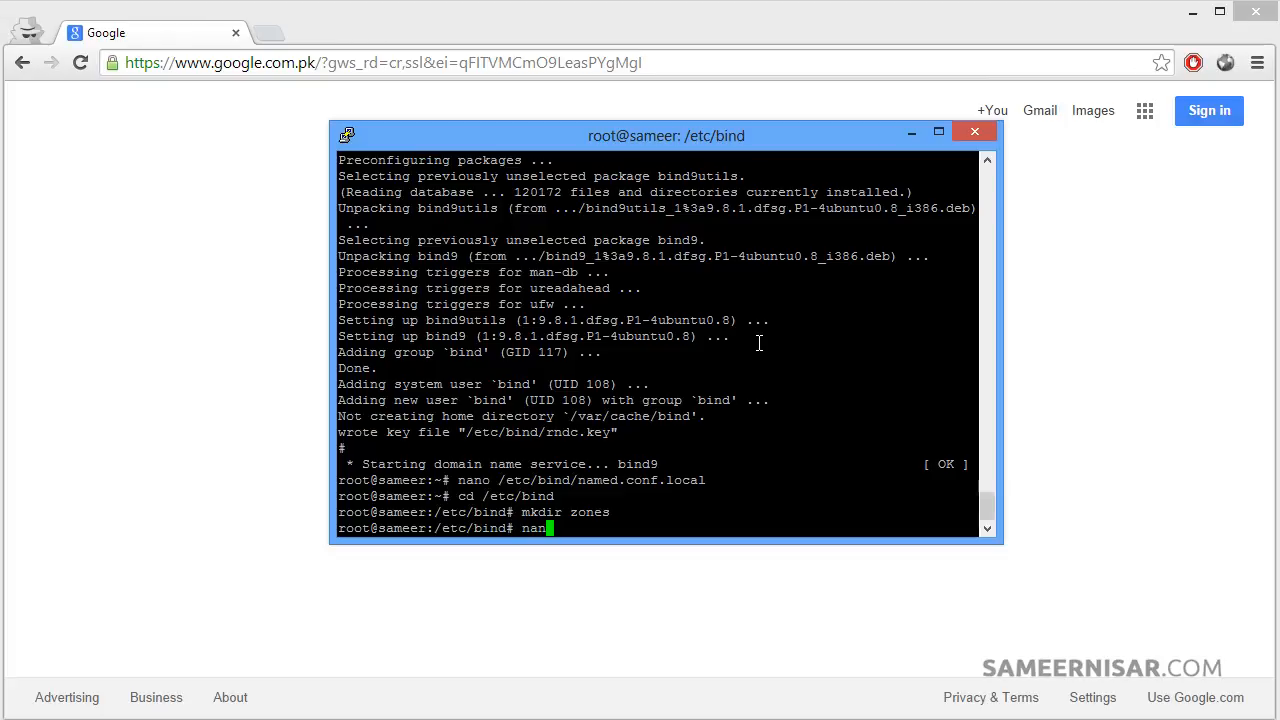
pyautogui.write('o')
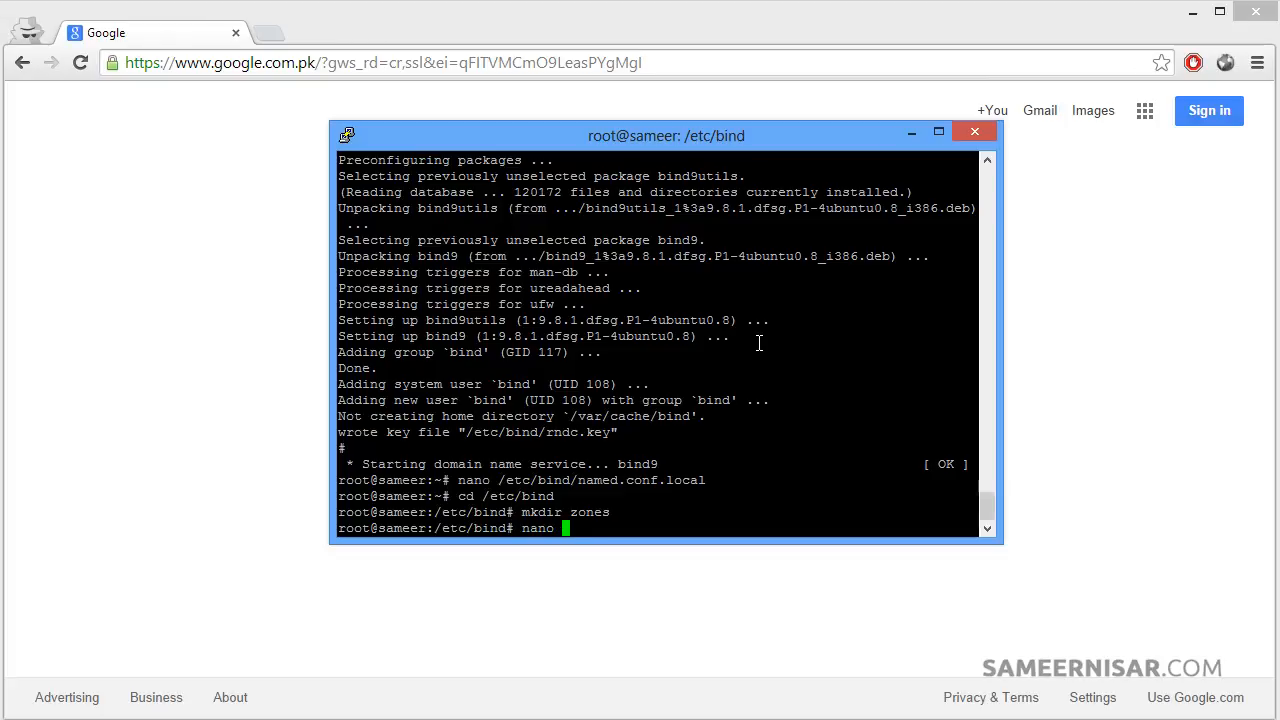
pyautogui.write('bollywood')
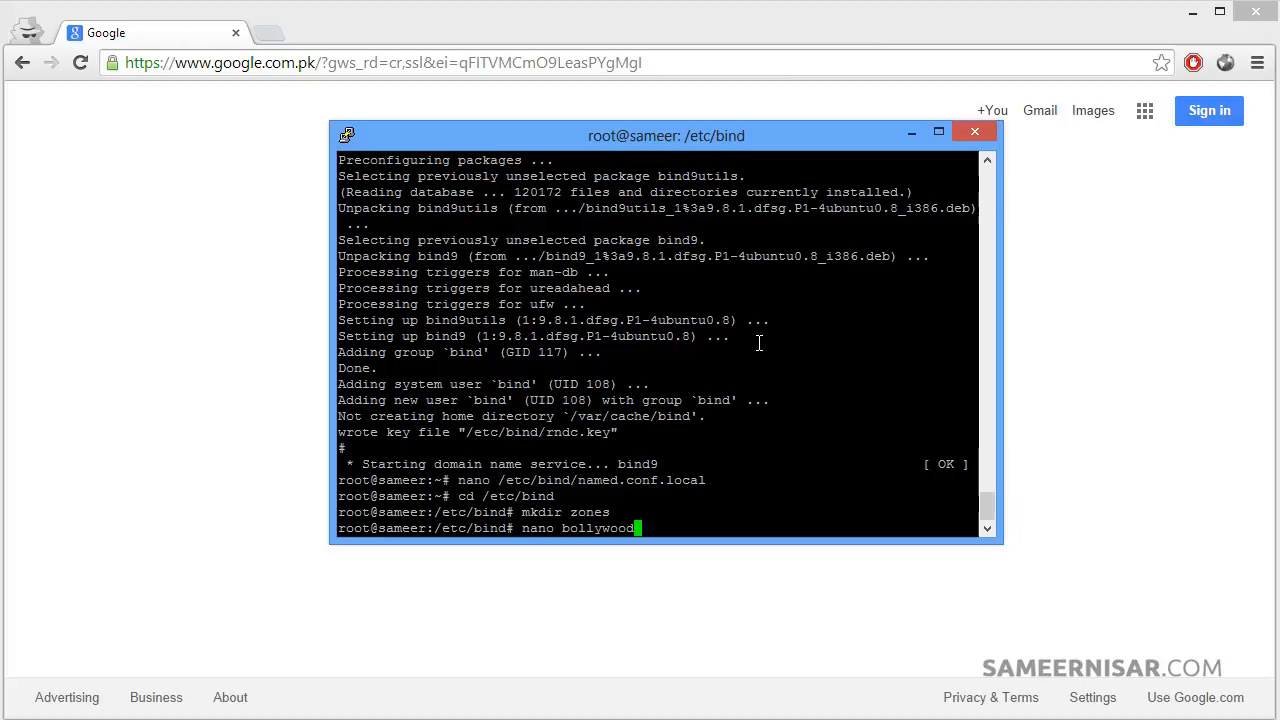
pyautogui.write('5.com')
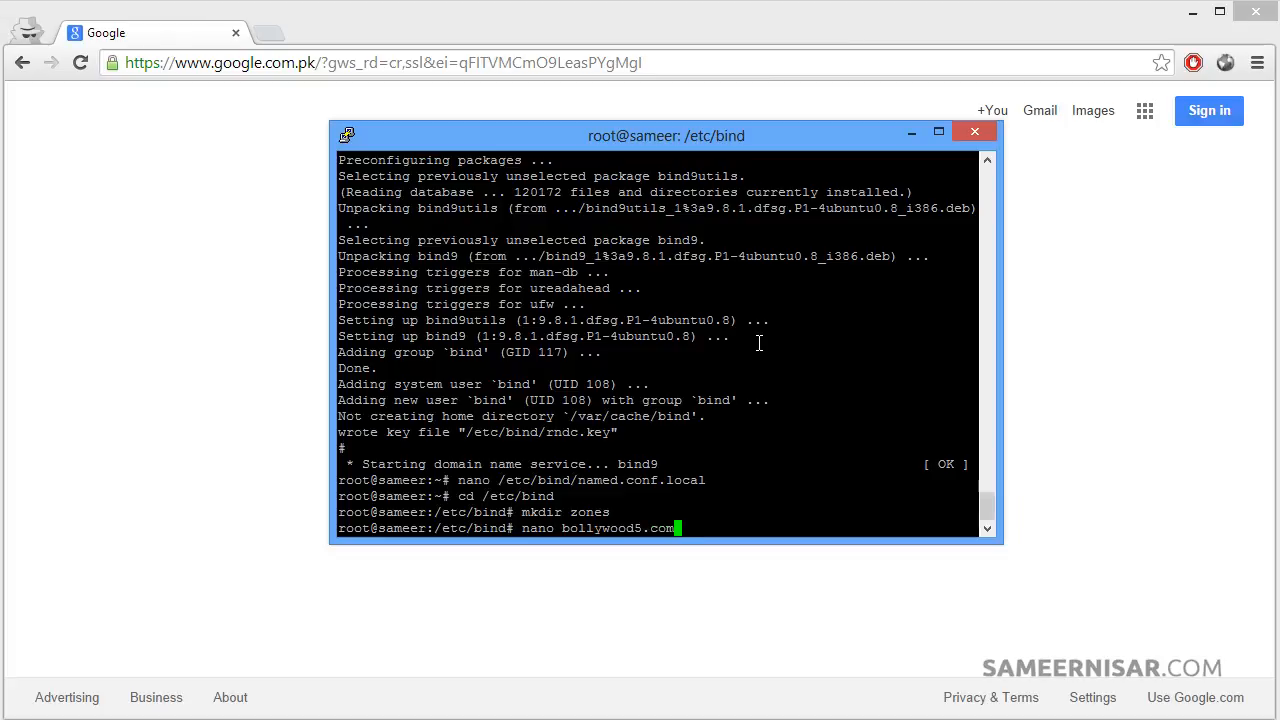
pyautogui.write('.')
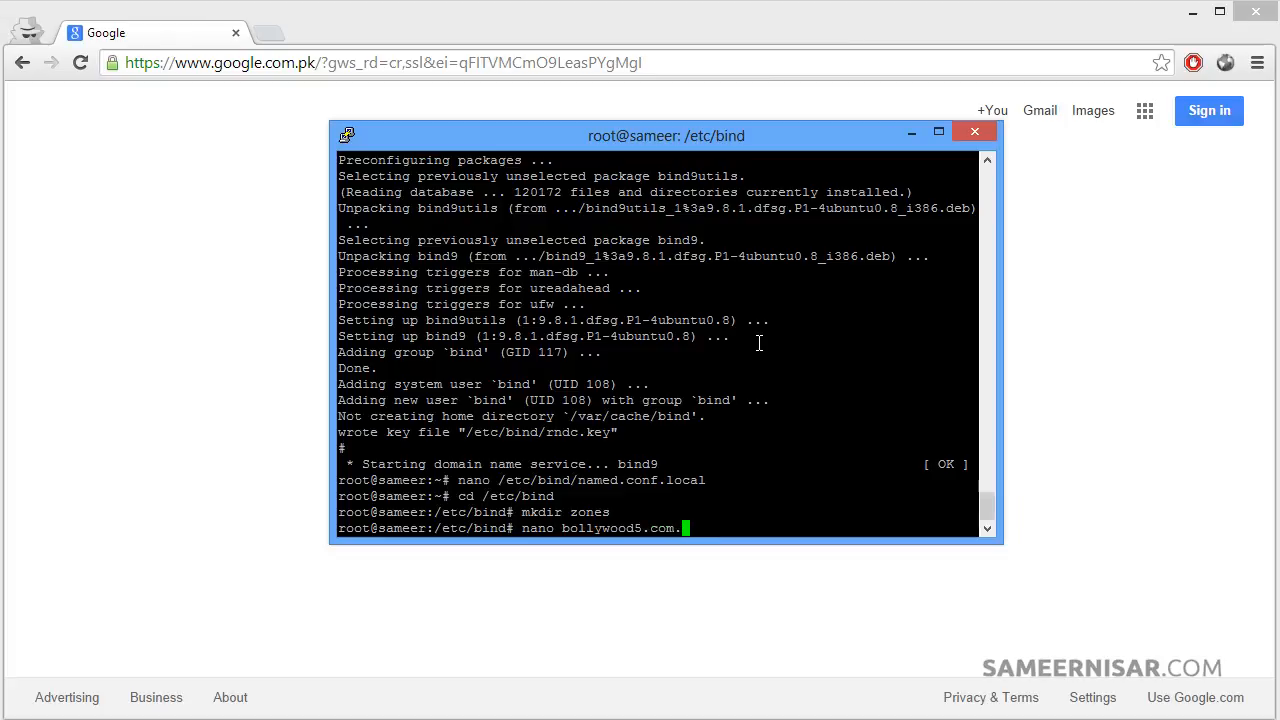
pyautogui.write('.db')
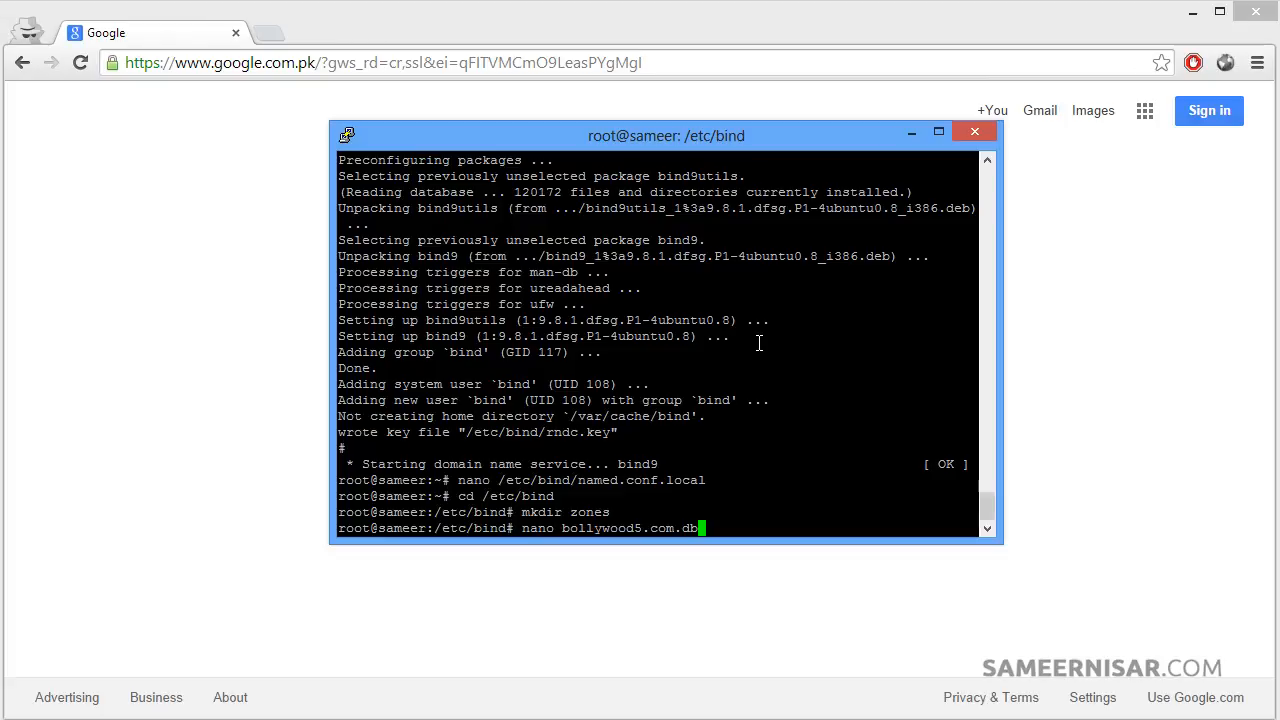
pyautogui.press('Return')
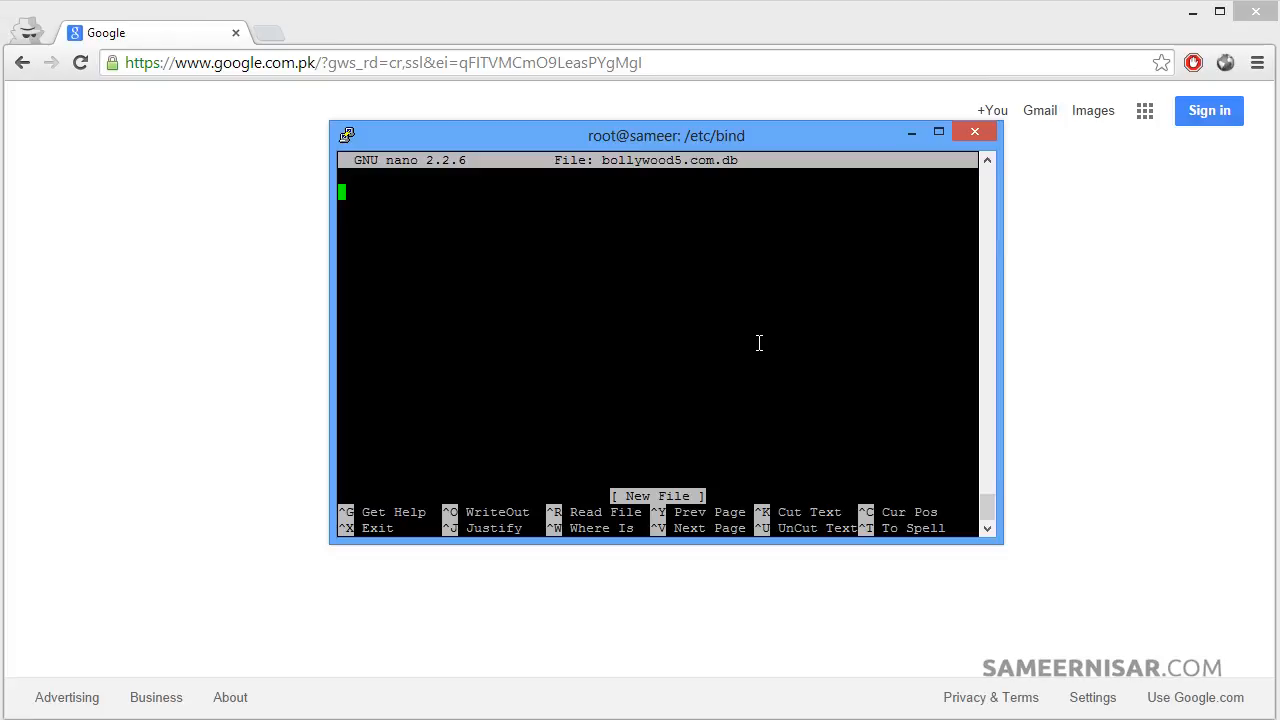
pyautogui.moveTo(784, 156)
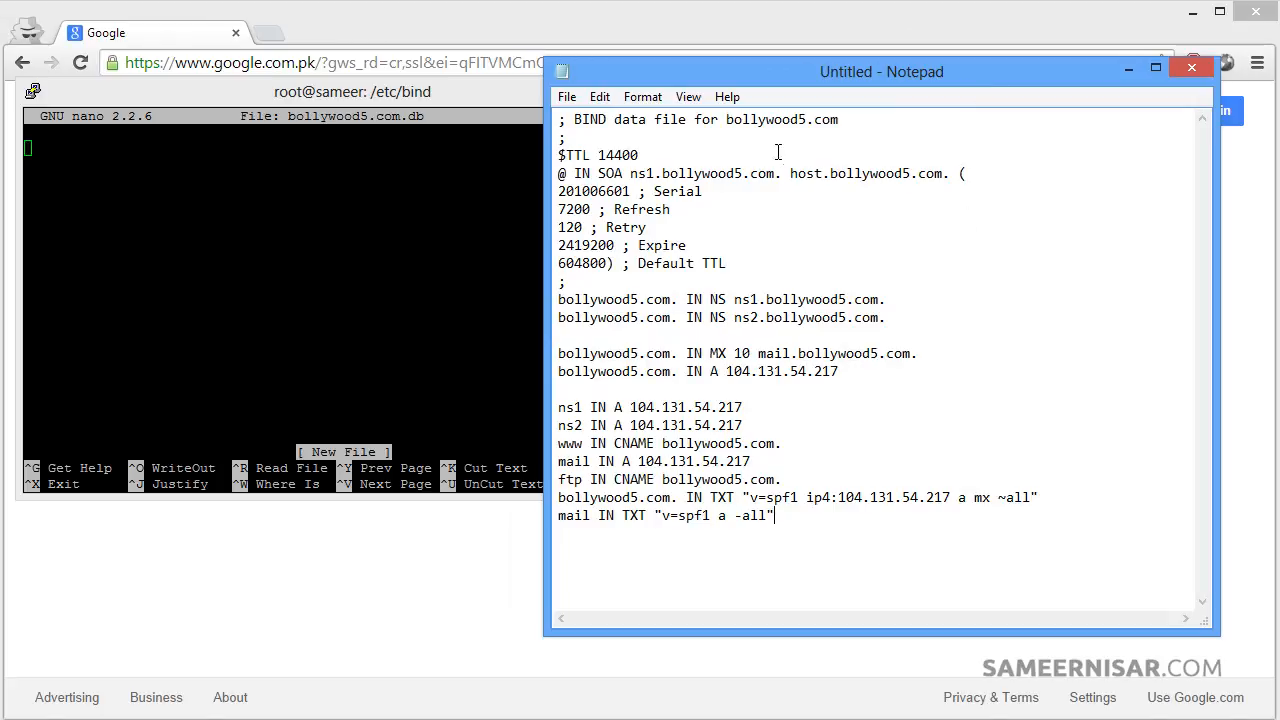
pyautogui.moveTo(788, 122)
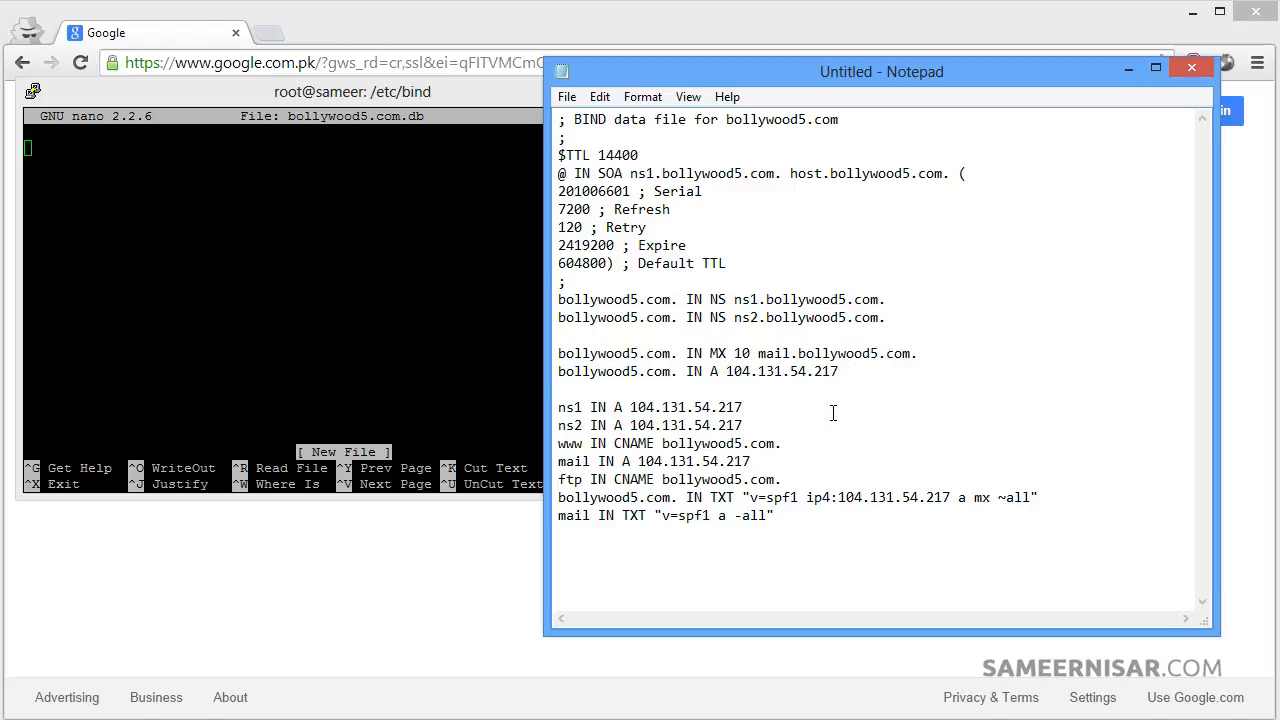
pyautogui.moveTo(790, 424)
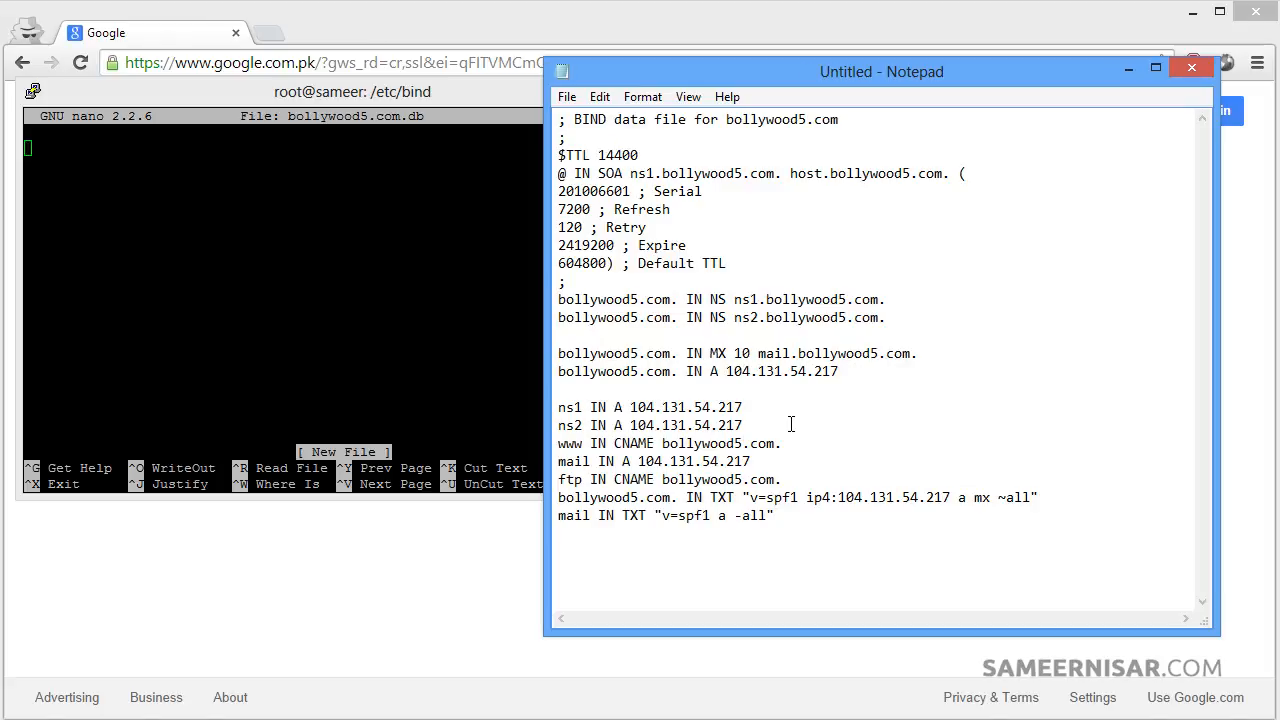
# Review the drafted bollywood5.com zone records in Notepad, pointing out the ns1/ns2 A records.
pyautogui.click(740, 424)
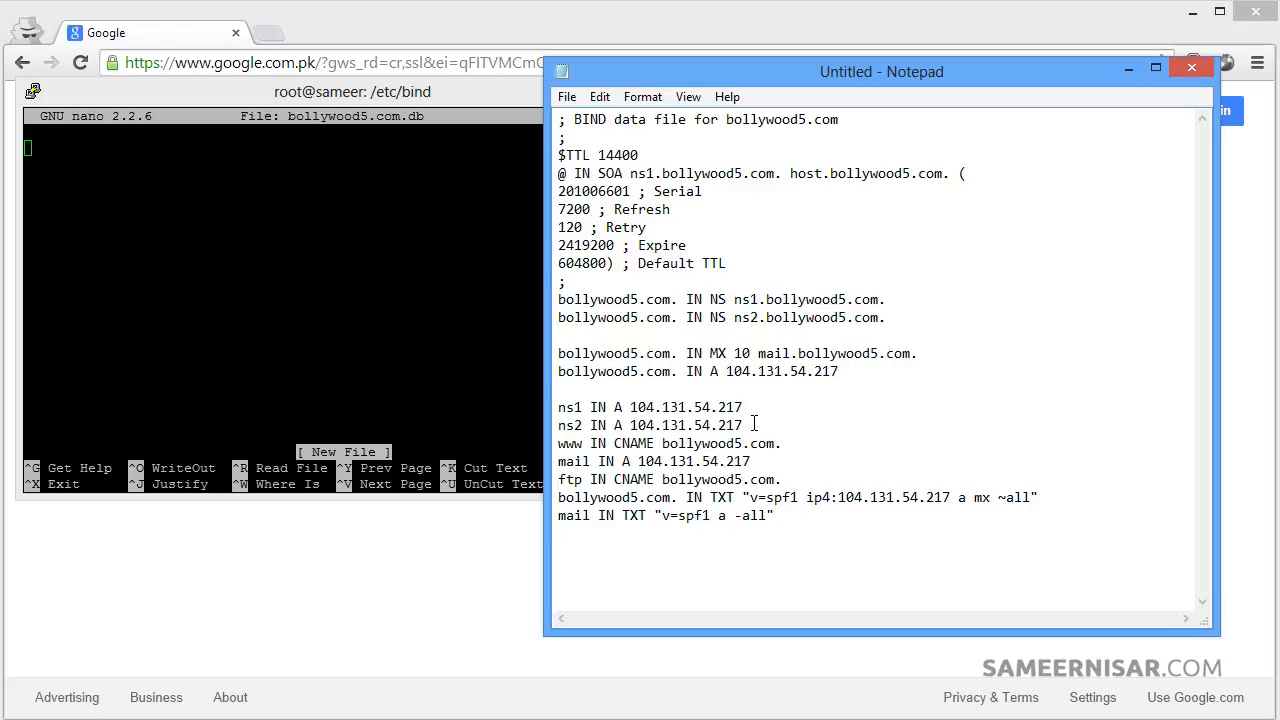
pyautogui.moveTo(752, 420)
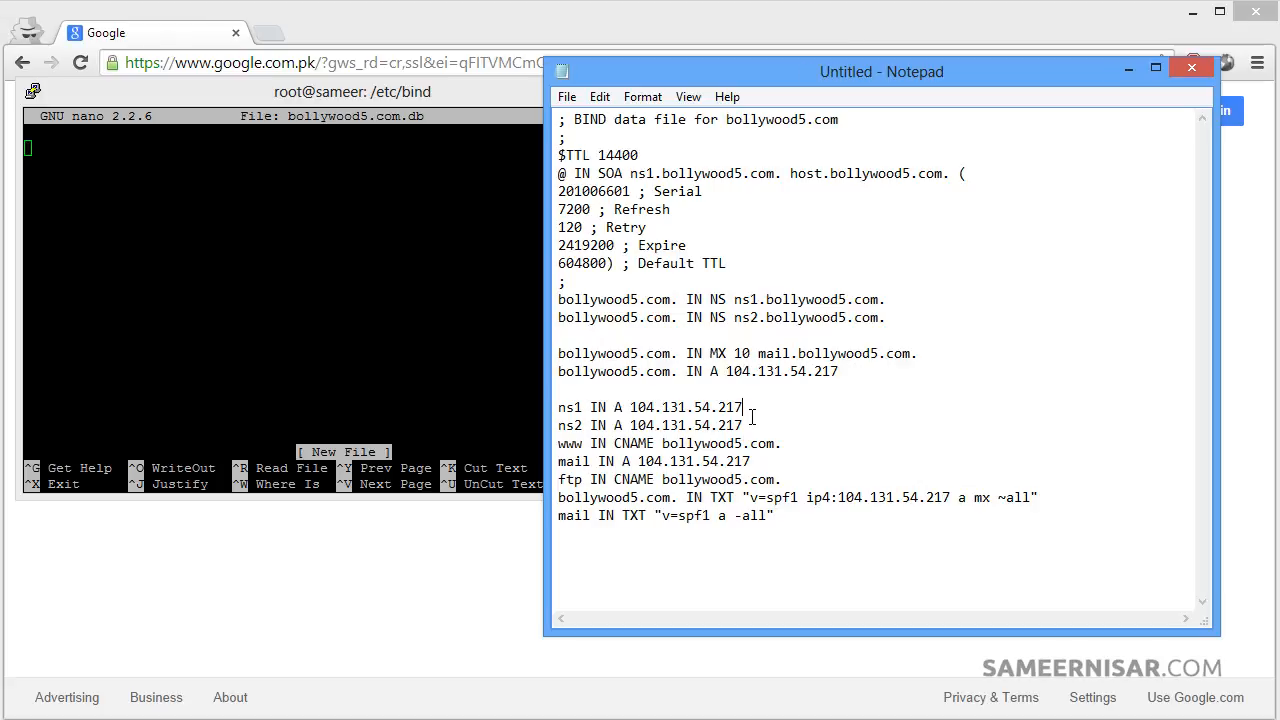
pyautogui.moveTo(690, 478)
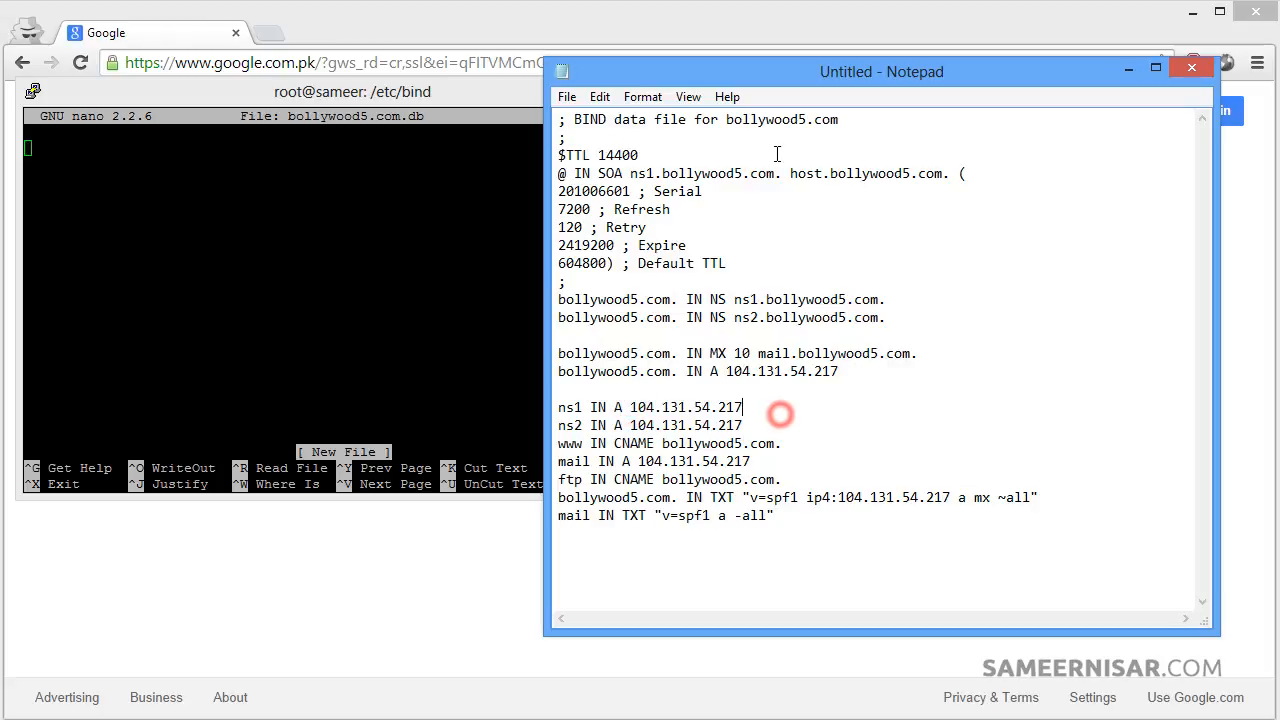
pyautogui.moveTo(730, 128)
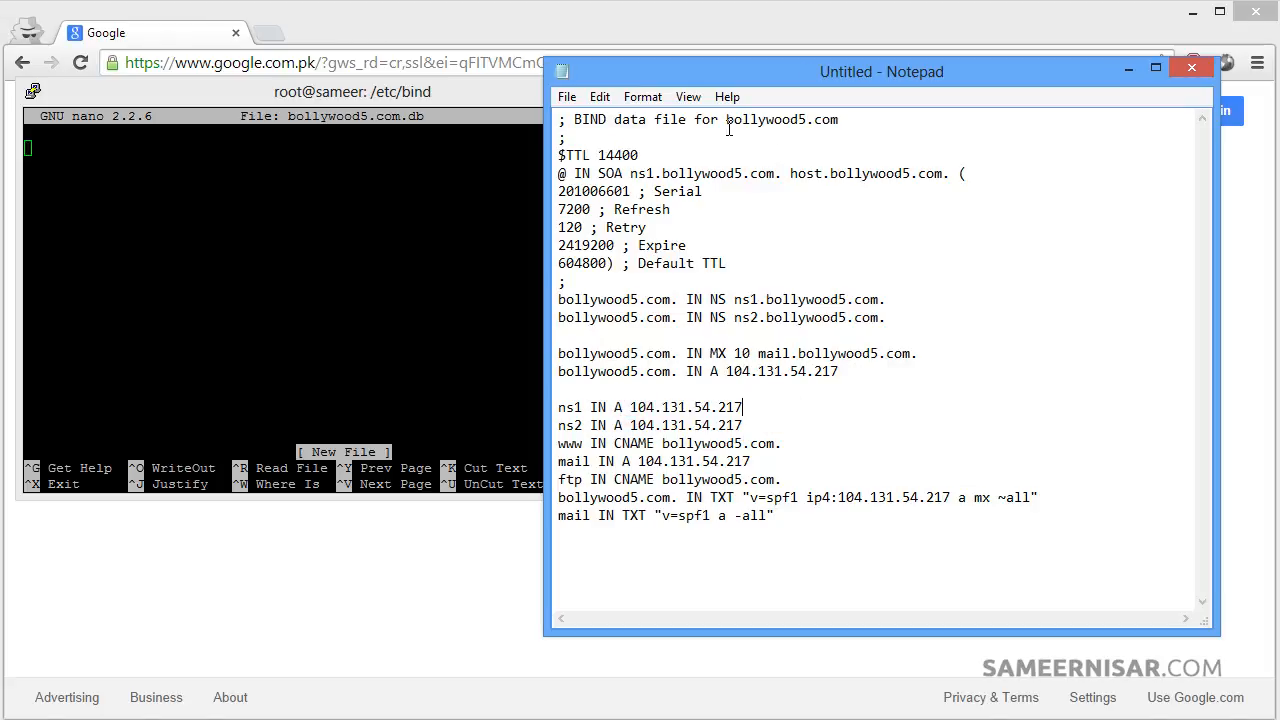
pyautogui.moveTo(736, 482)
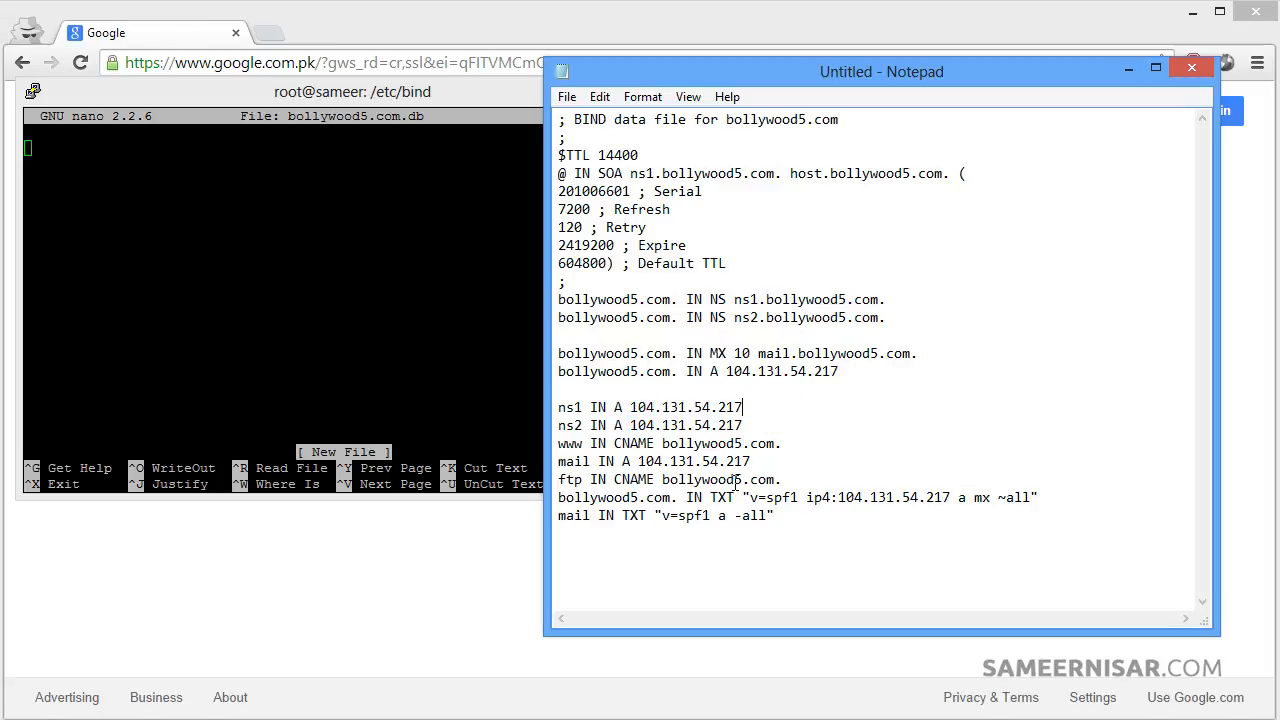
pyautogui.doubleClick(744, 120)
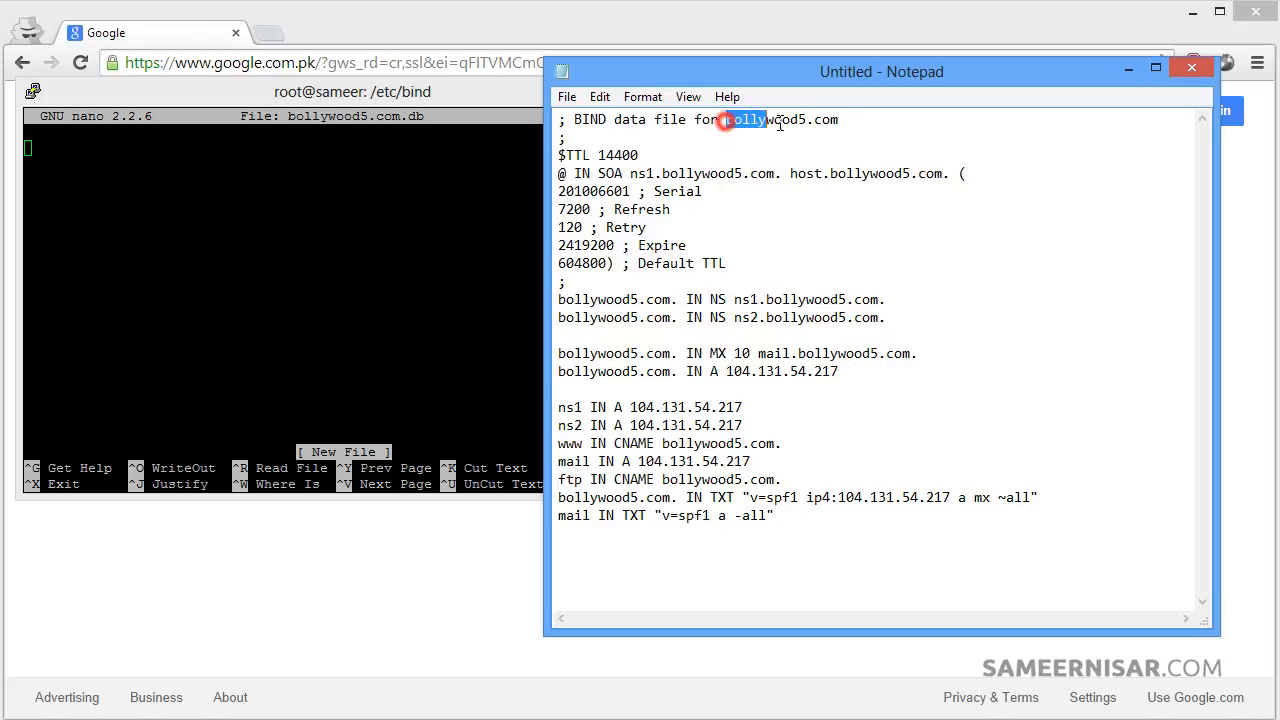
pyautogui.click(664, 172)
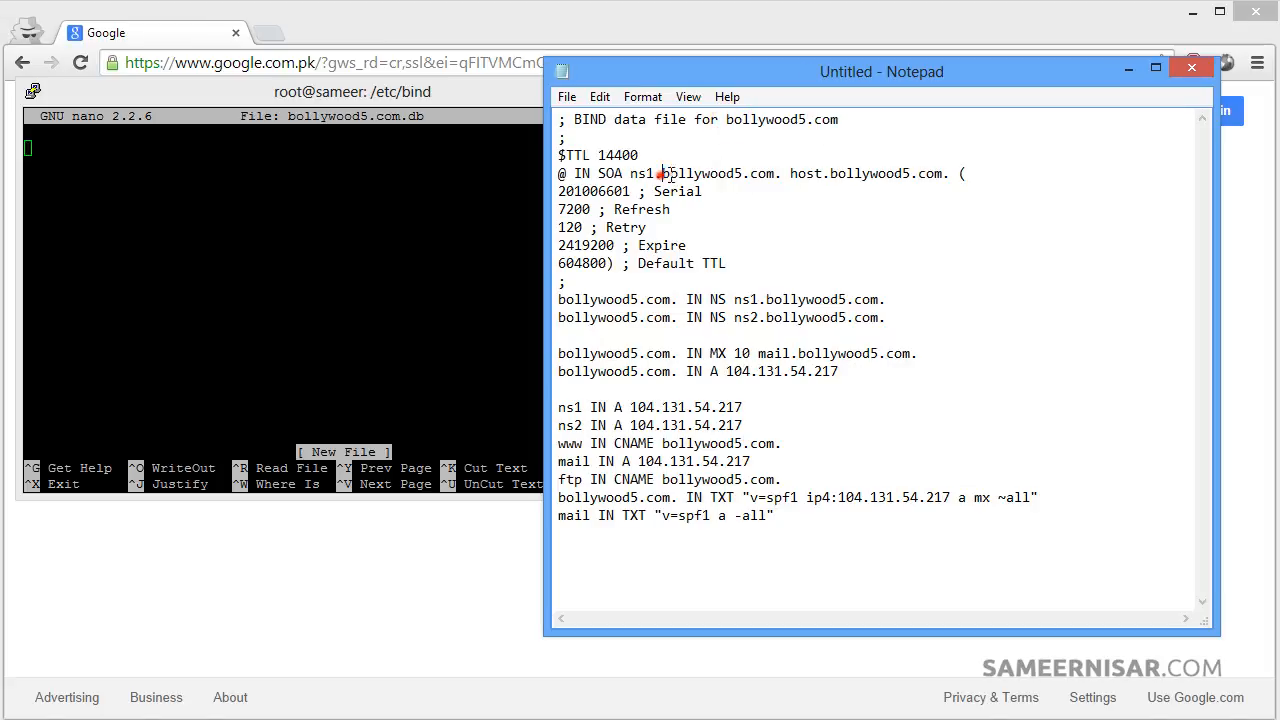
pyautogui.doubleClick(870, 172)
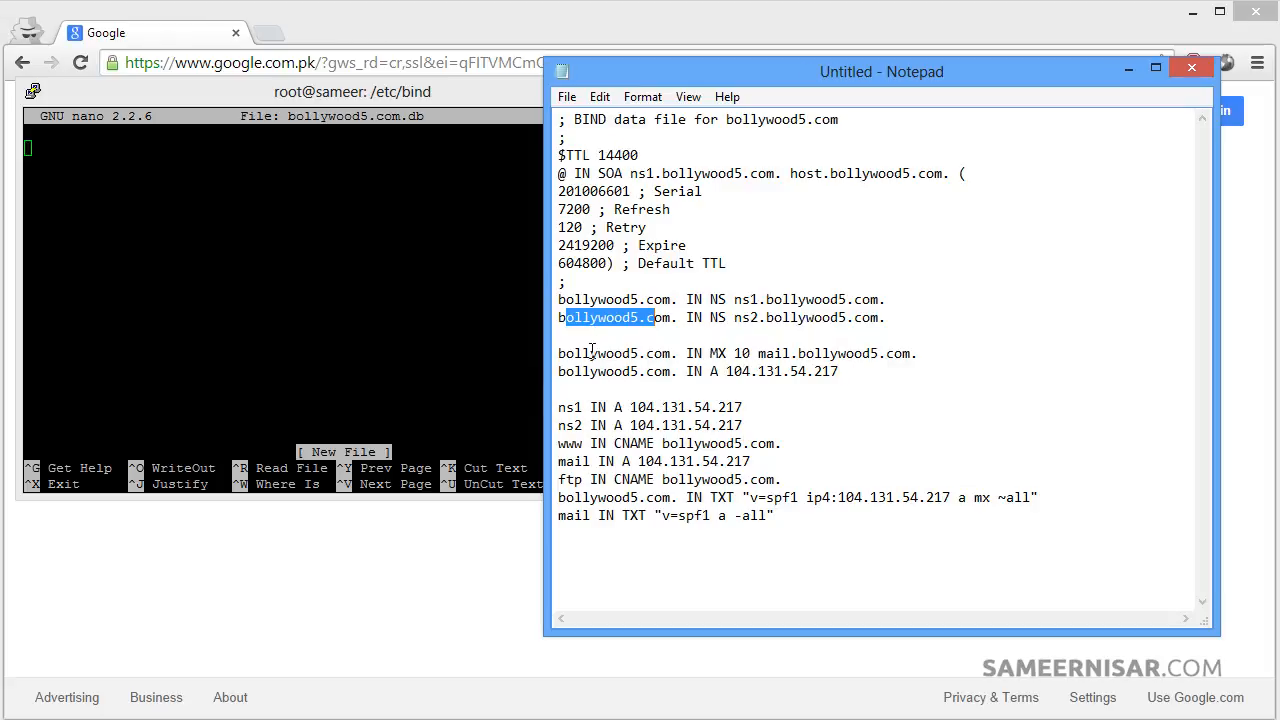
pyautogui.moveTo(838, 352)
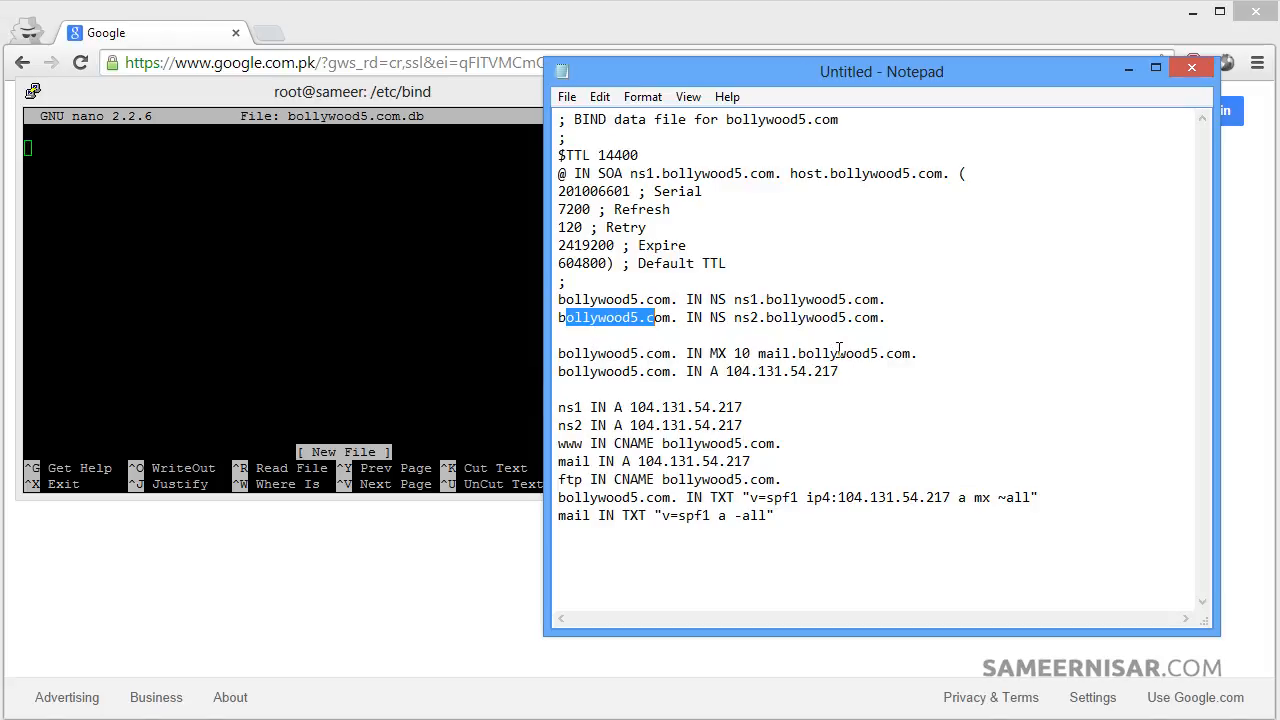
pyautogui.moveTo(684, 406)
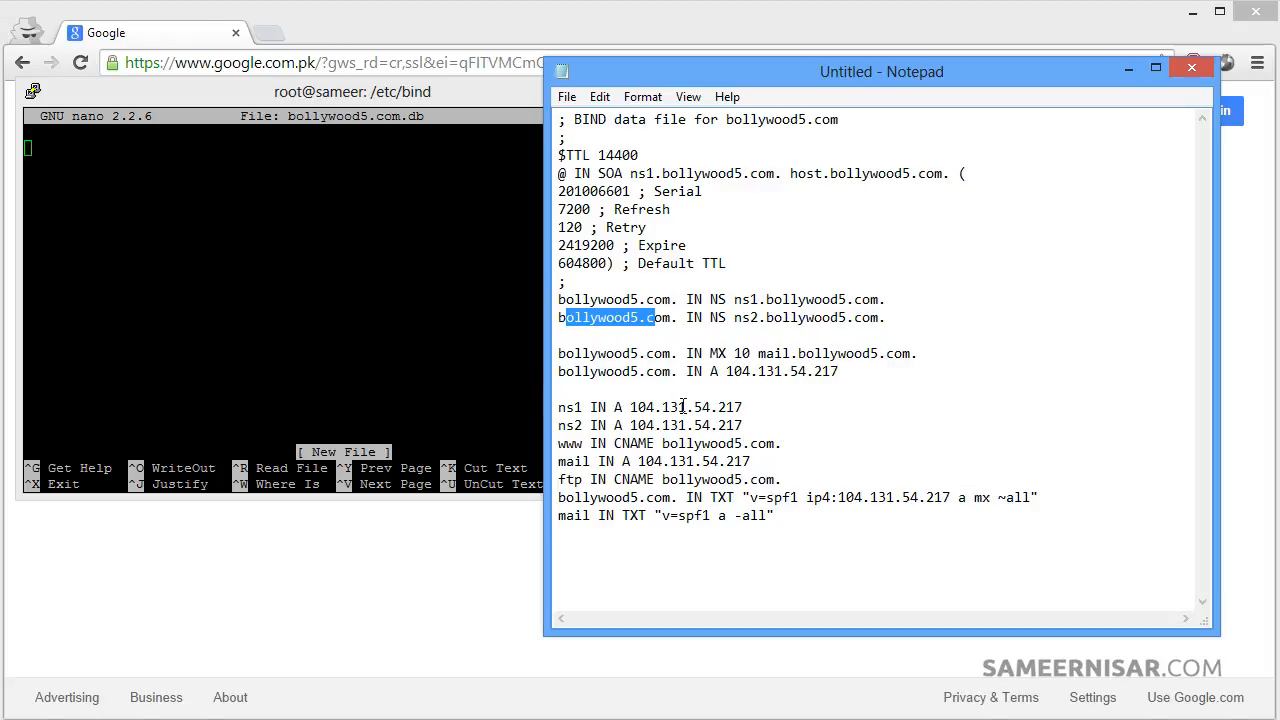
pyautogui.doubleClick(684, 408)
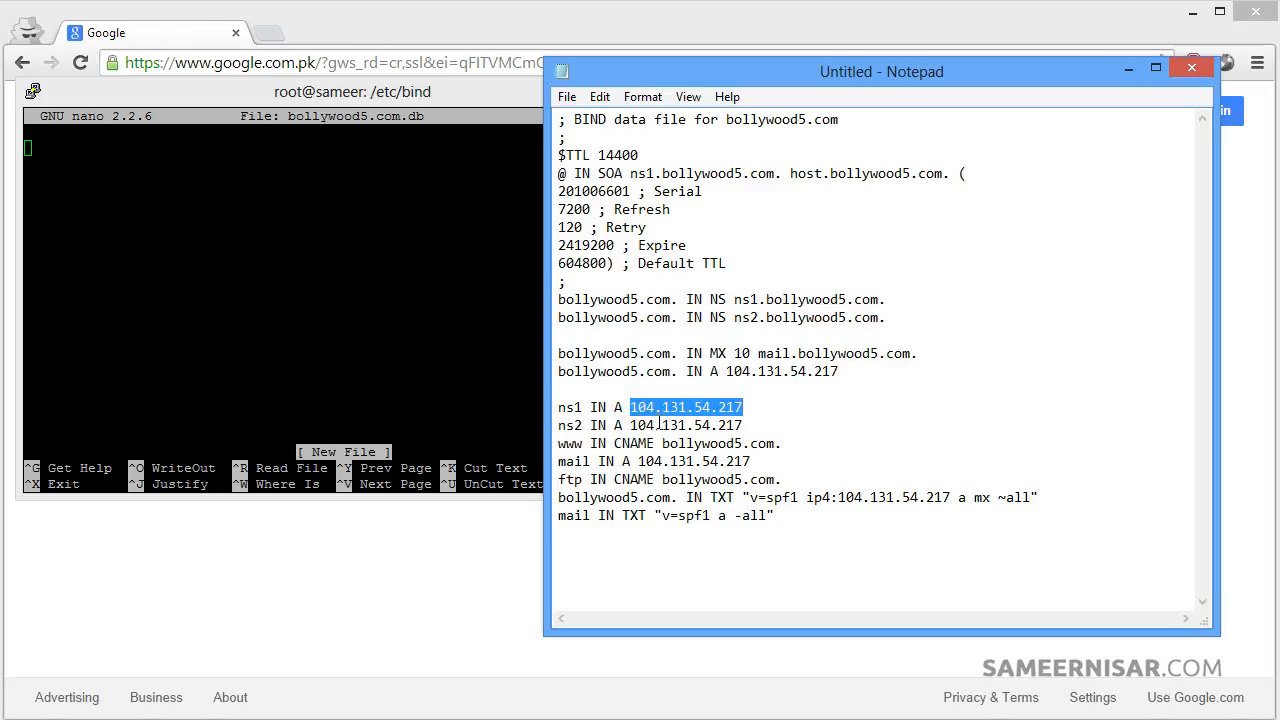
pyautogui.moveTo(700, 444)
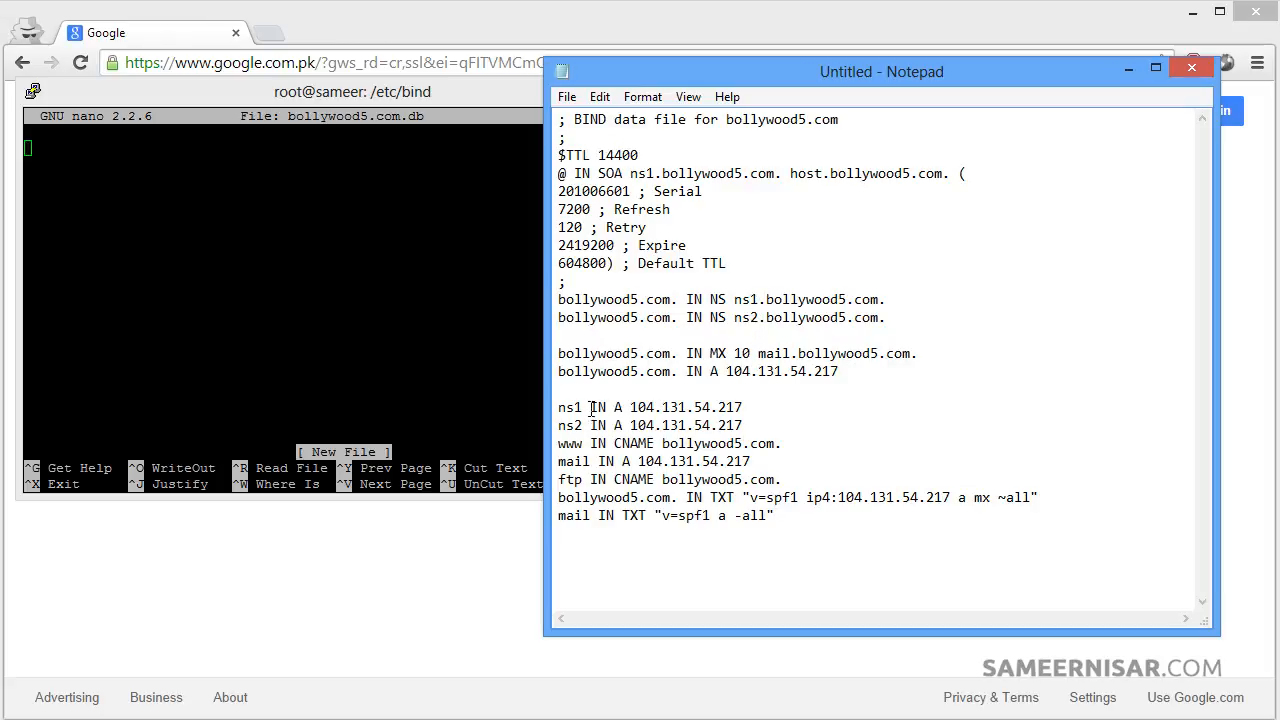
pyautogui.moveTo(724, 330)
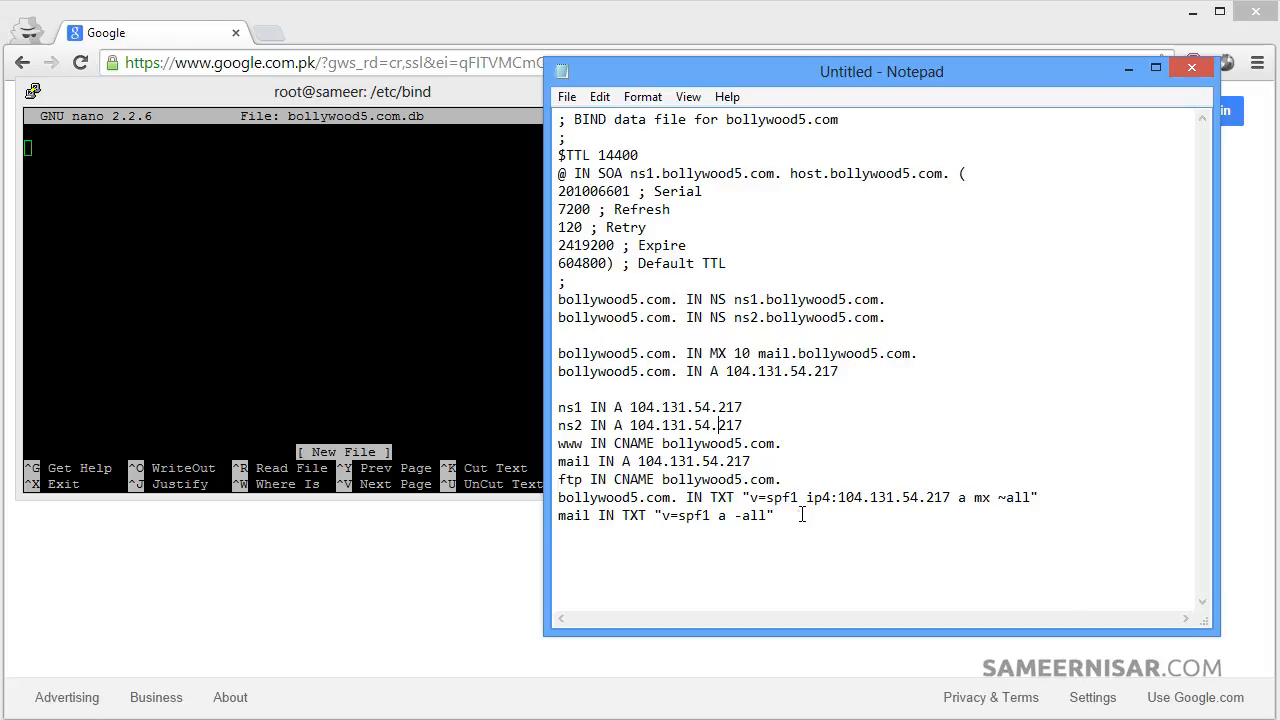
# Bring the zone data into the terminal, write bollywood5.com.db and exit nano.
pyautogui.press('ctrl+a')
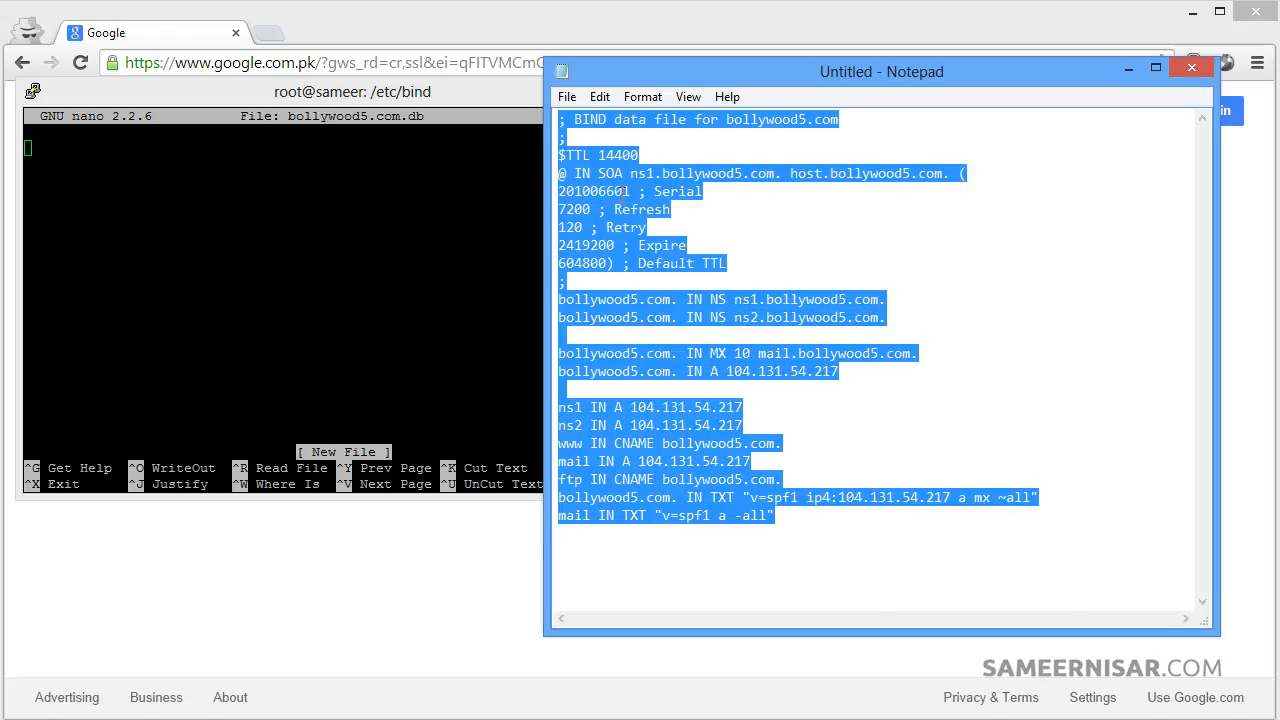
pyautogui.moveTo(752, 88)
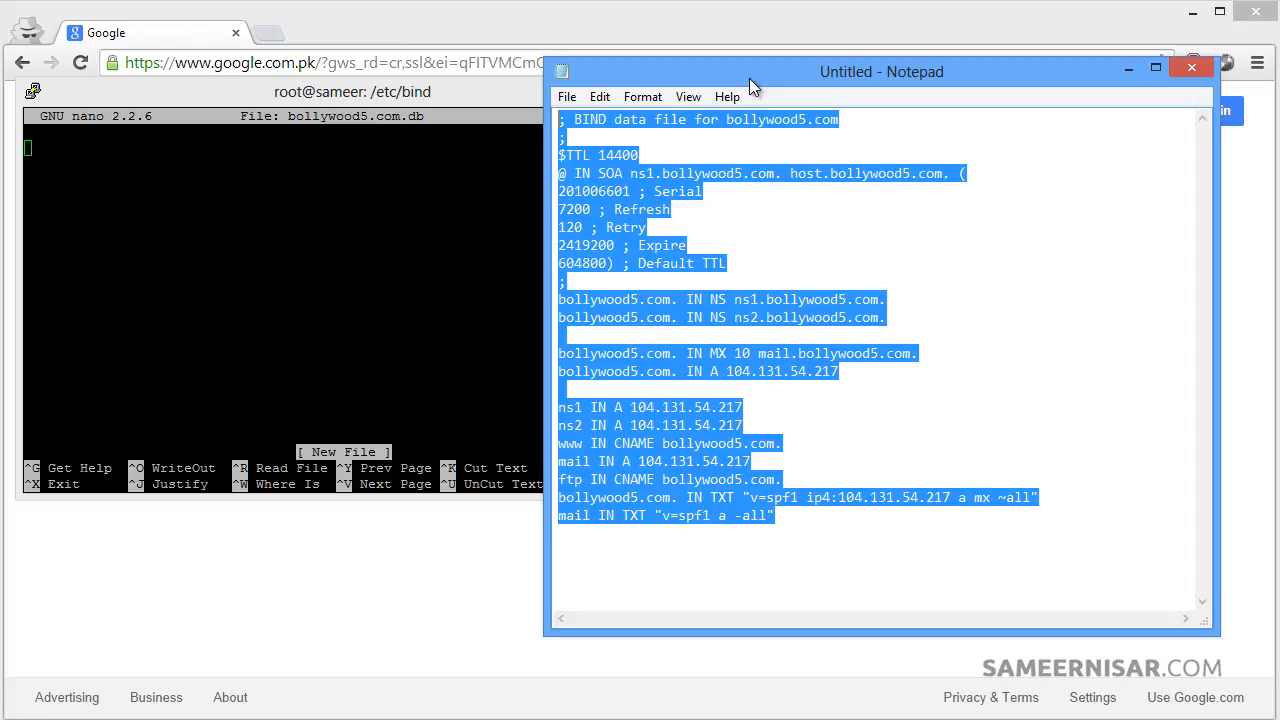
pyautogui.click(1192, 68)
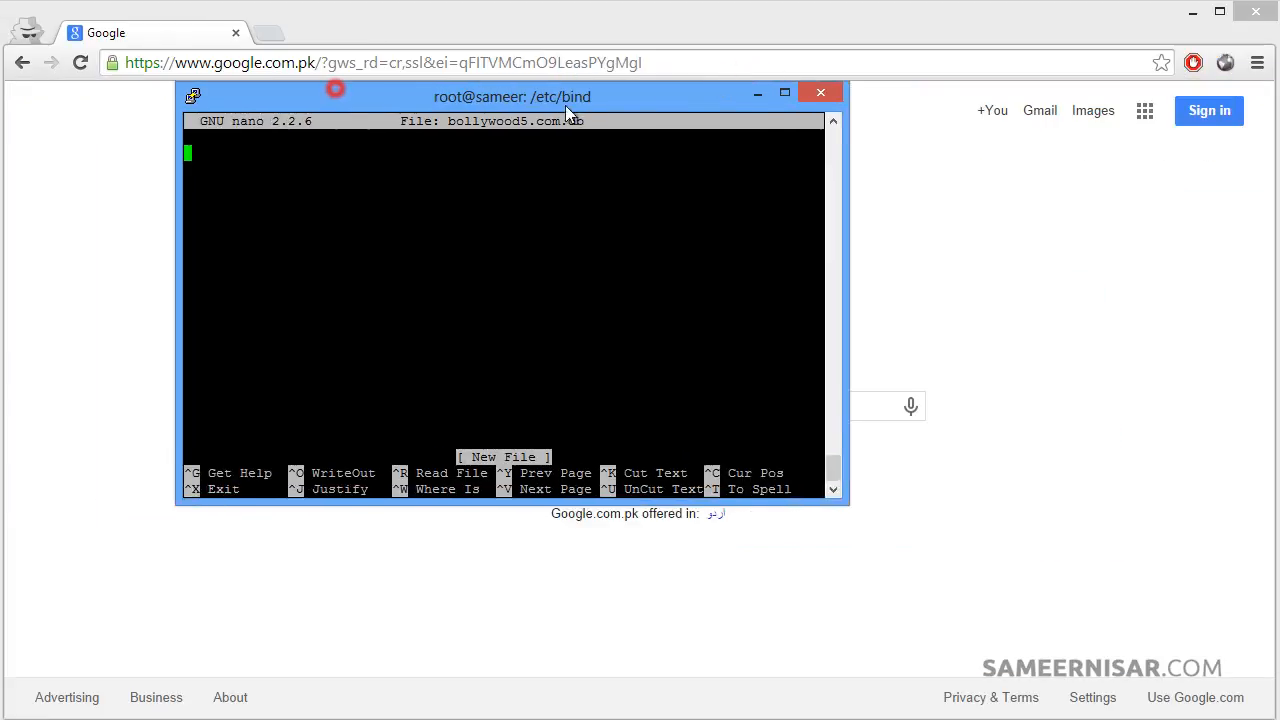
pyautogui.moveTo(540, 96); pyautogui.dragTo(652, 136)
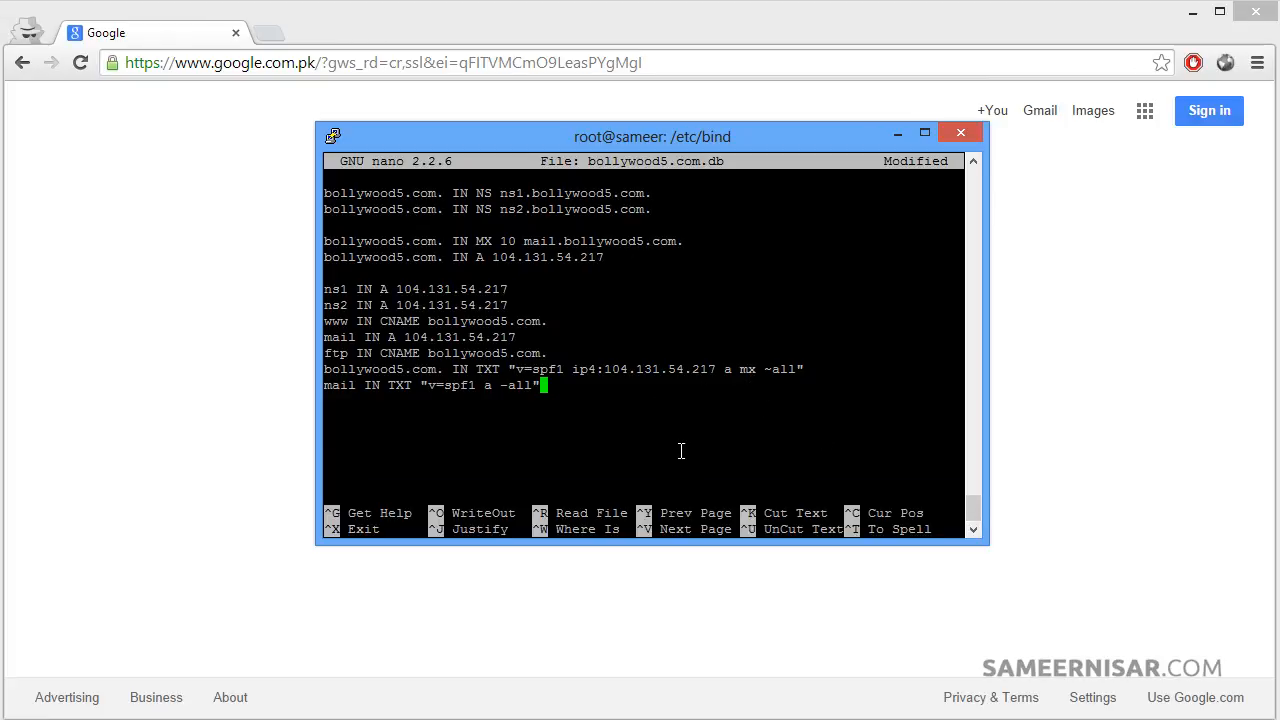
pyautogui.moveTo(408, 508)
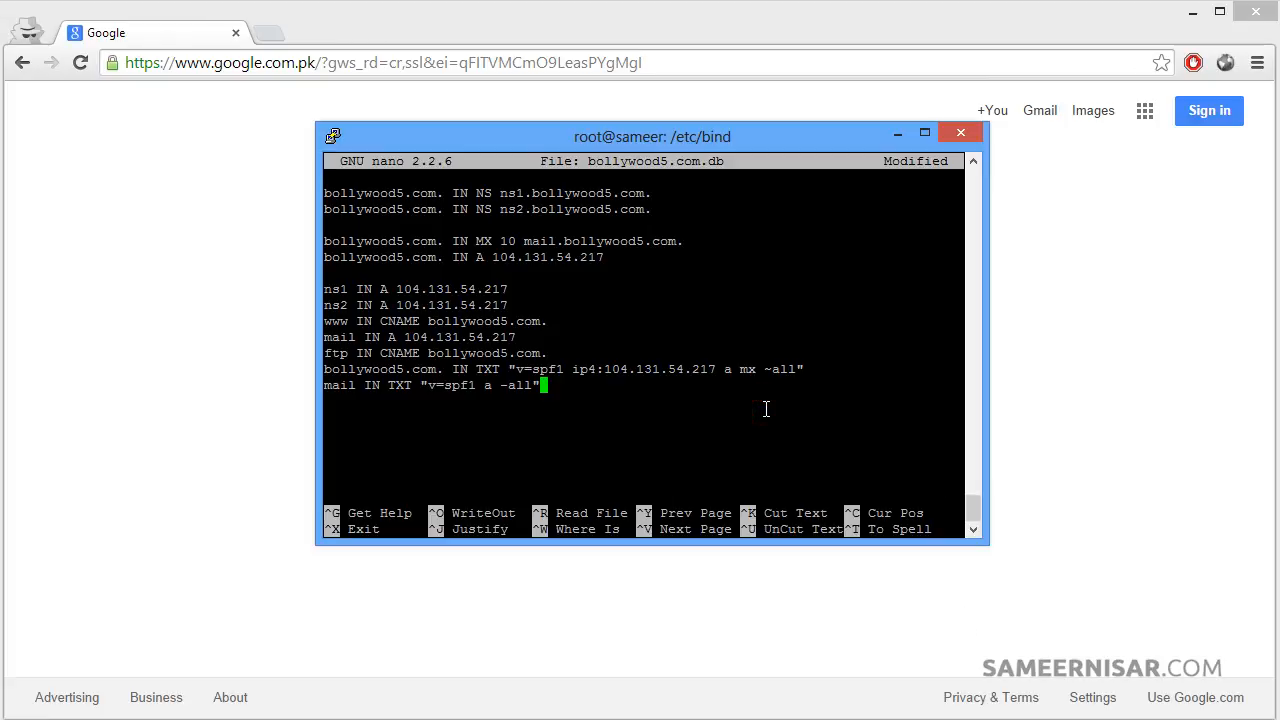
pyautogui.press('ctrl+o')
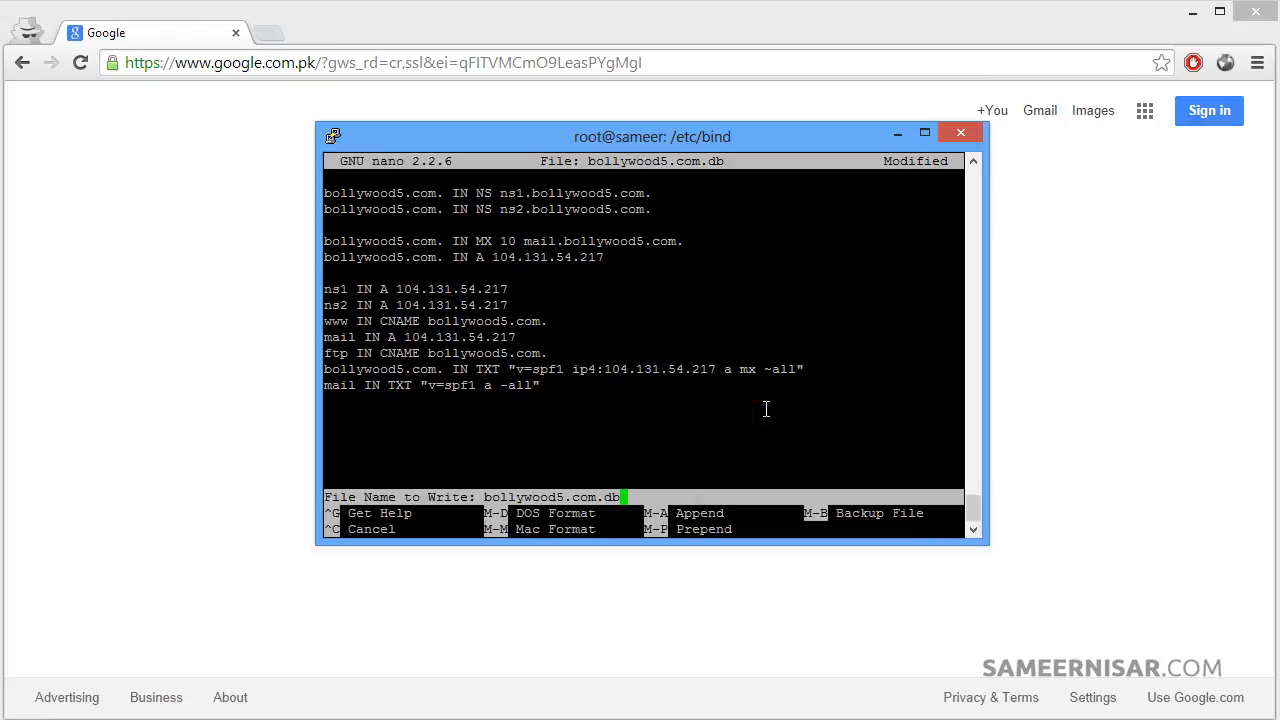
pyautogui.press('Return')
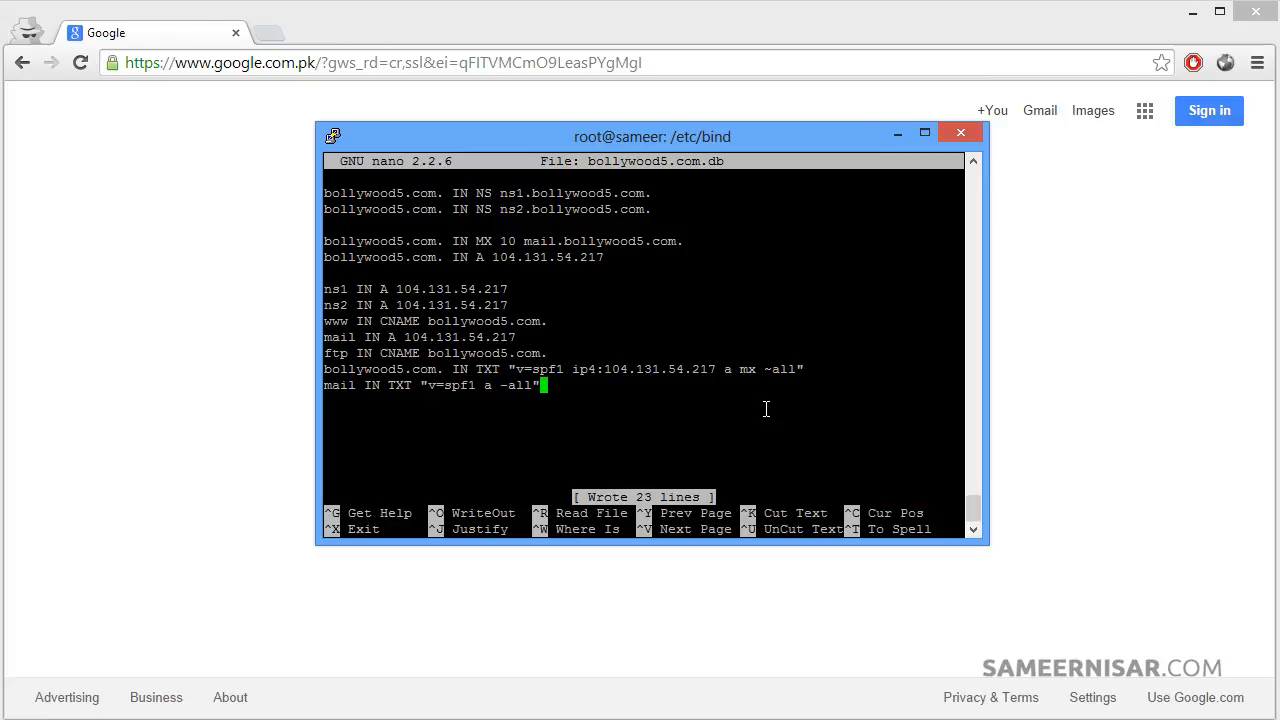
pyautogui.press('ctrl+x')
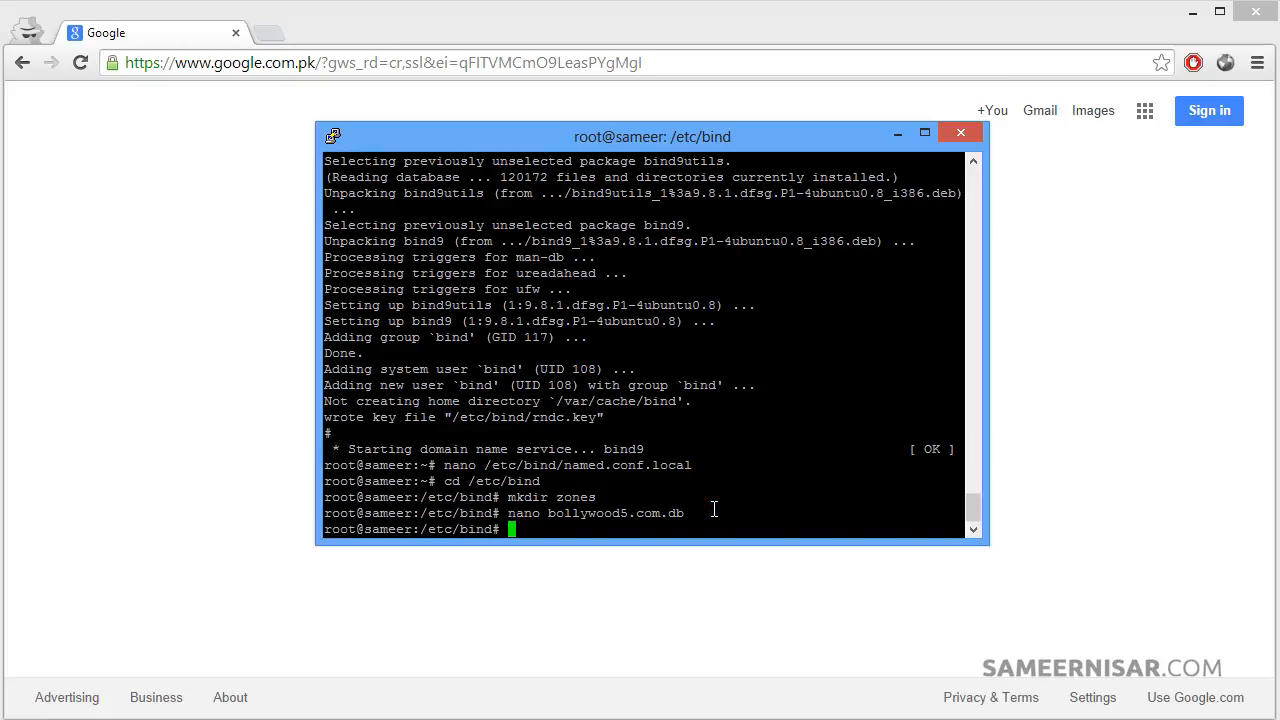
pyautogui.moveTo(648, 524)
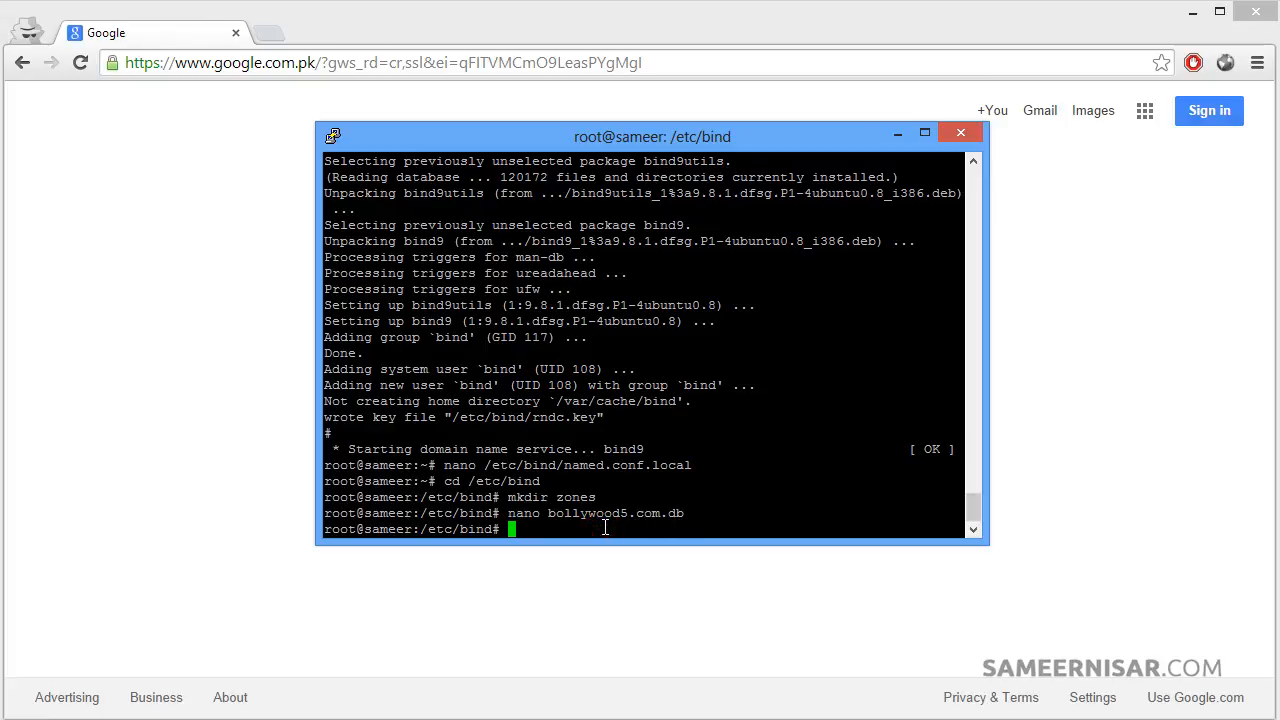
# Run nano /etc/bind/zones/rev.3.2.1.in-addr.arpa to start the new reverse zone file.
pyautogui.write('nano')
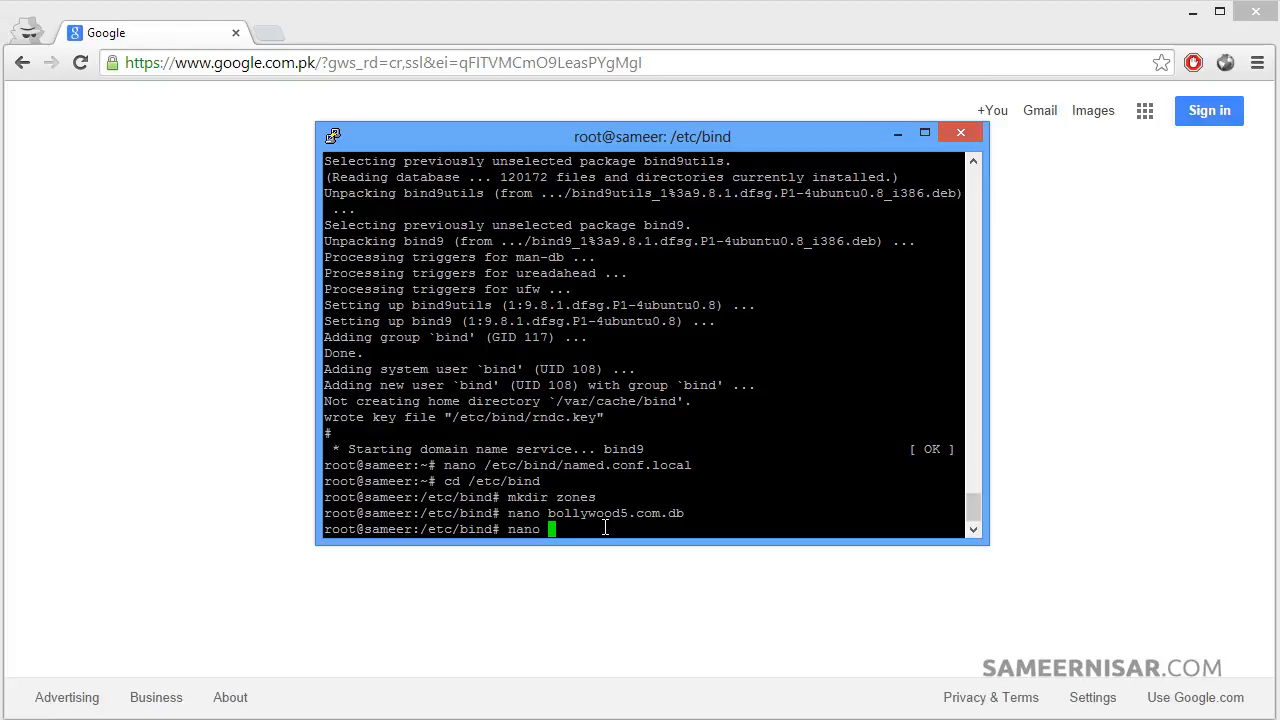
pyautogui.write('/etc/b')
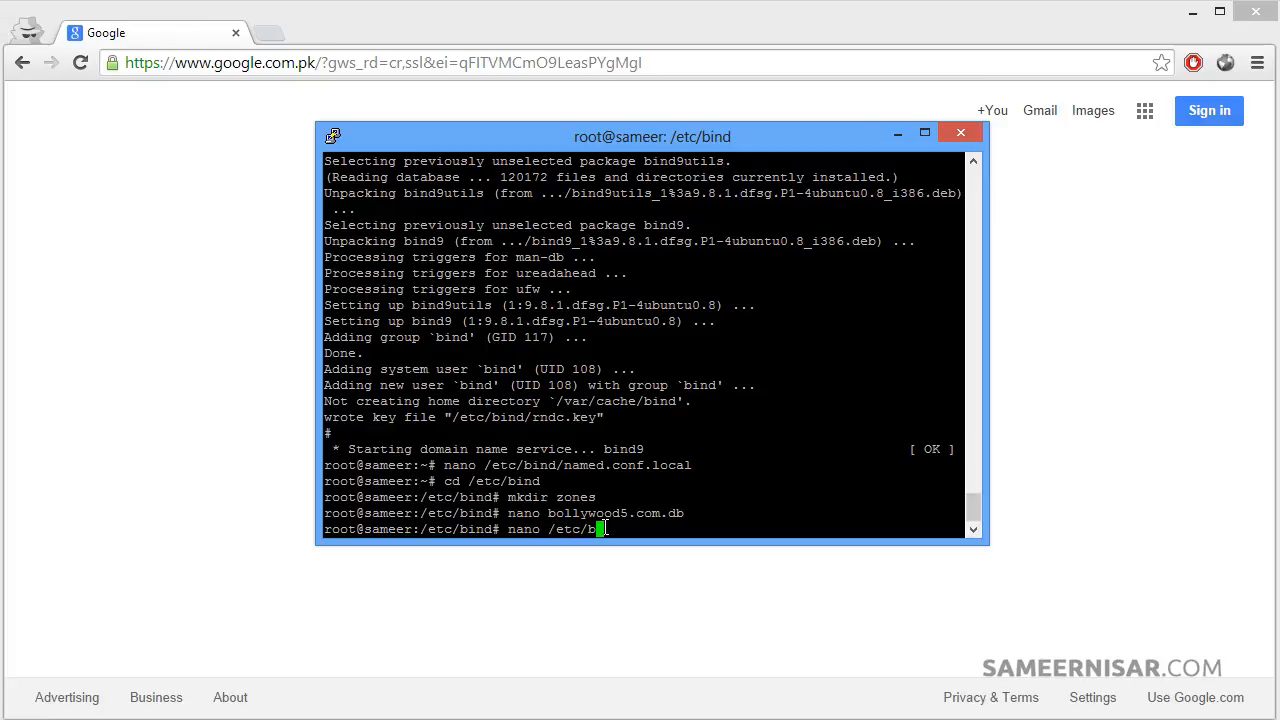
pyautogui.write('ind/zones/')
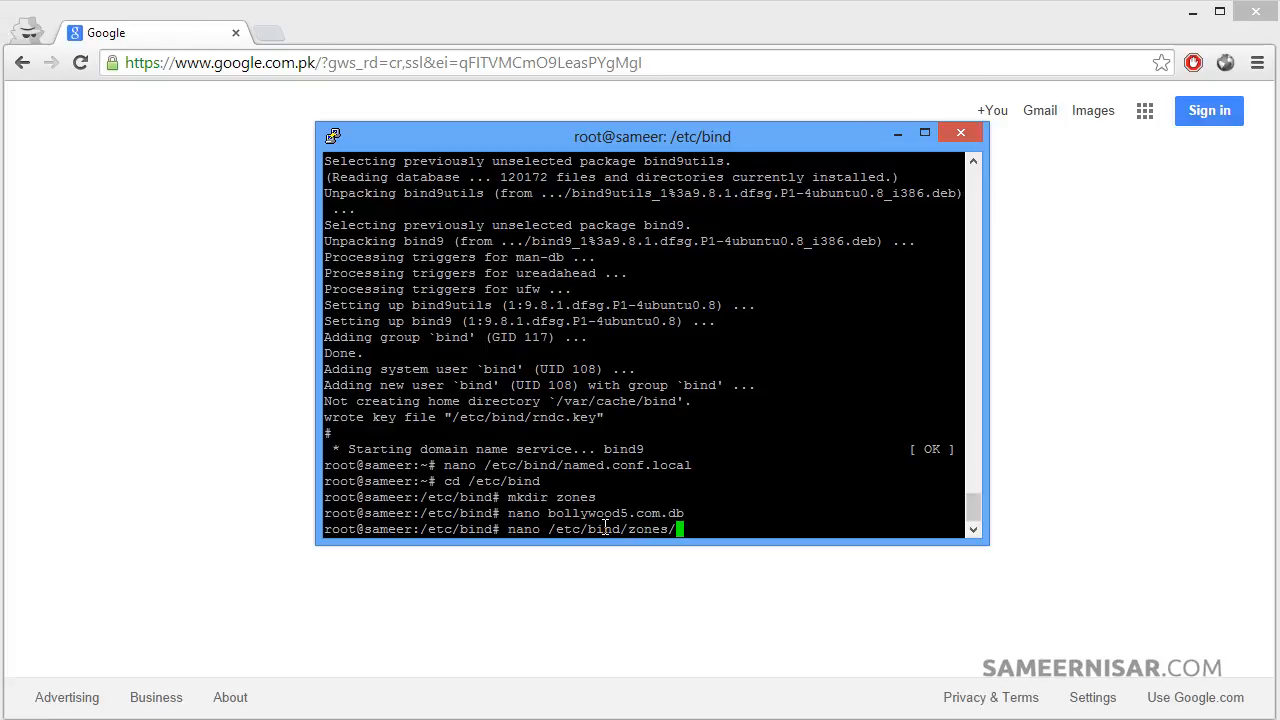
pyautogui.write('rev.3')
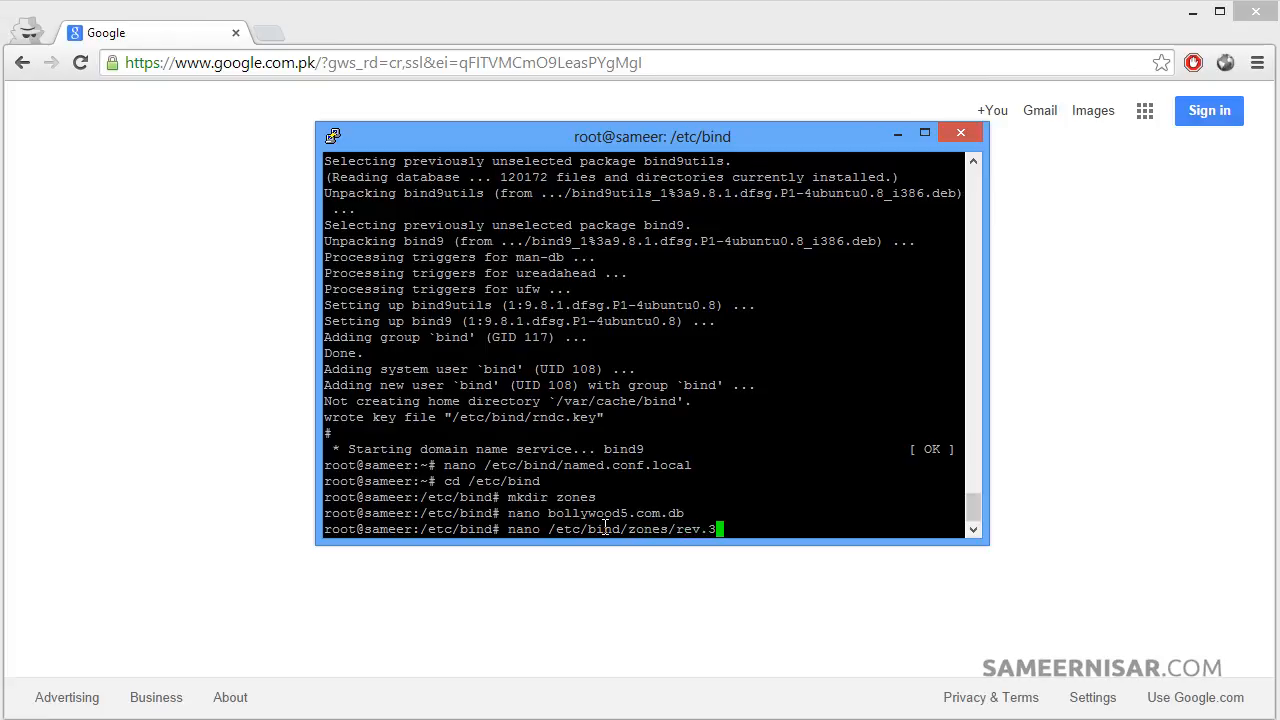
pyautogui.write('.2.1.i')
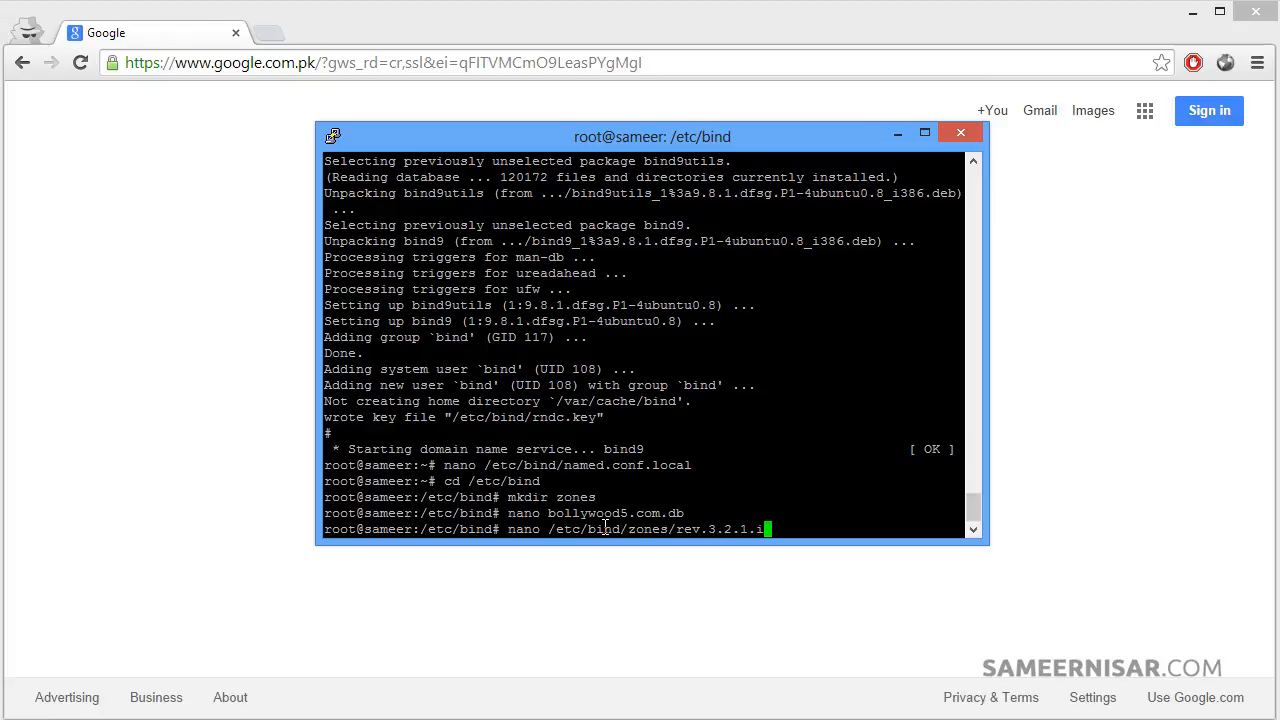
pyautogui.write('n-addr')
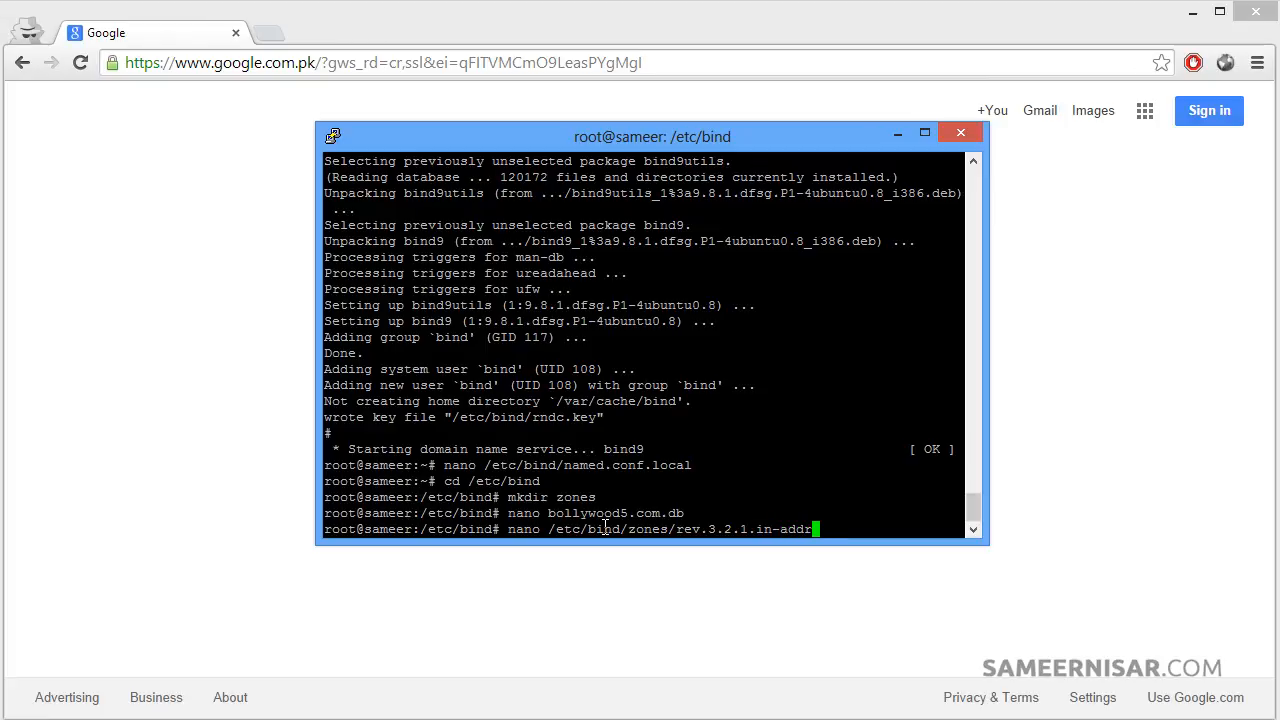
pyautogui.write('arp')
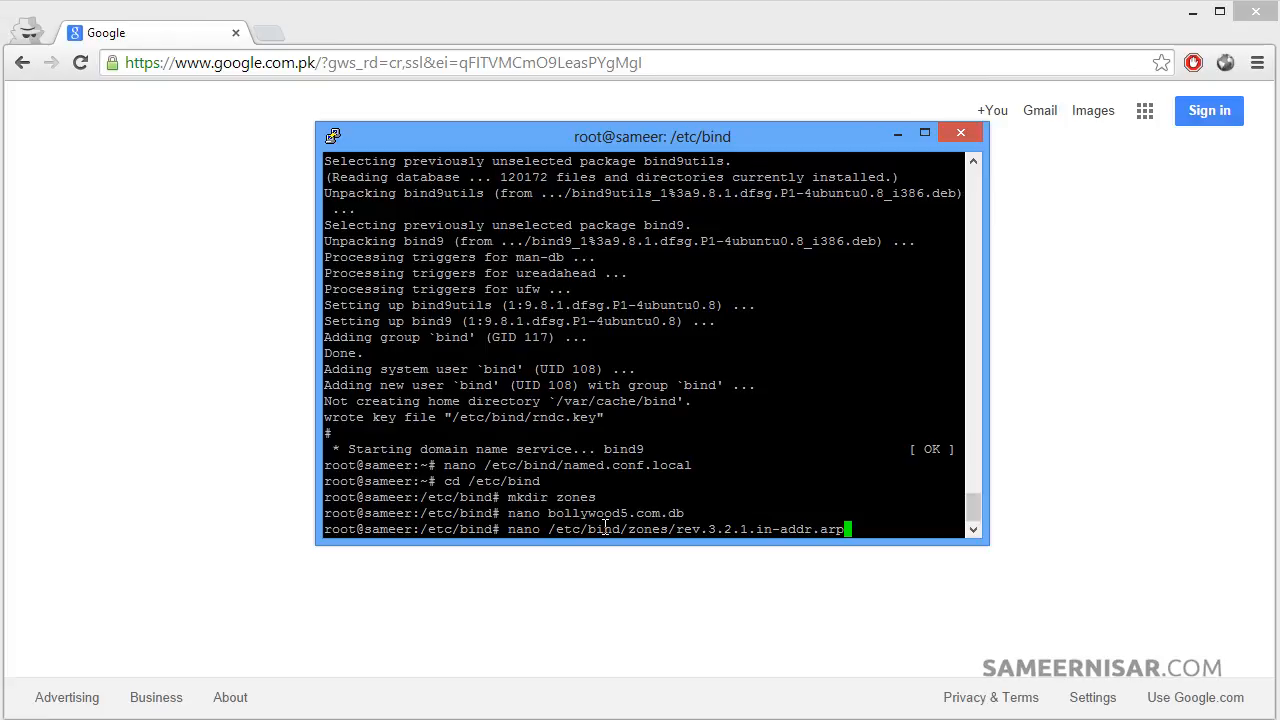
pyautogui.press('Return')
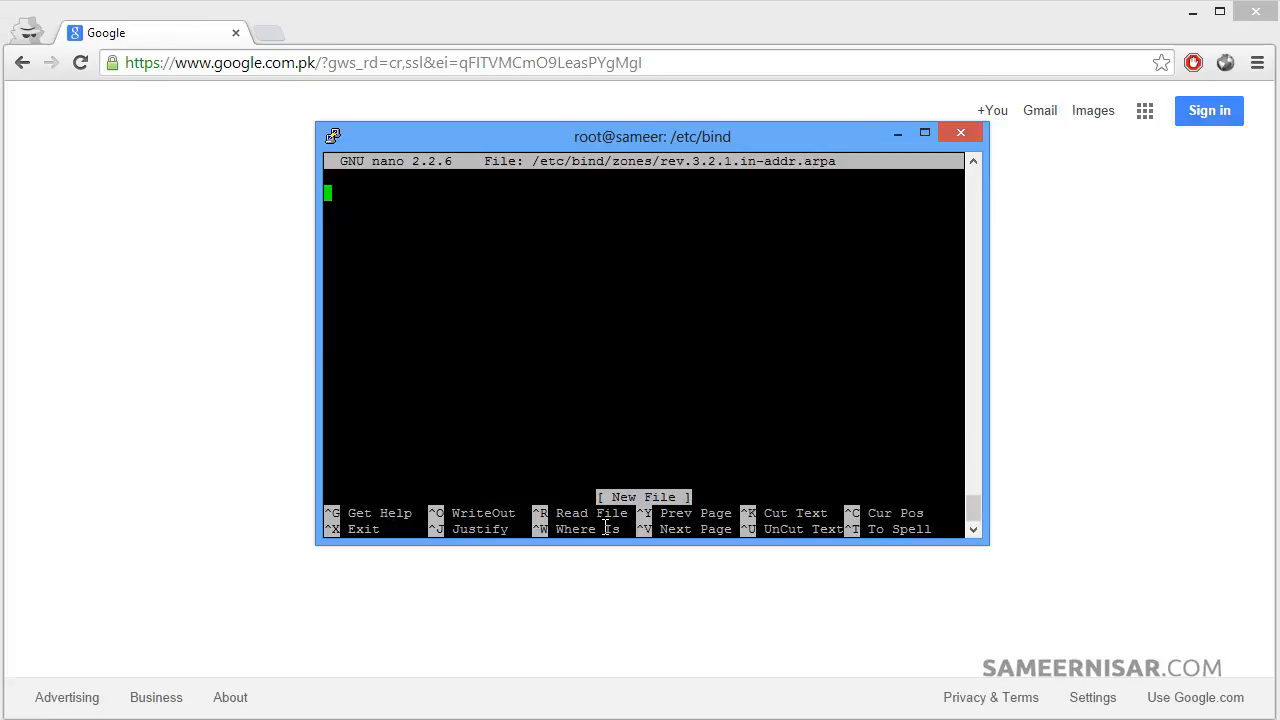
pyautogui.moveTo(628, 158)
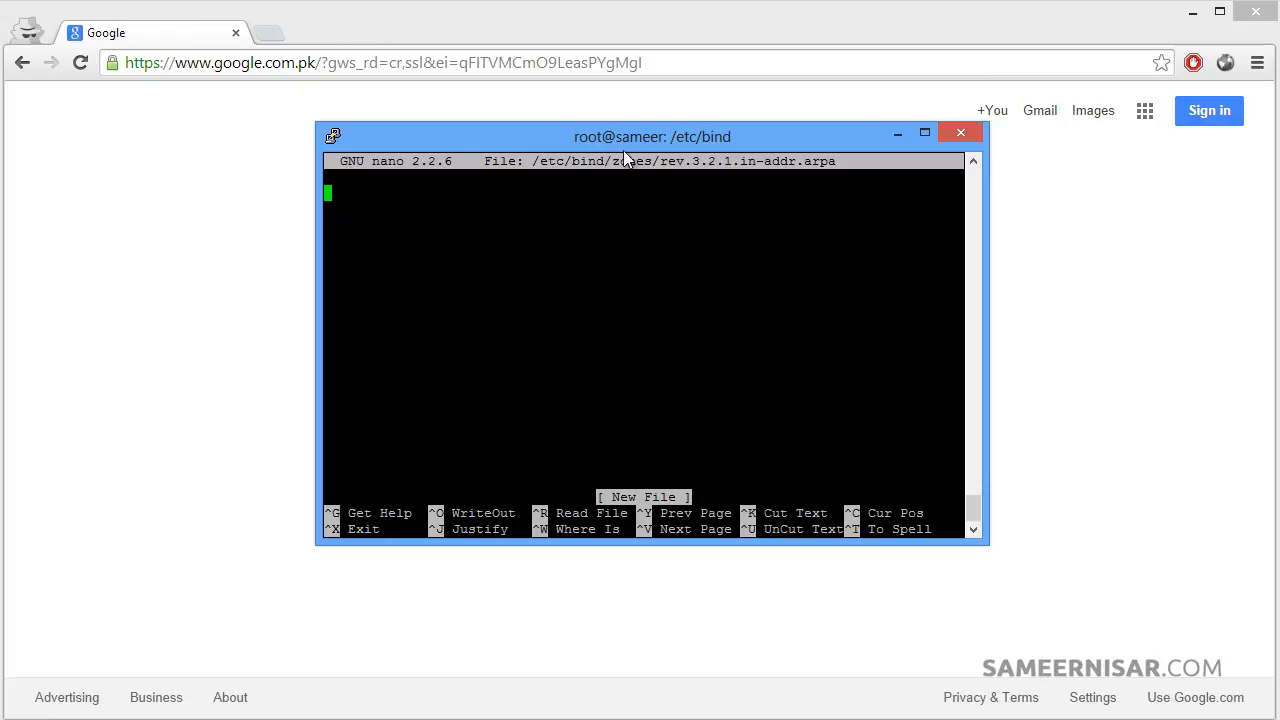
# Save the reverse zone rev.3.2.1.in-addr.arpa with its SOA, NS and PTR records and exit nano.
pyautogui.moveTo(652, 136); pyautogui.dragTo(372, 94)
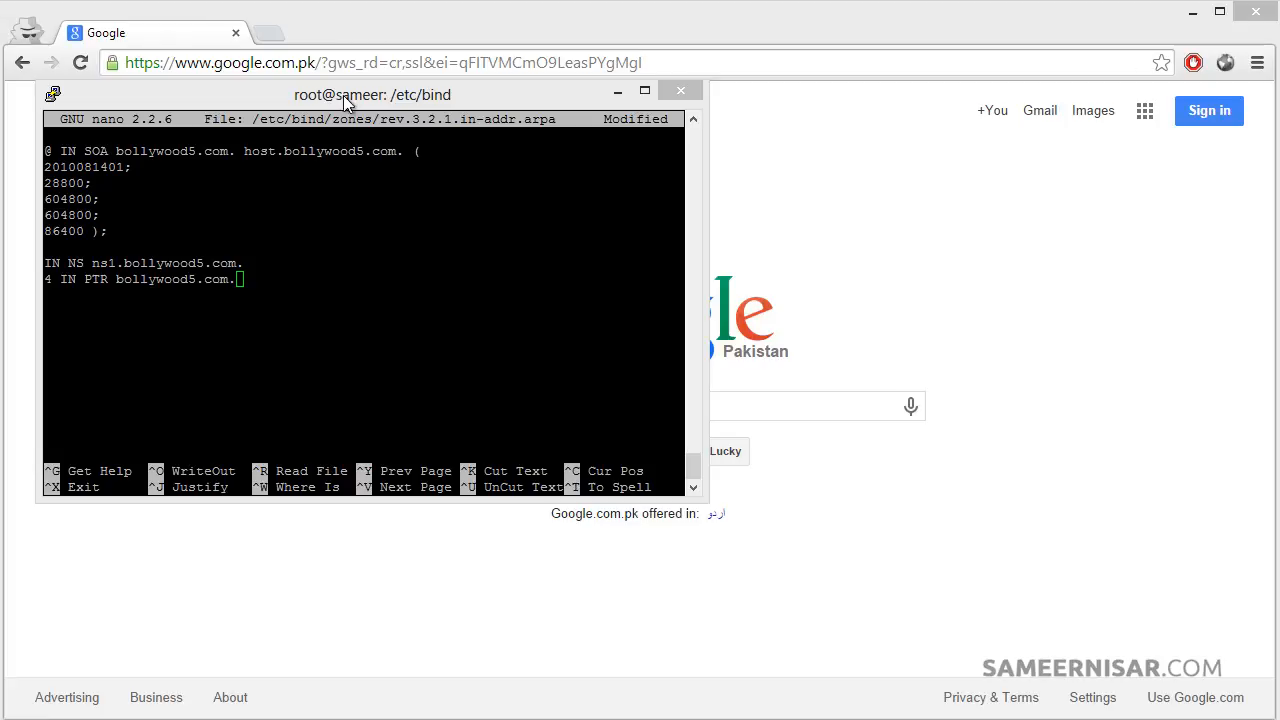
pyautogui.moveTo(372, 94); pyautogui.dragTo(640, 134)
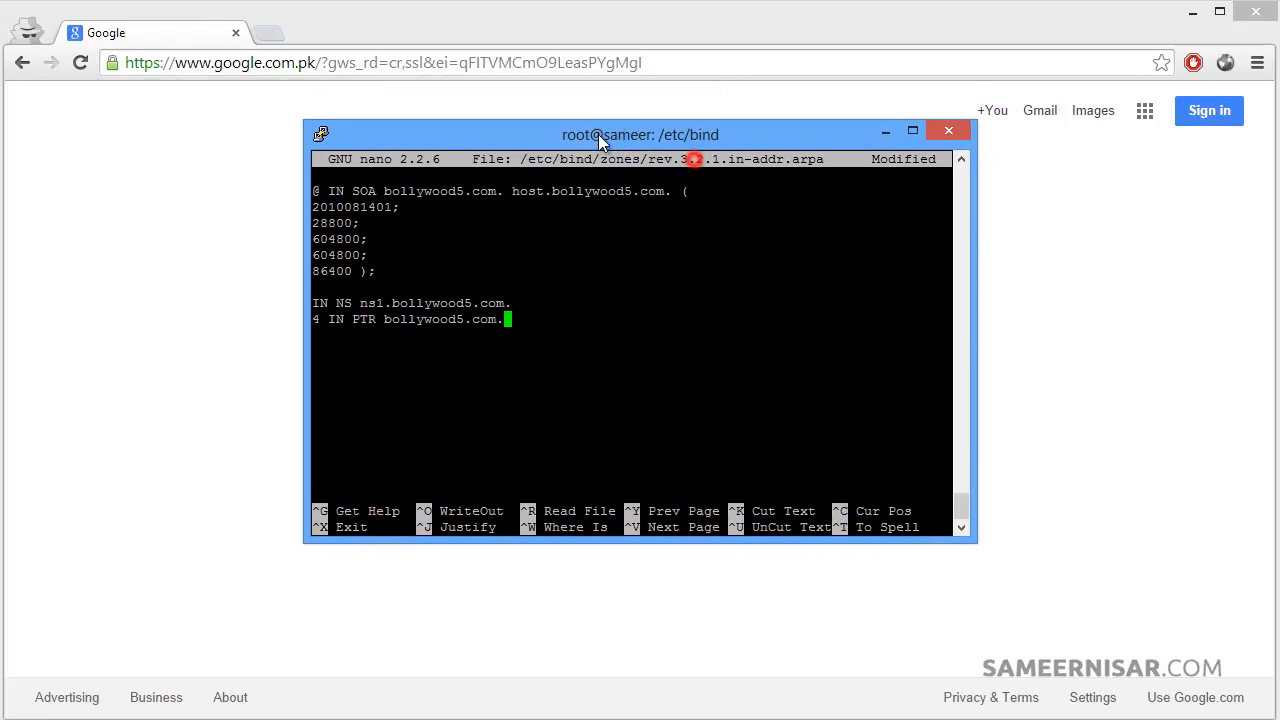
pyautogui.press('ctrl+o')
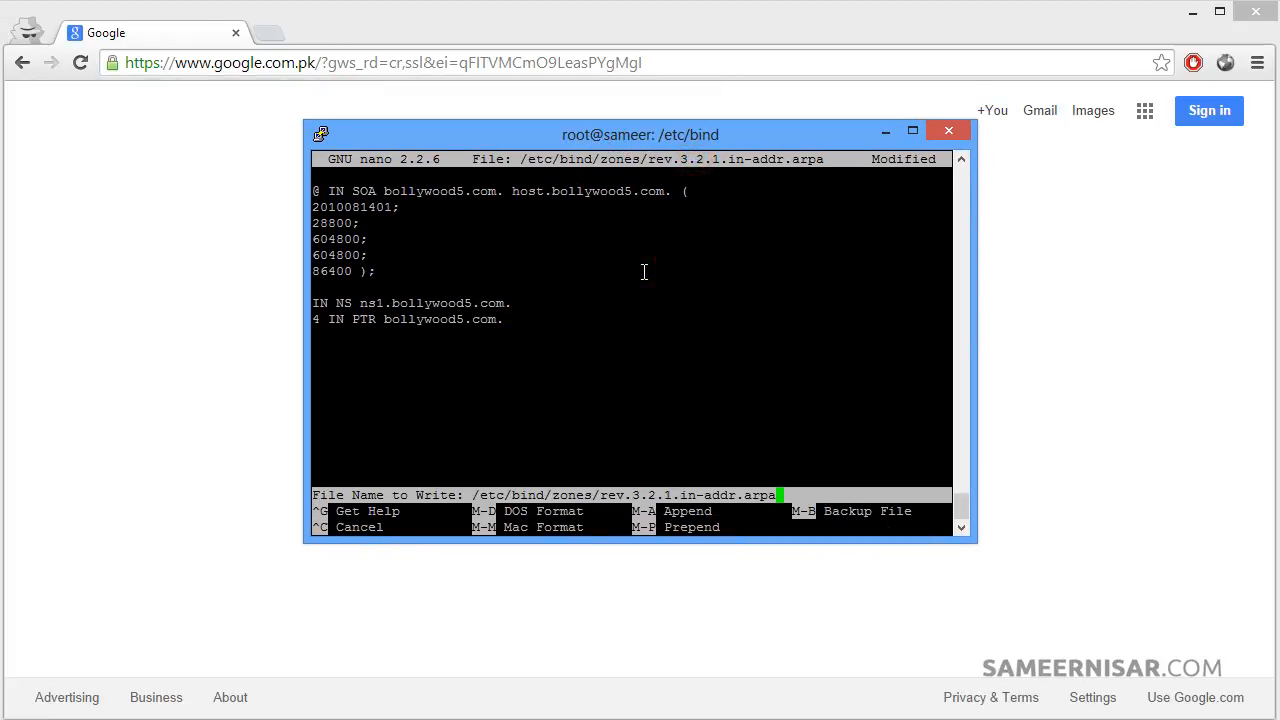
pyautogui.press('Return')
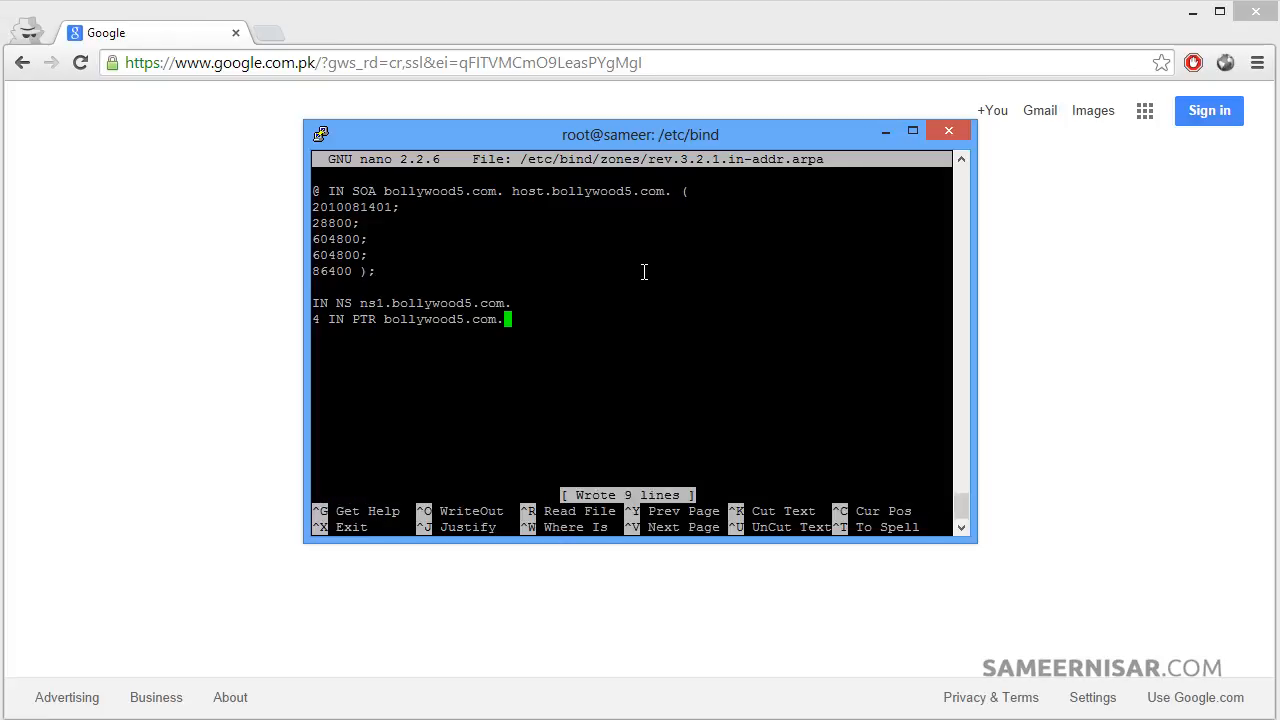
pyautogui.press('ctrl+x')
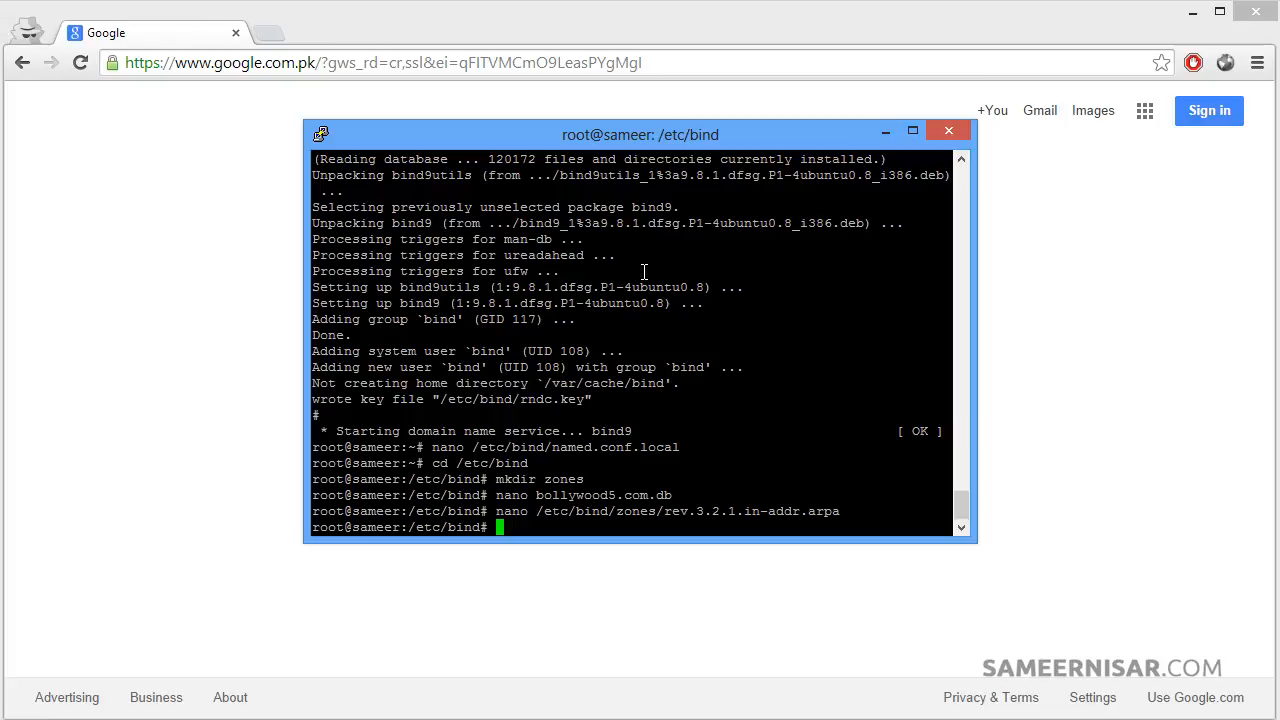
# Open /etc/resolv.conf in nano for editing.
pyautogui.write('nano')
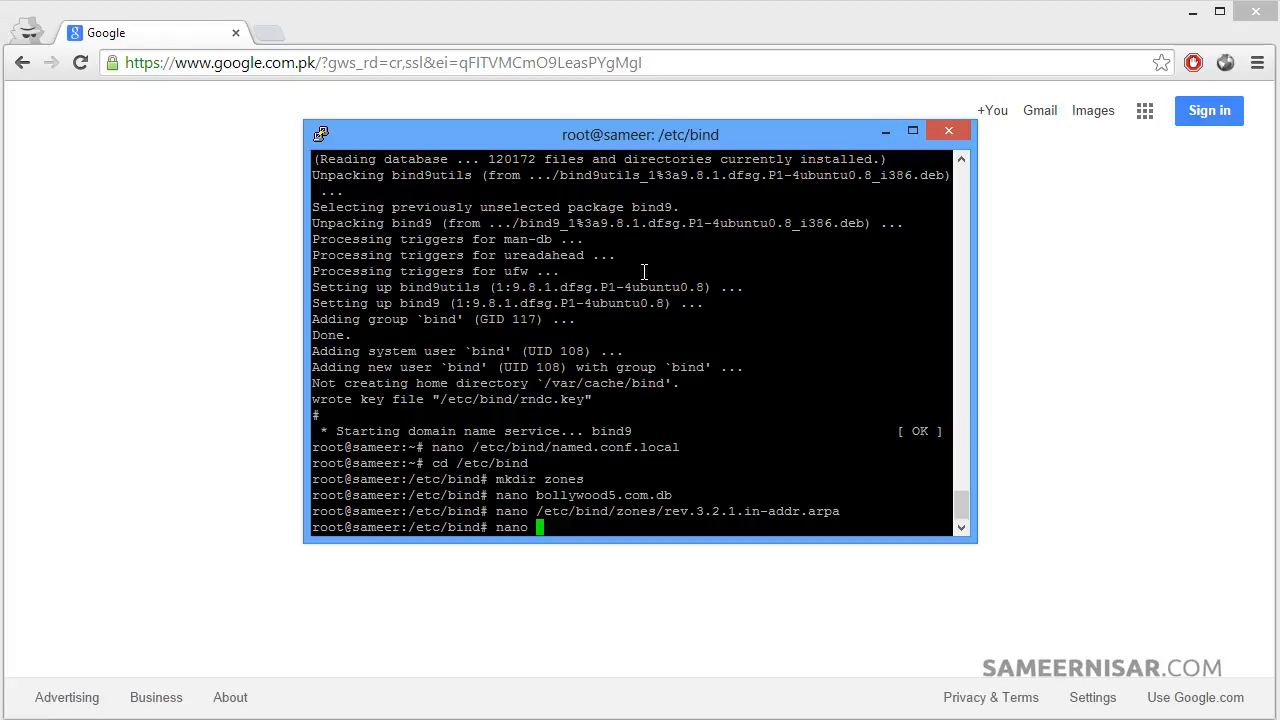
pyautogui.write('/etc/resolv.con')
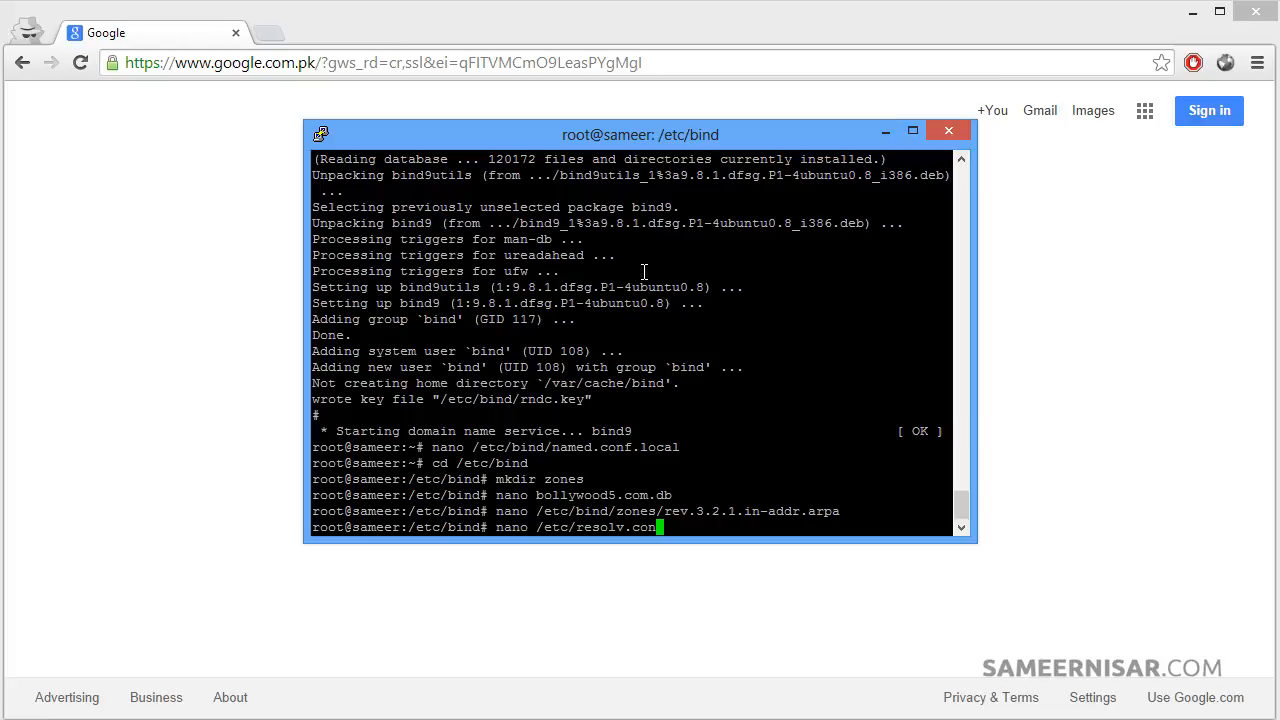
pyautogui.press('Return')
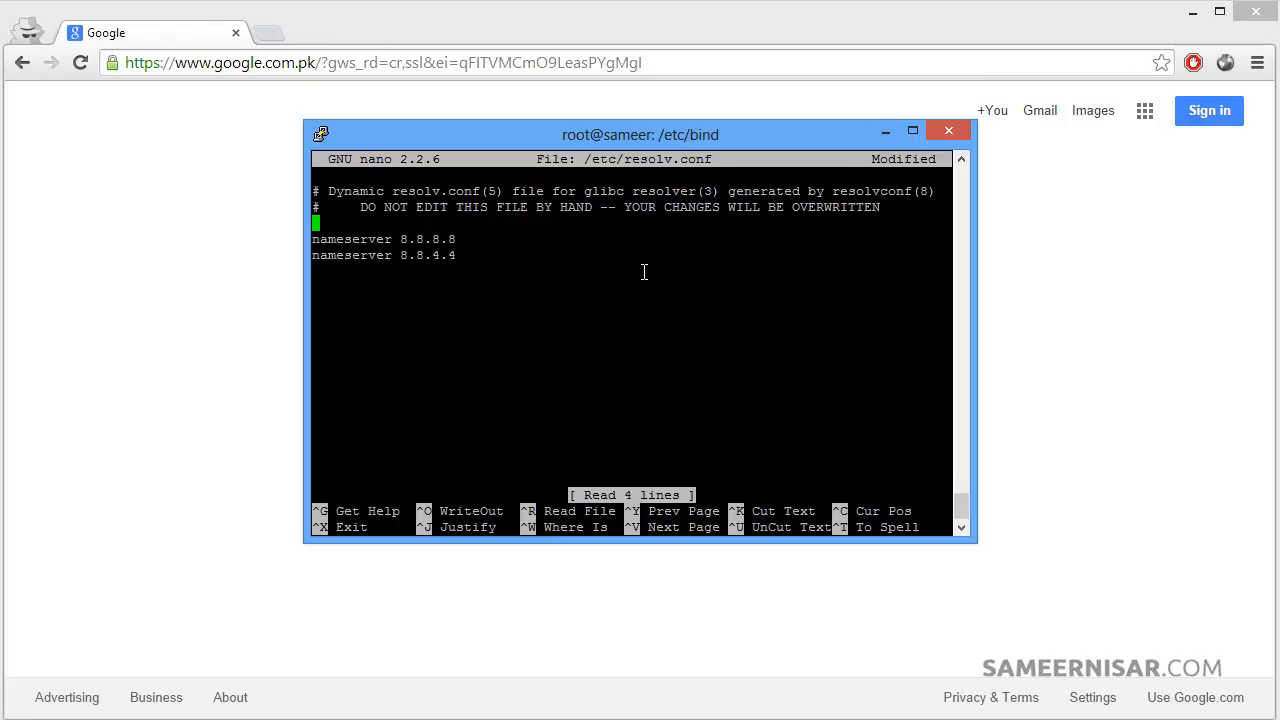
# Add the line 'search bollywood5.com' above the nameserver entries and save the file.
pyautogui.write('s')
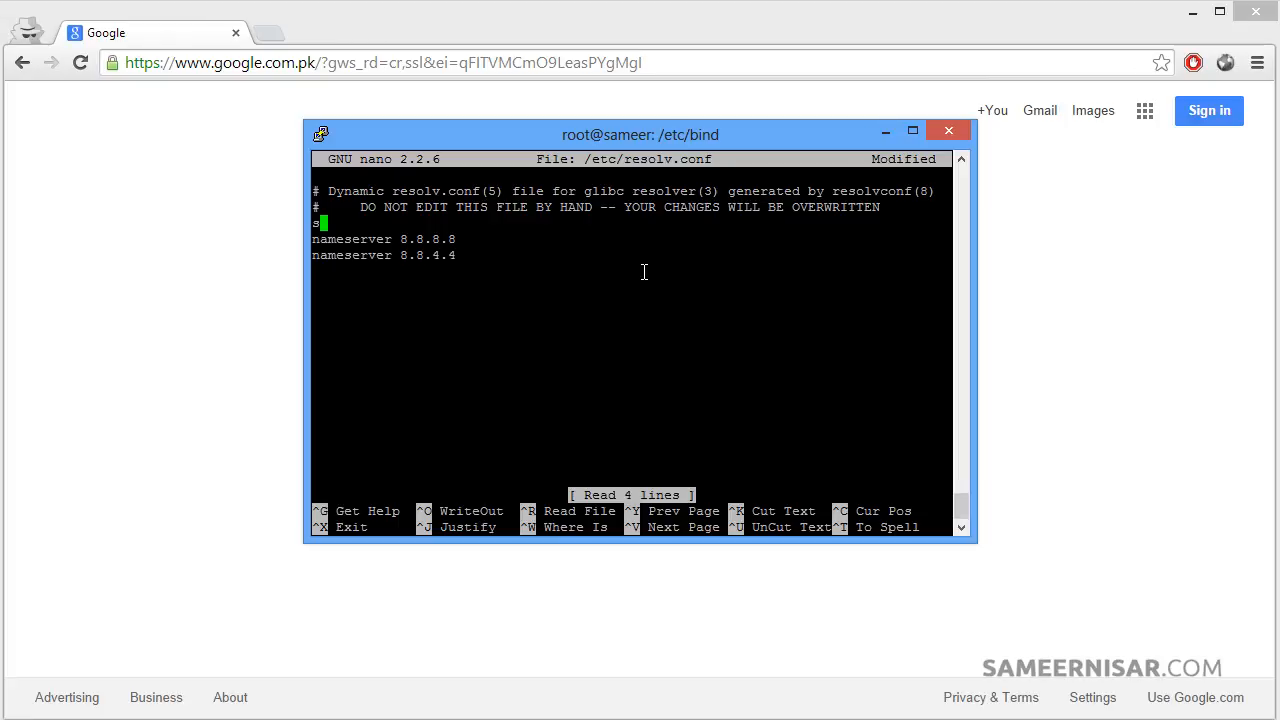
pyautogui.write('earch')
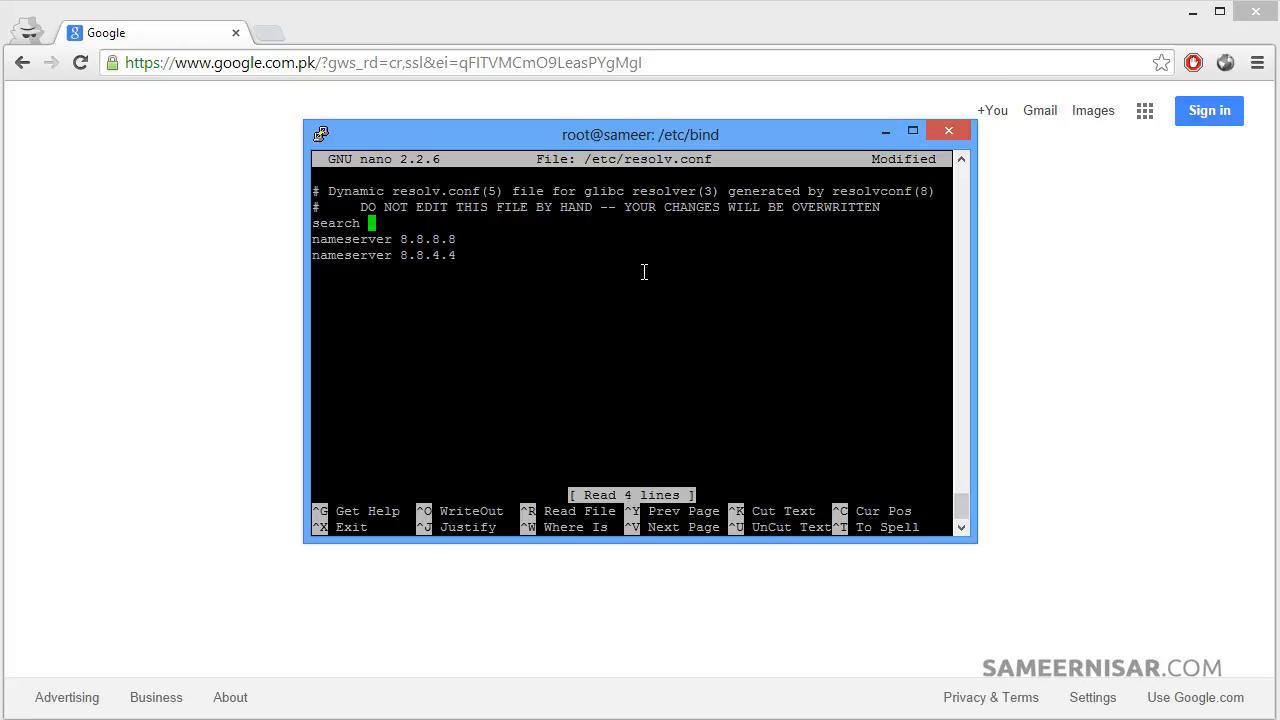
pyautogui.write('bollywood')
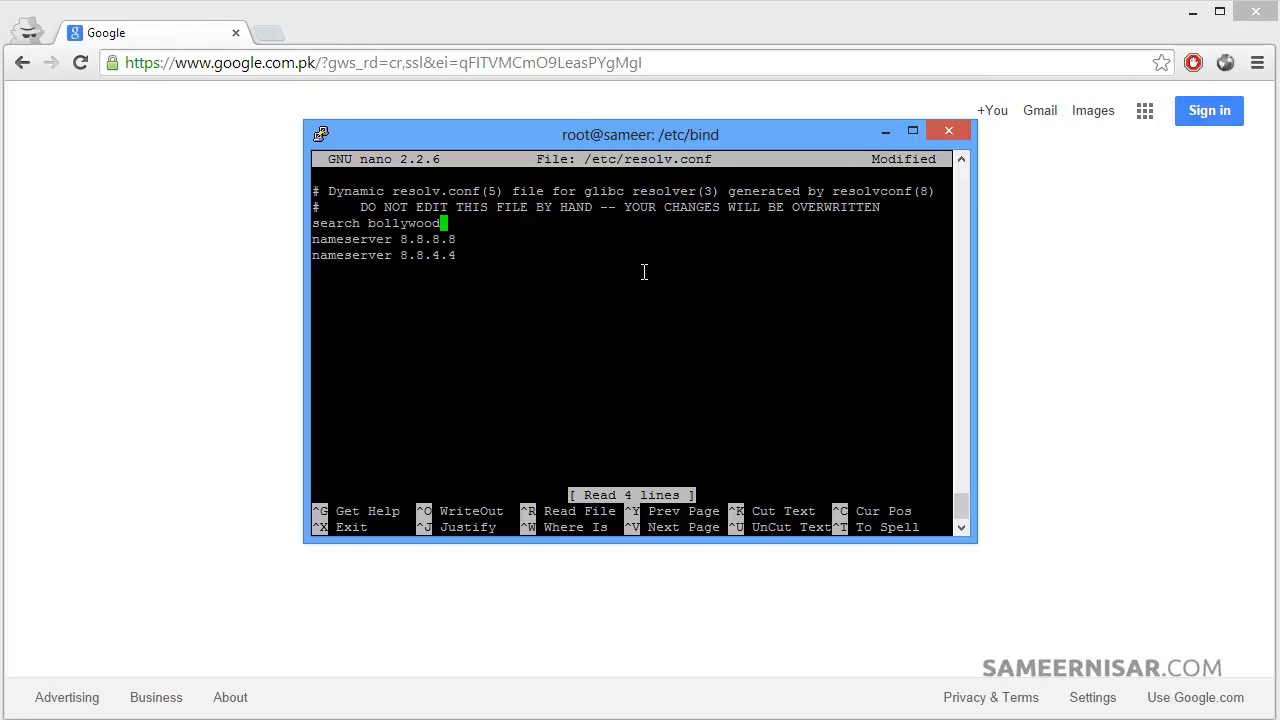
pyautogui.write('5.com')
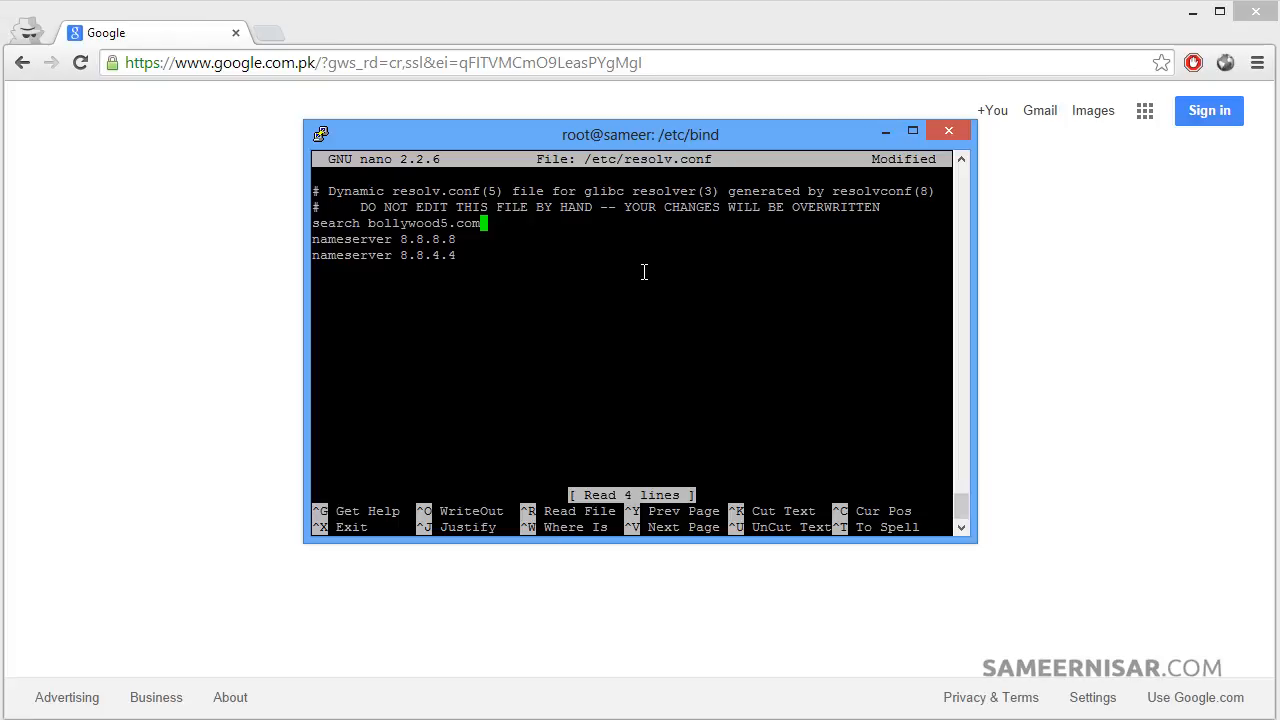
pyautogui.press('ctrl+o')
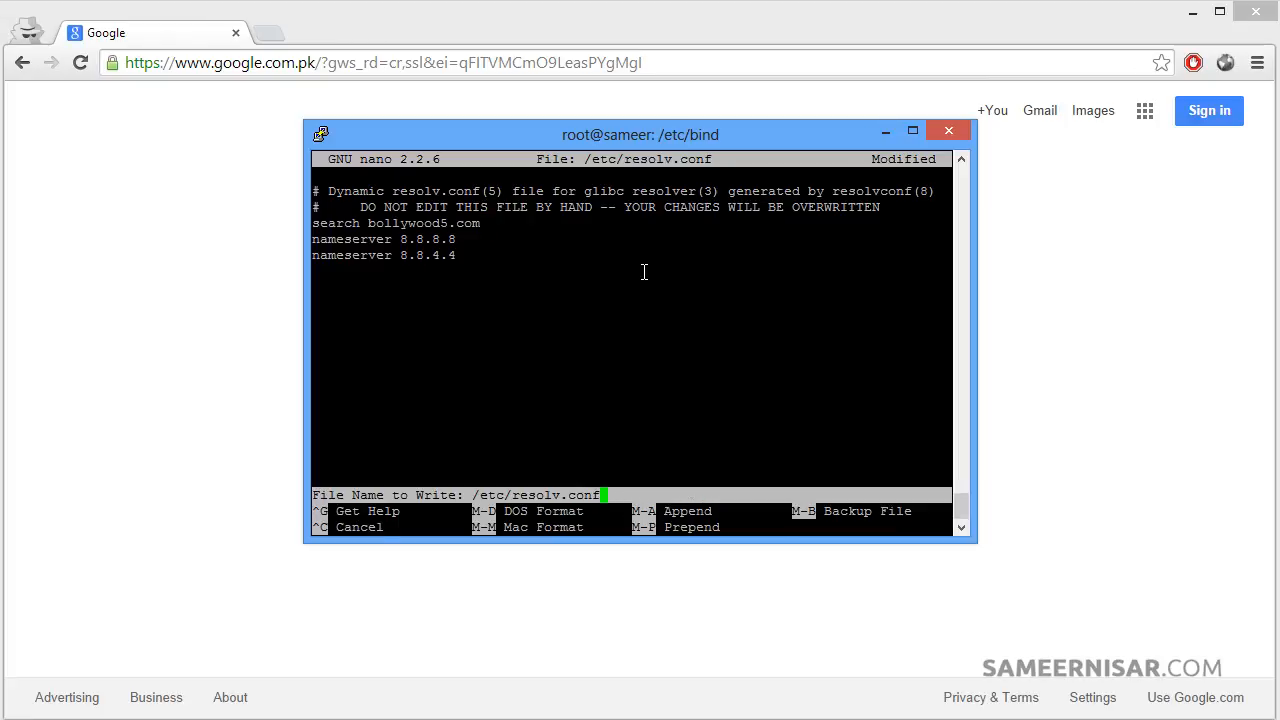
pyautogui.press('Return')
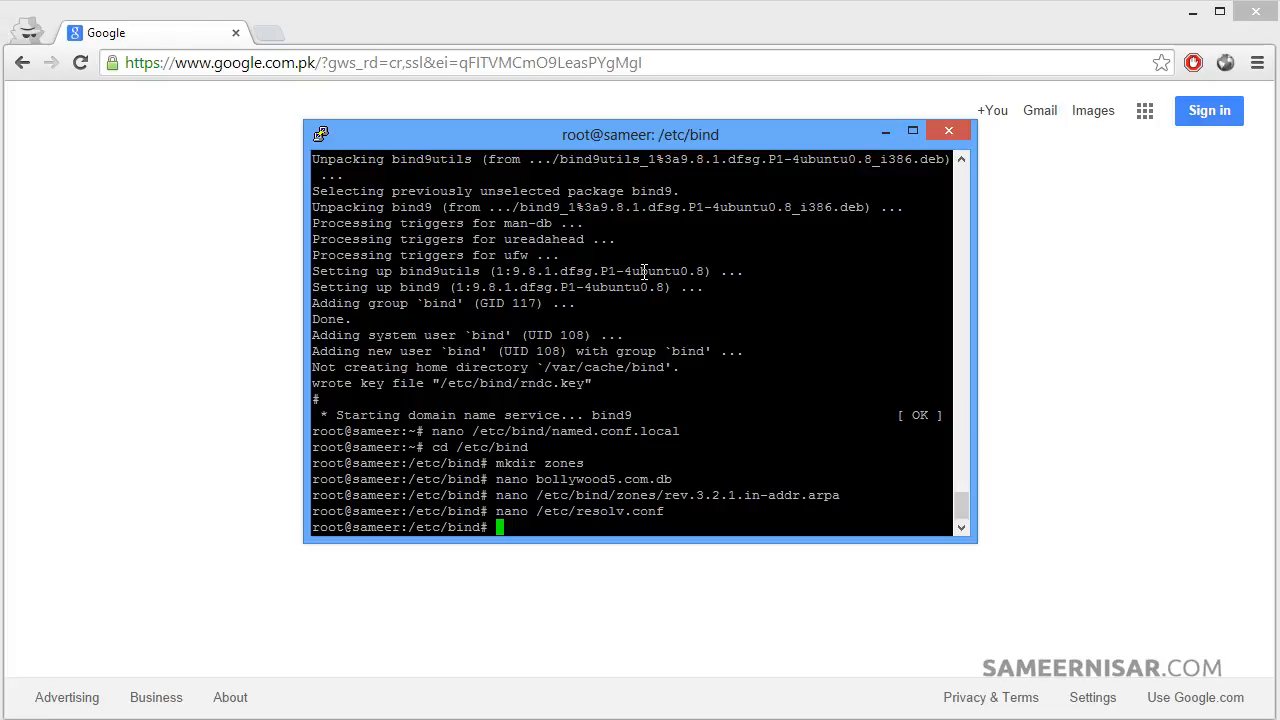
# Enter the /etc/init.d/bind9 service script path at the prompt for restarting BIND.
pyautogui.write('e')
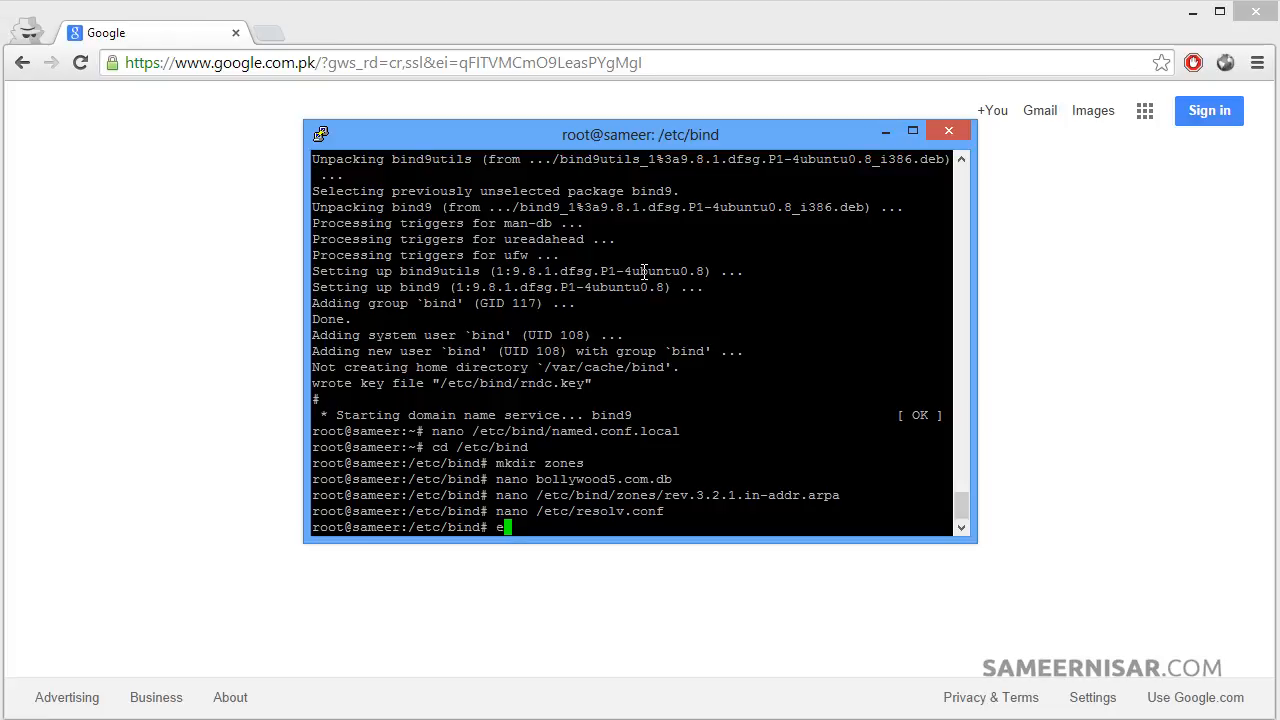
pyautogui.write('/')
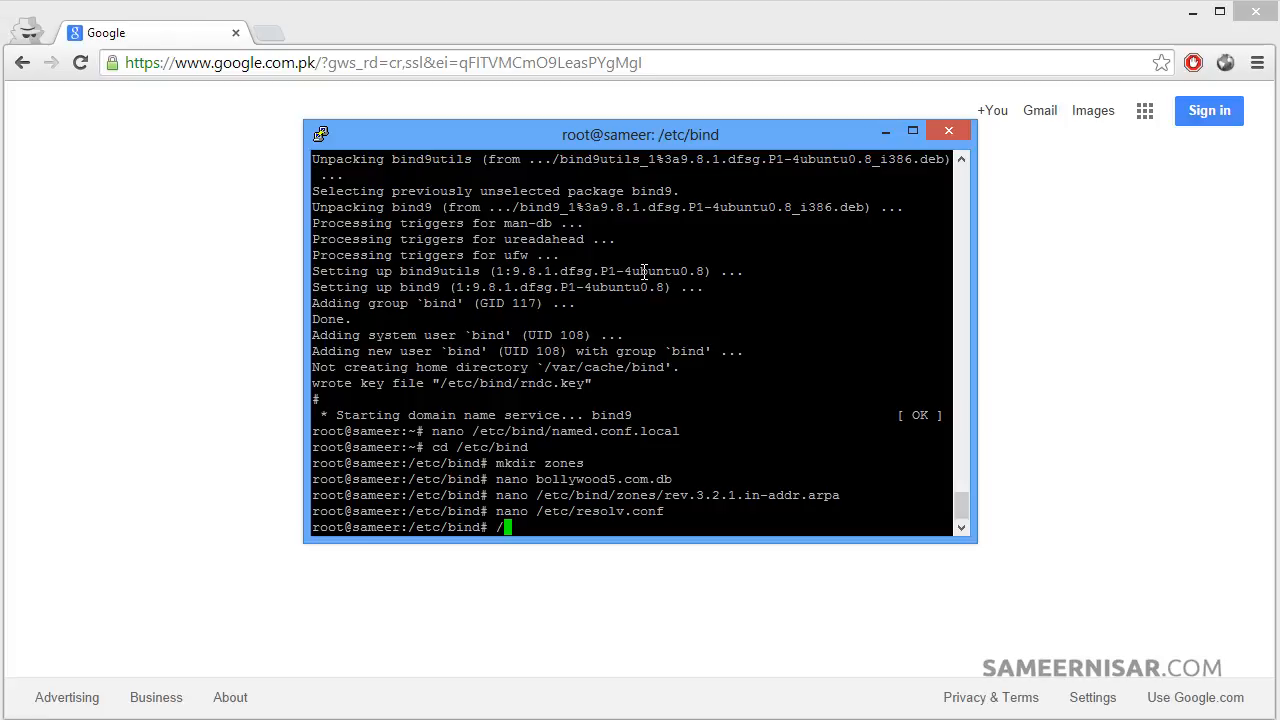
pyautogui.write('etc')
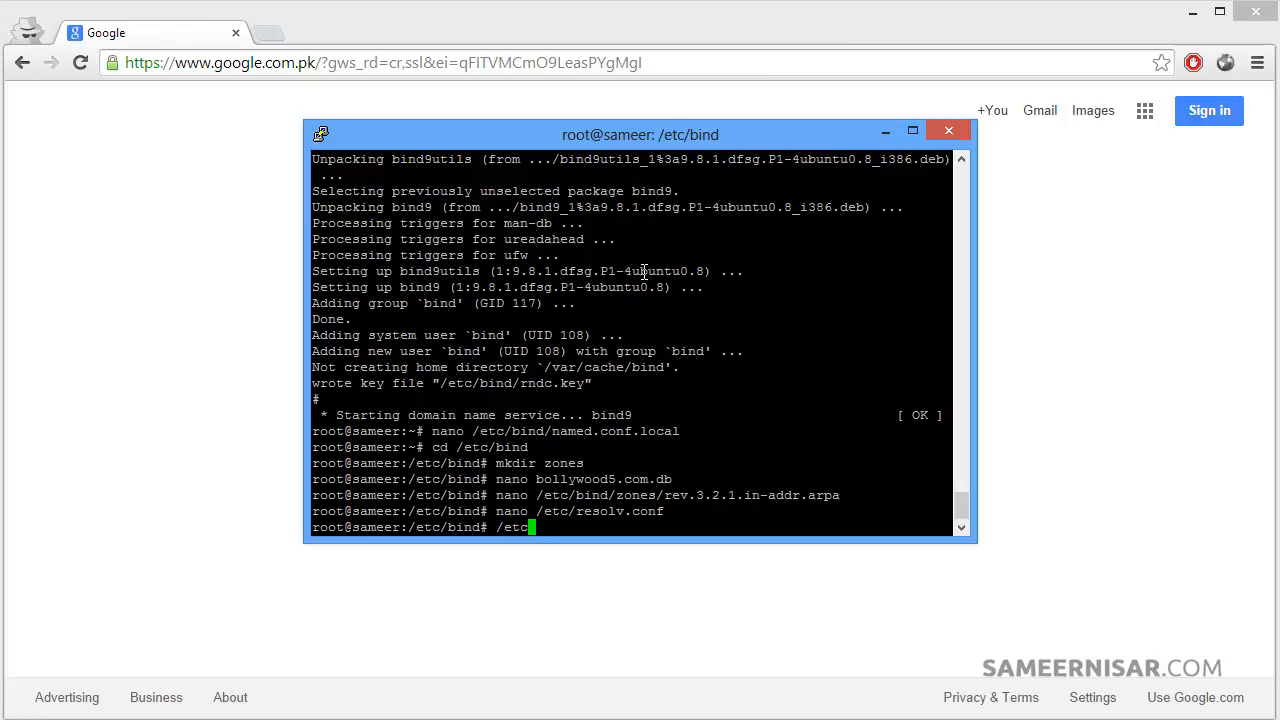
pyautogui.write('/')
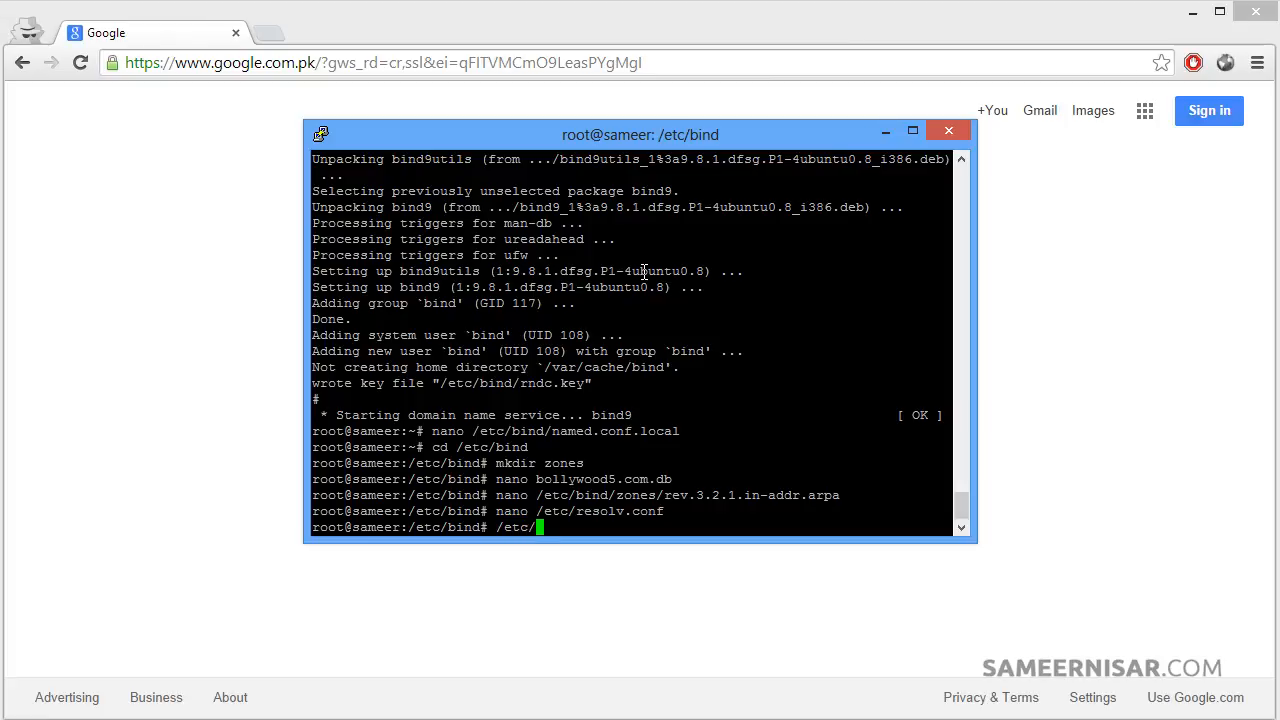
pyautogui.write('init')
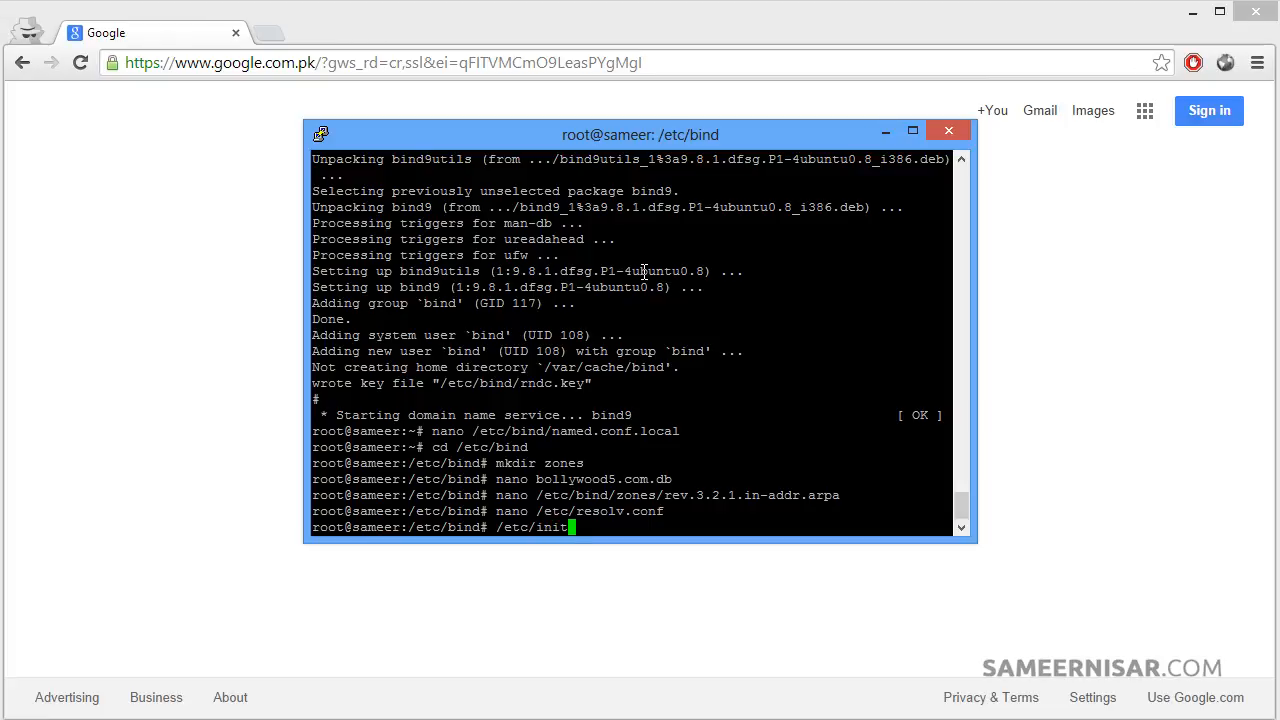
pyautogui.write('.d')
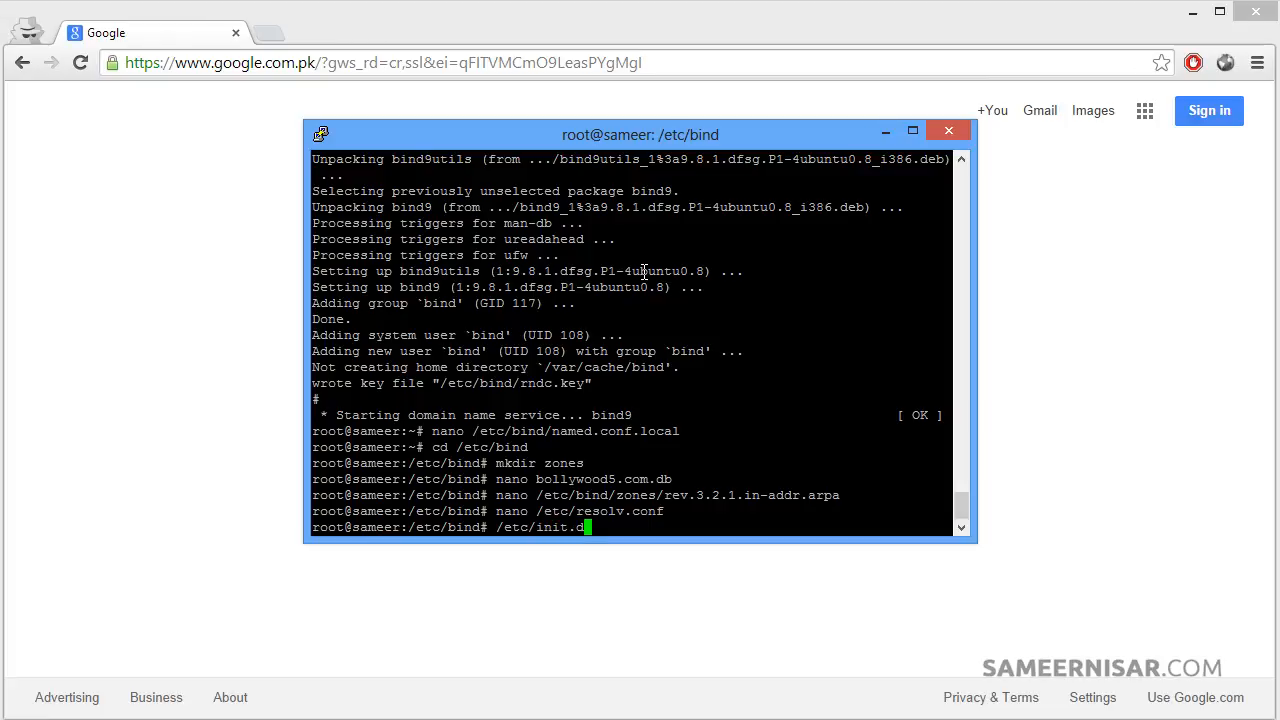
pyautogui.write('b')
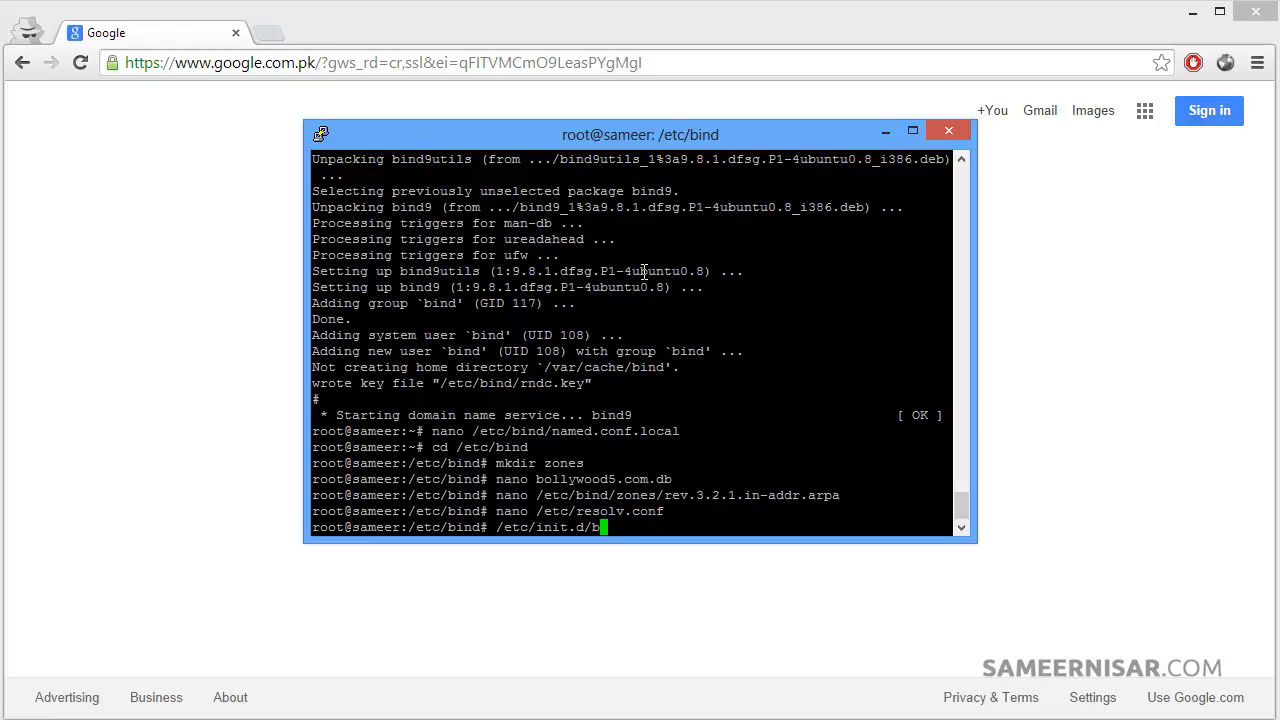
pyautogui.write('ind9 restart')
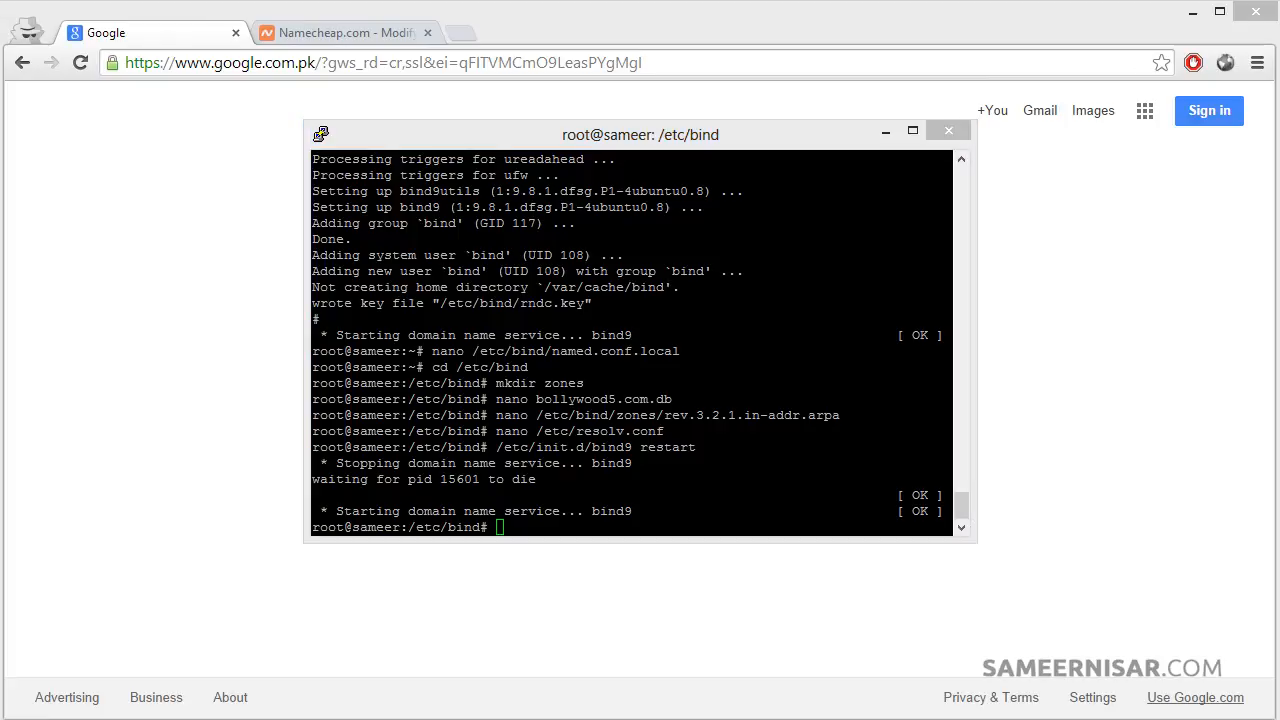
pyautogui.moveTo(1114, 492)
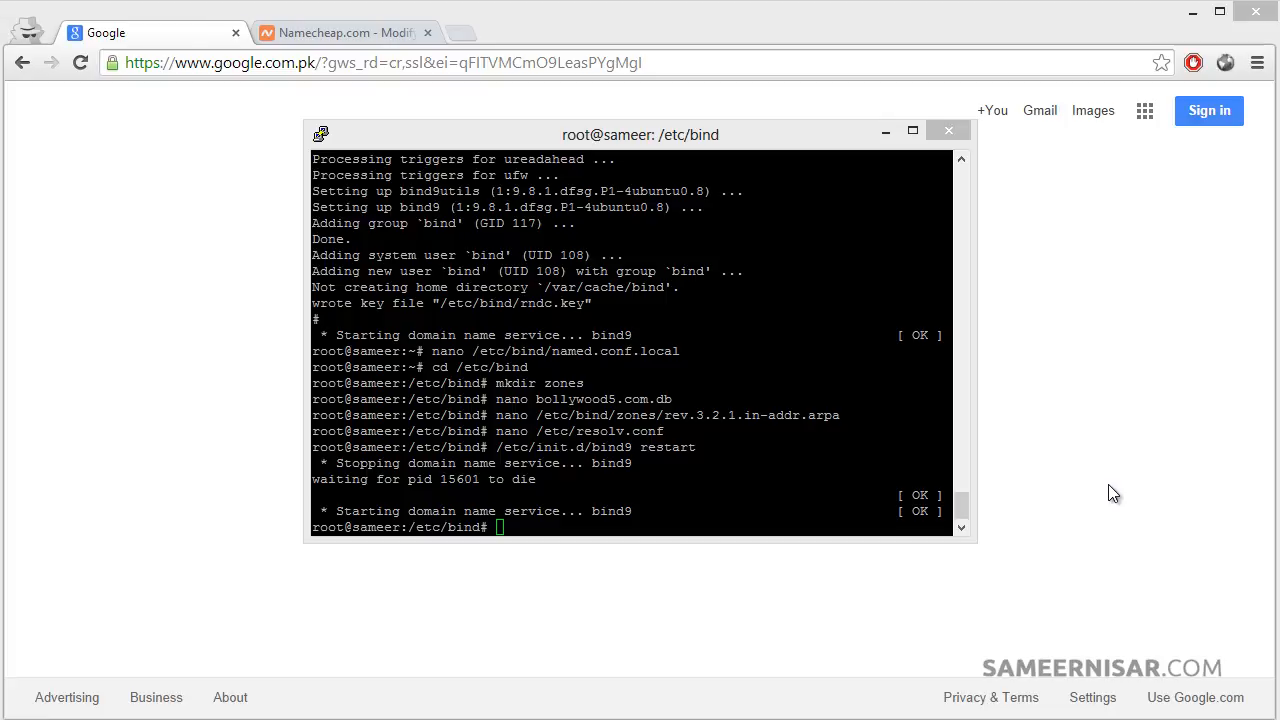
pyautogui.moveTo(496, 198)
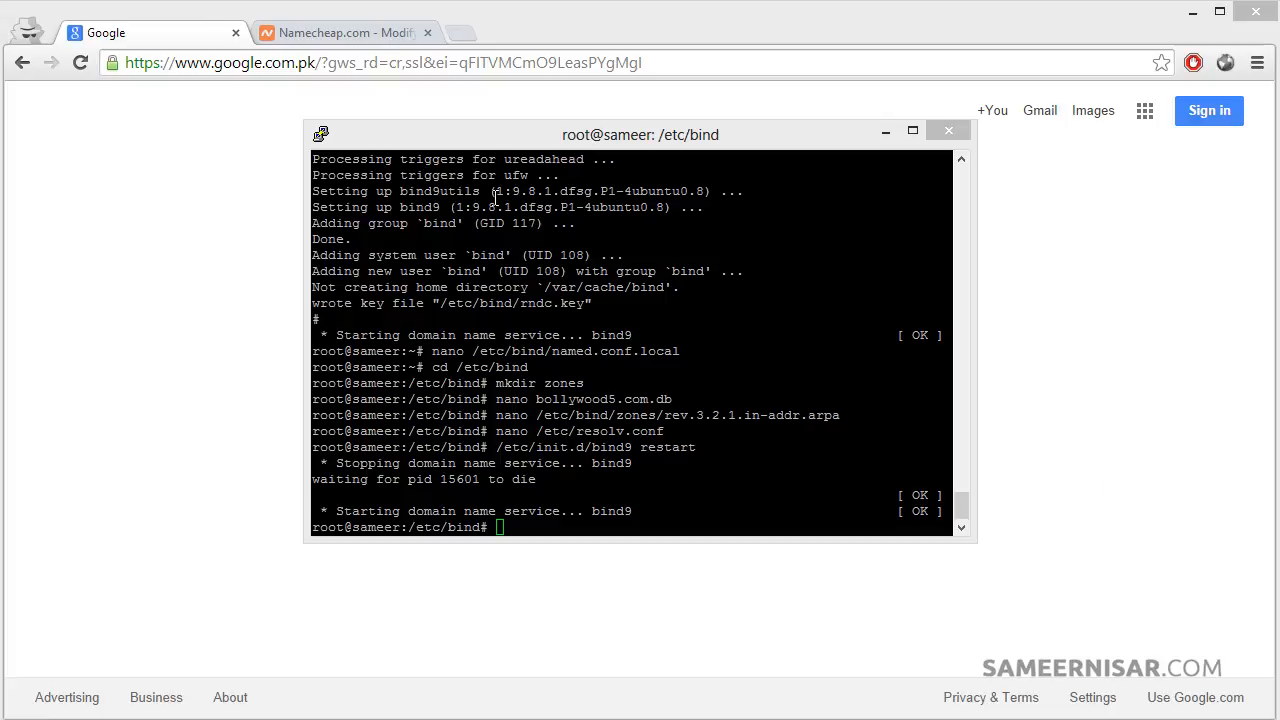
# Switch to the Namecheap tab showing the bollywood5.com domain management page.
pyautogui.click(340, 32)
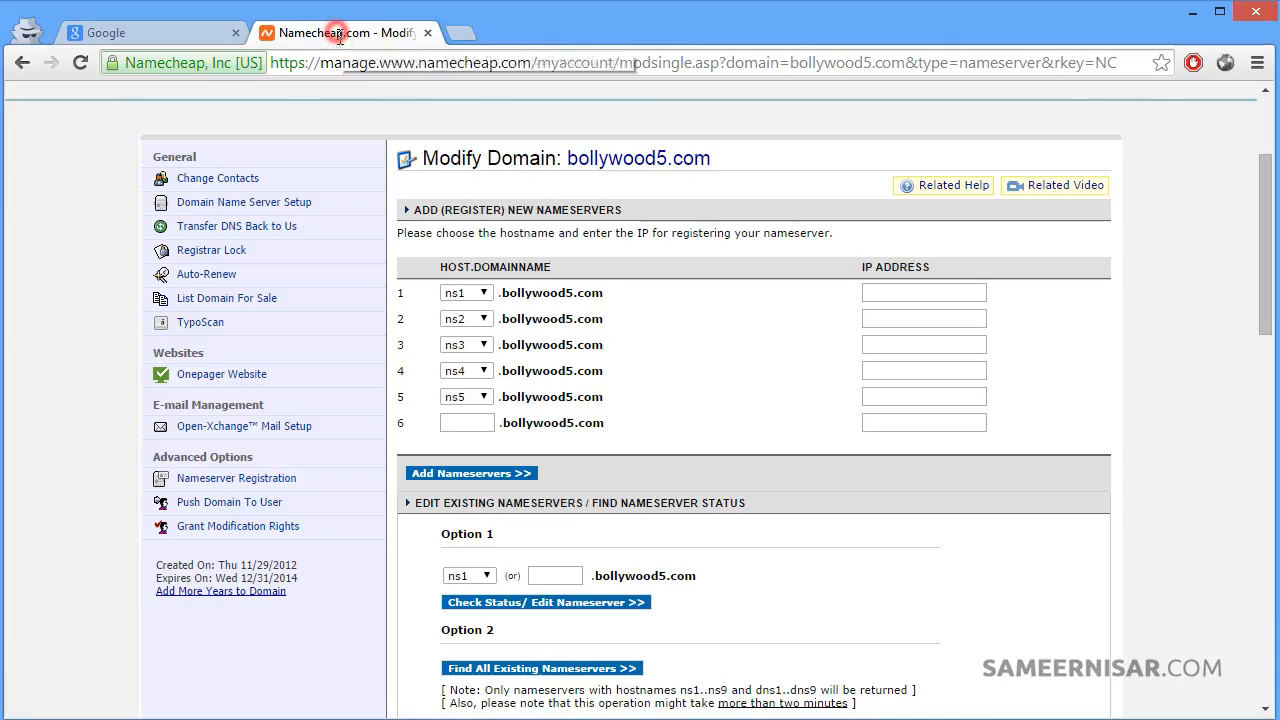
pyautogui.moveTo(630, 196)
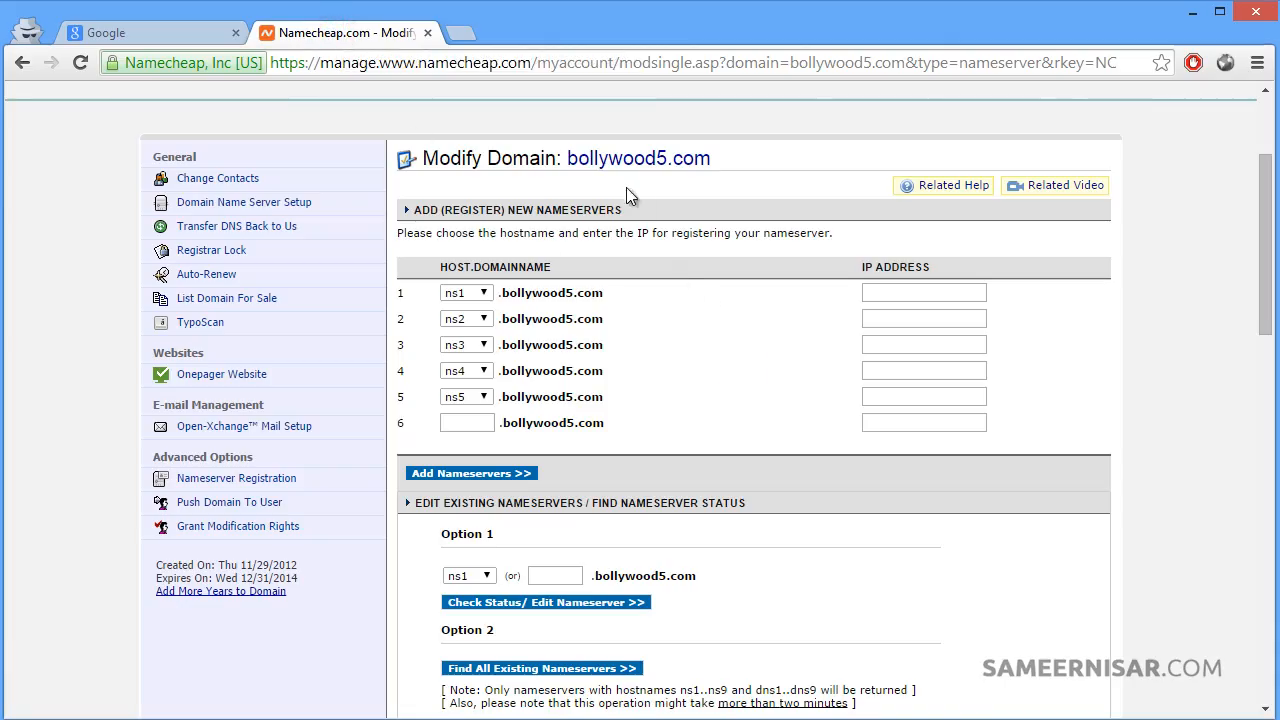
pyautogui.moveTo(700, 324)
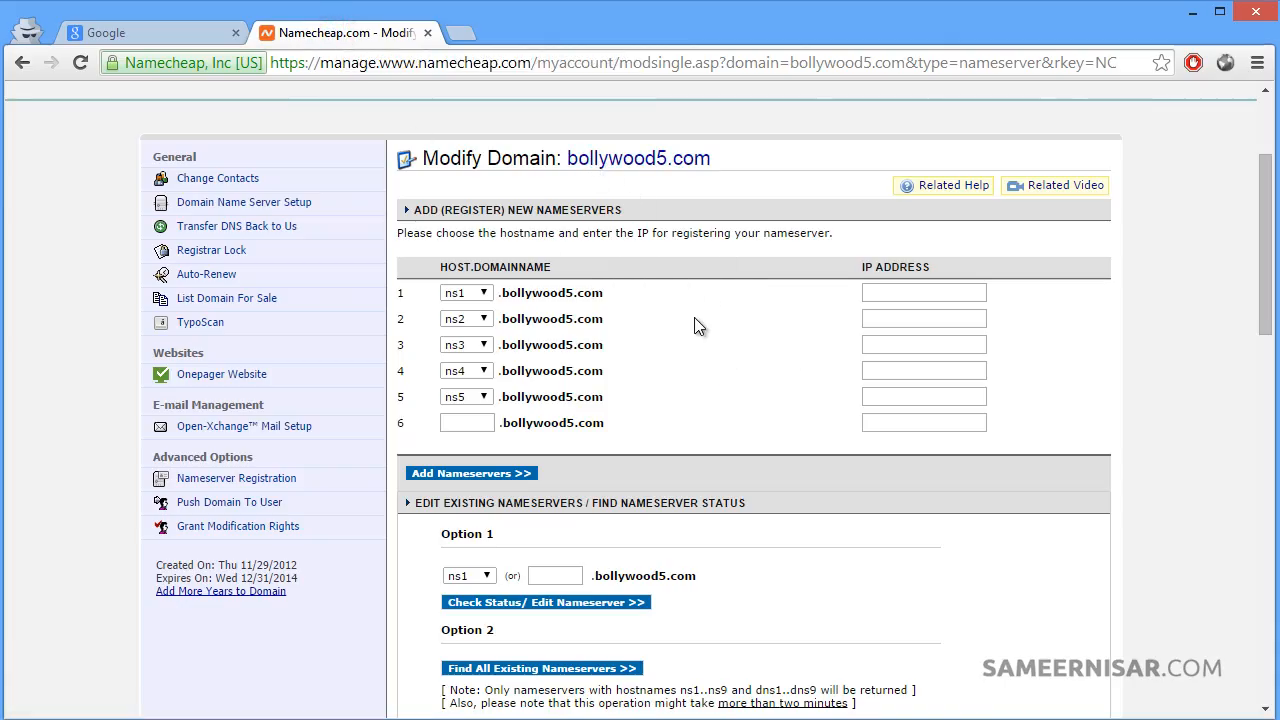
pyautogui.moveTo(660, 378)
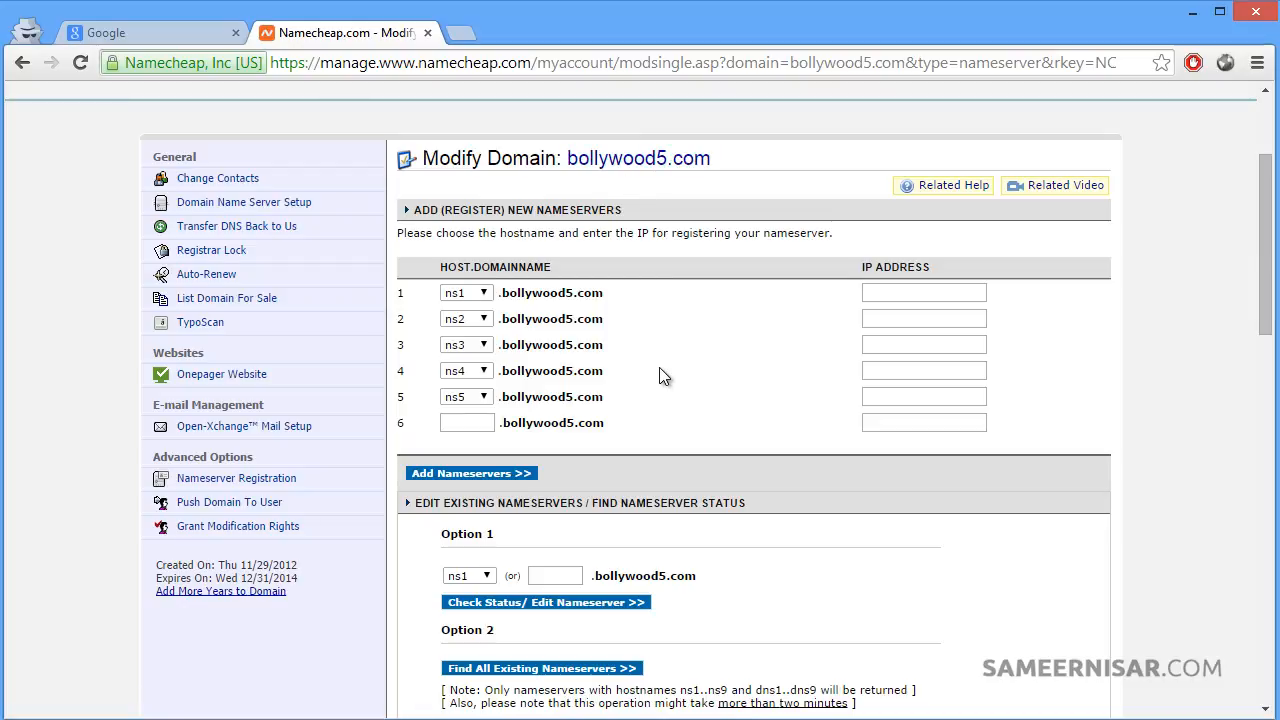
pyautogui.moveTo(644, 350)
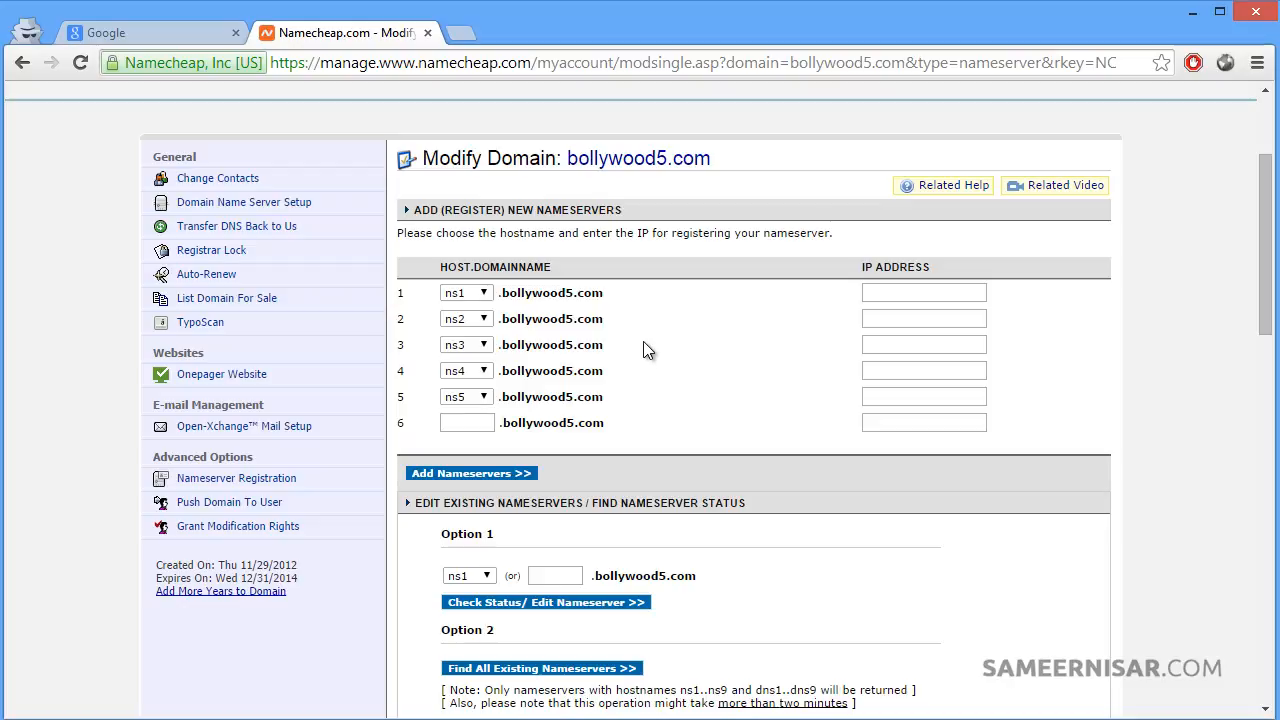
pyautogui.moveTo(670, 376)
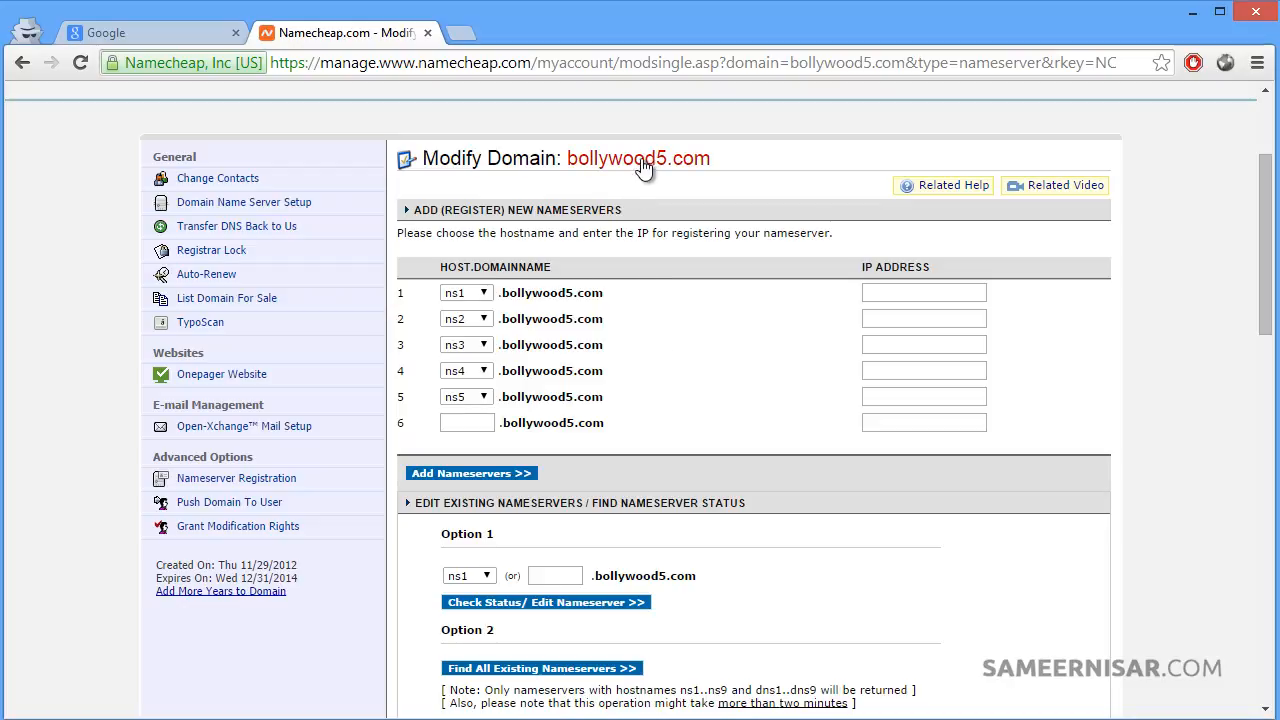
pyautogui.moveTo(236, 478)
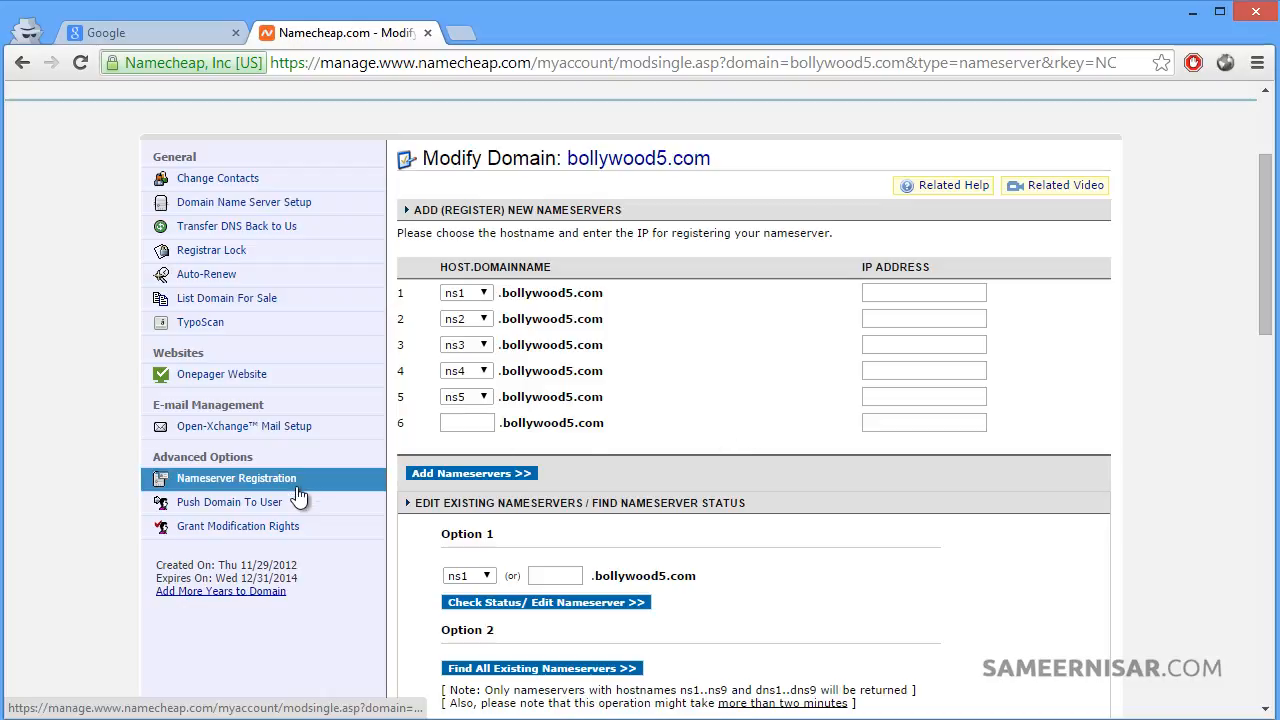
pyautogui.moveTo(288, 490)
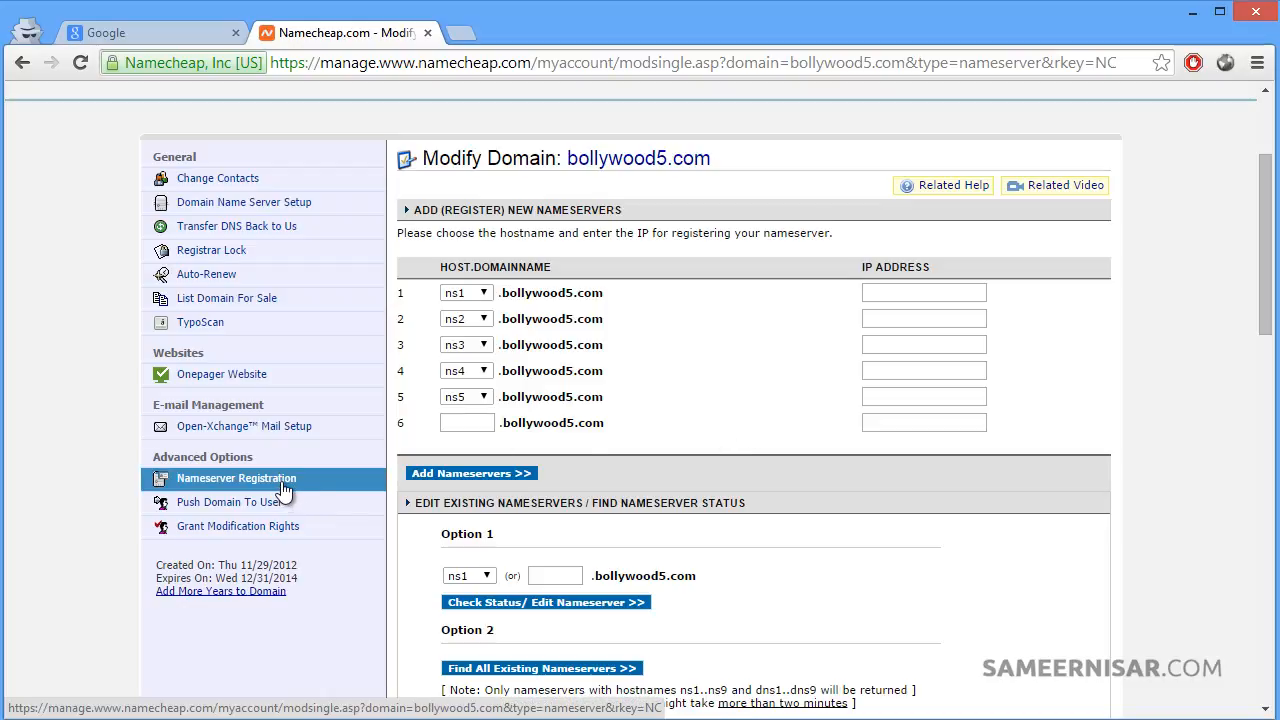
pyautogui.moveTo(550, 318)
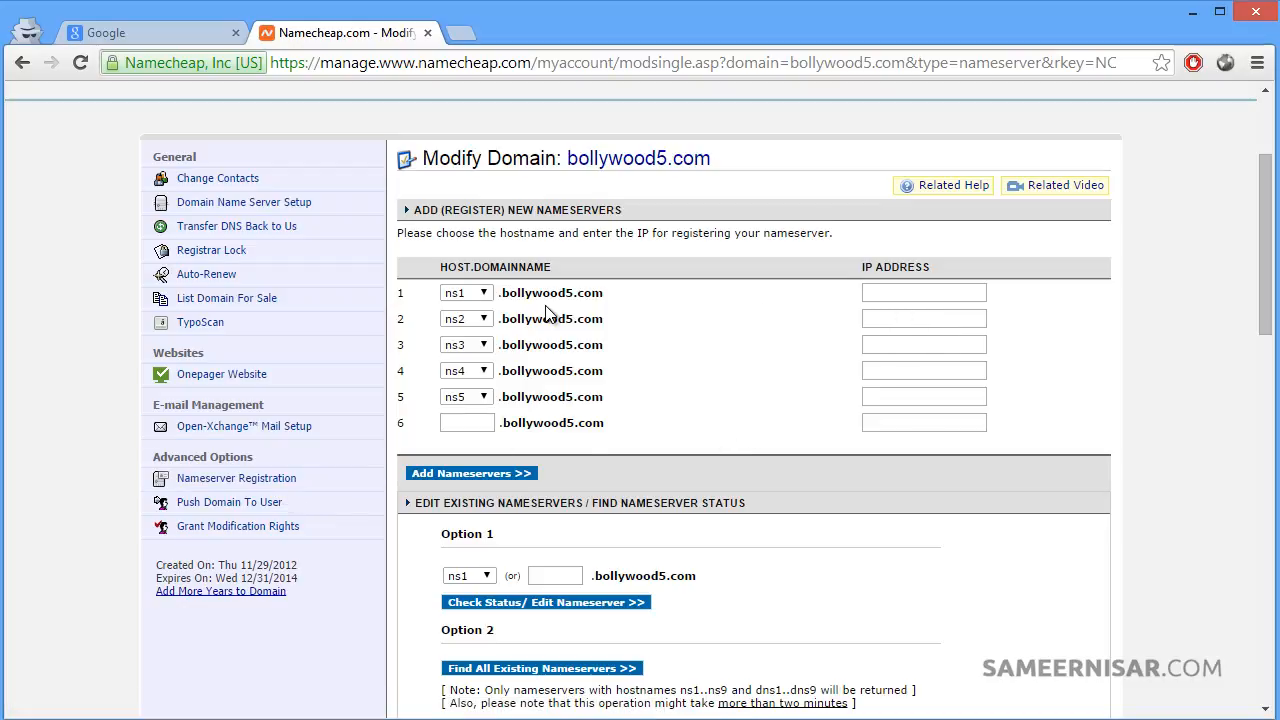
# Fill the ns1/ns2 IP address fields and submit the nameserver registration, which reports both already registered.
pyautogui.click(484, 292)
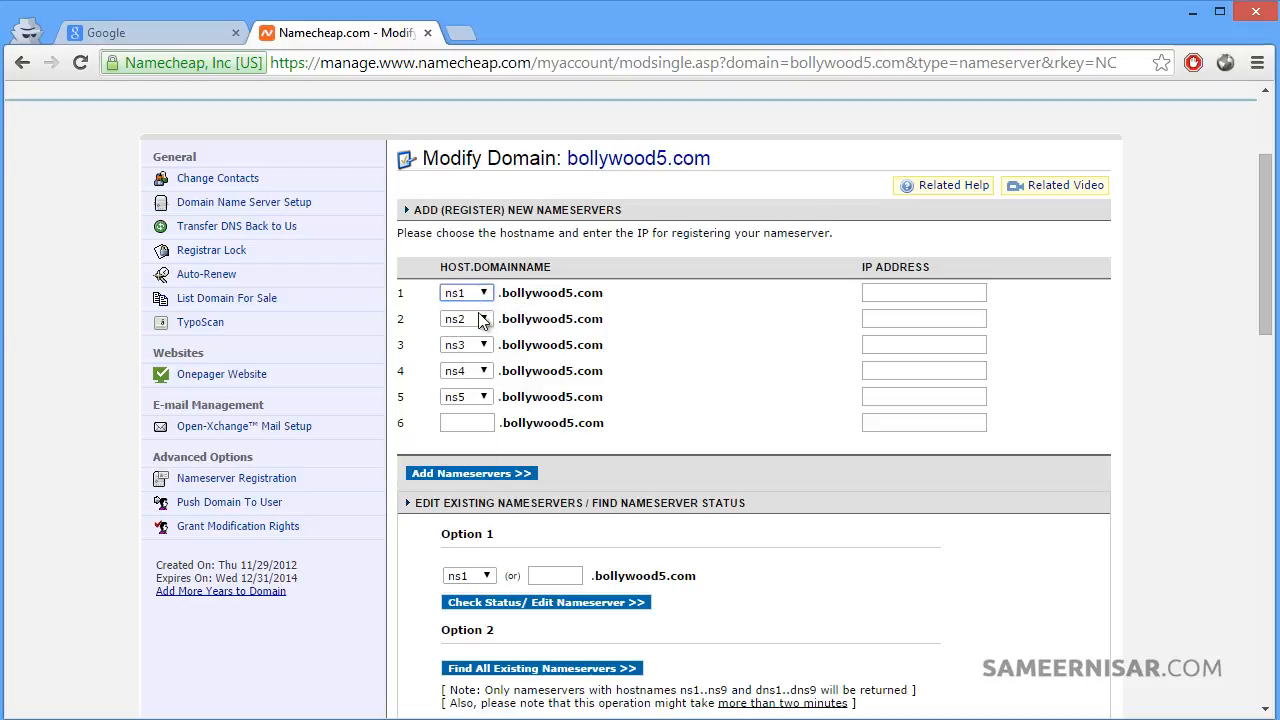
pyautogui.moveTo(956, 310)
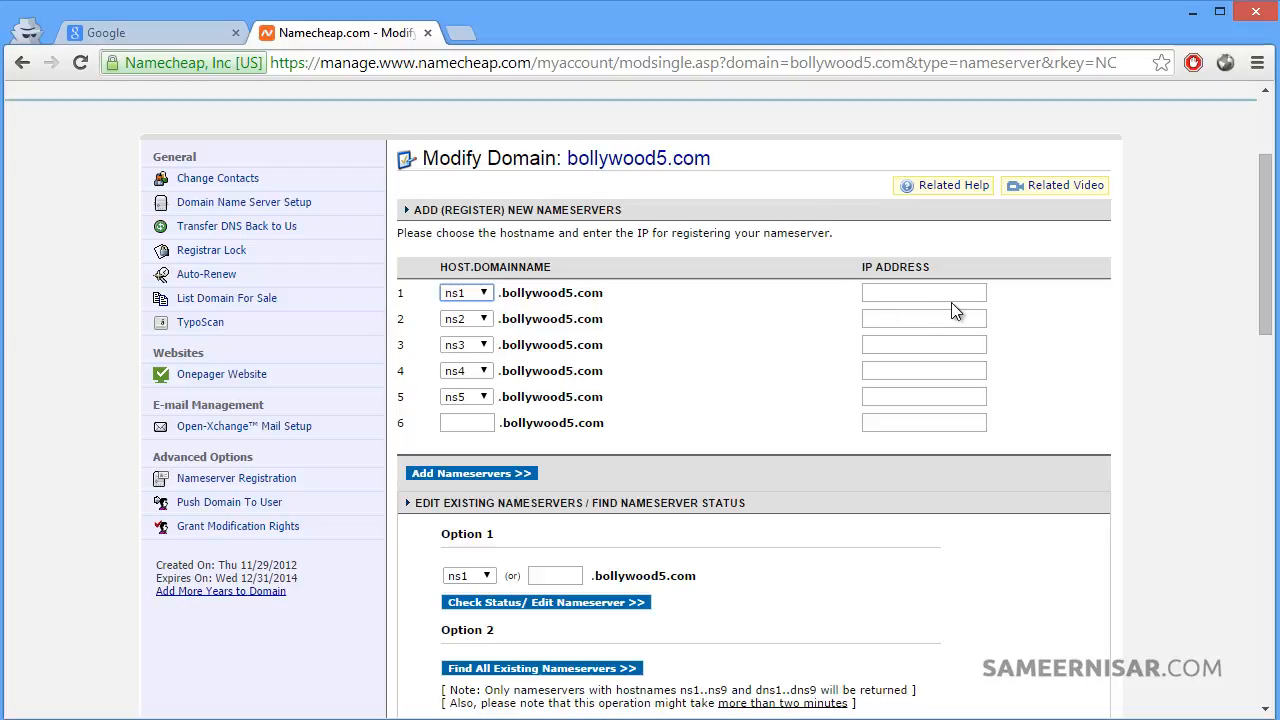
pyautogui.click(924, 292)
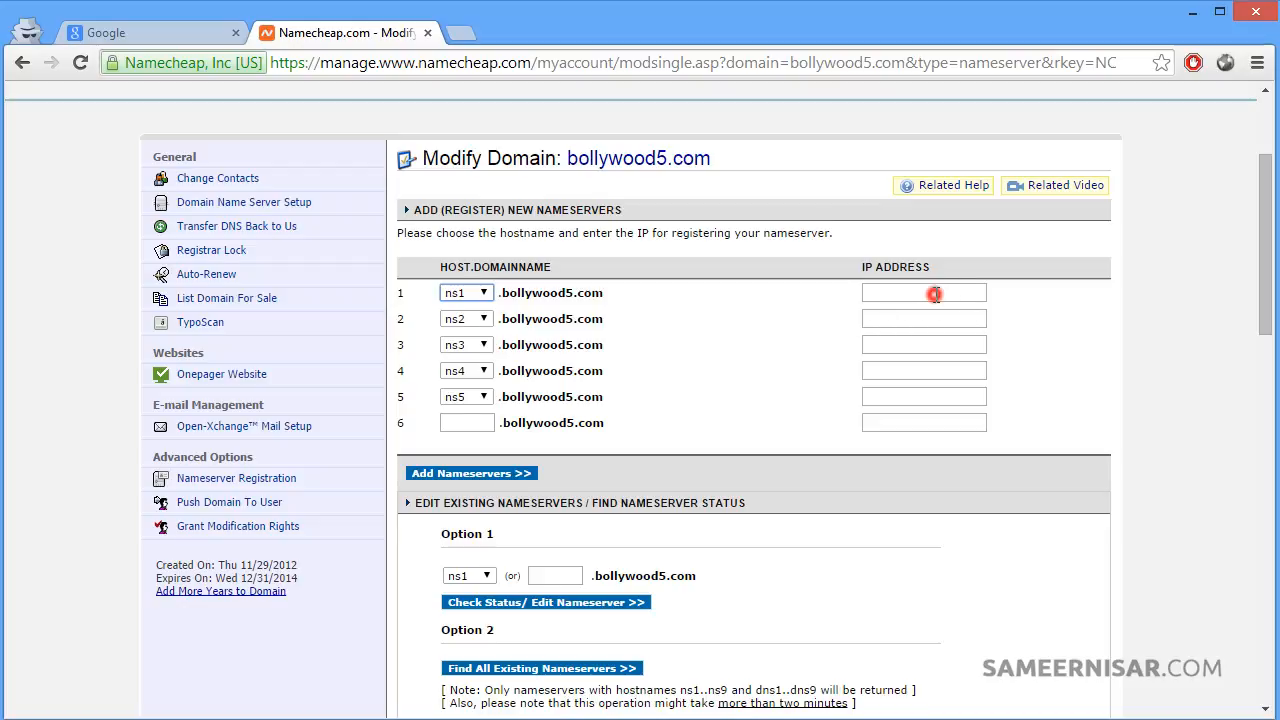
pyautogui.click(922, 292)
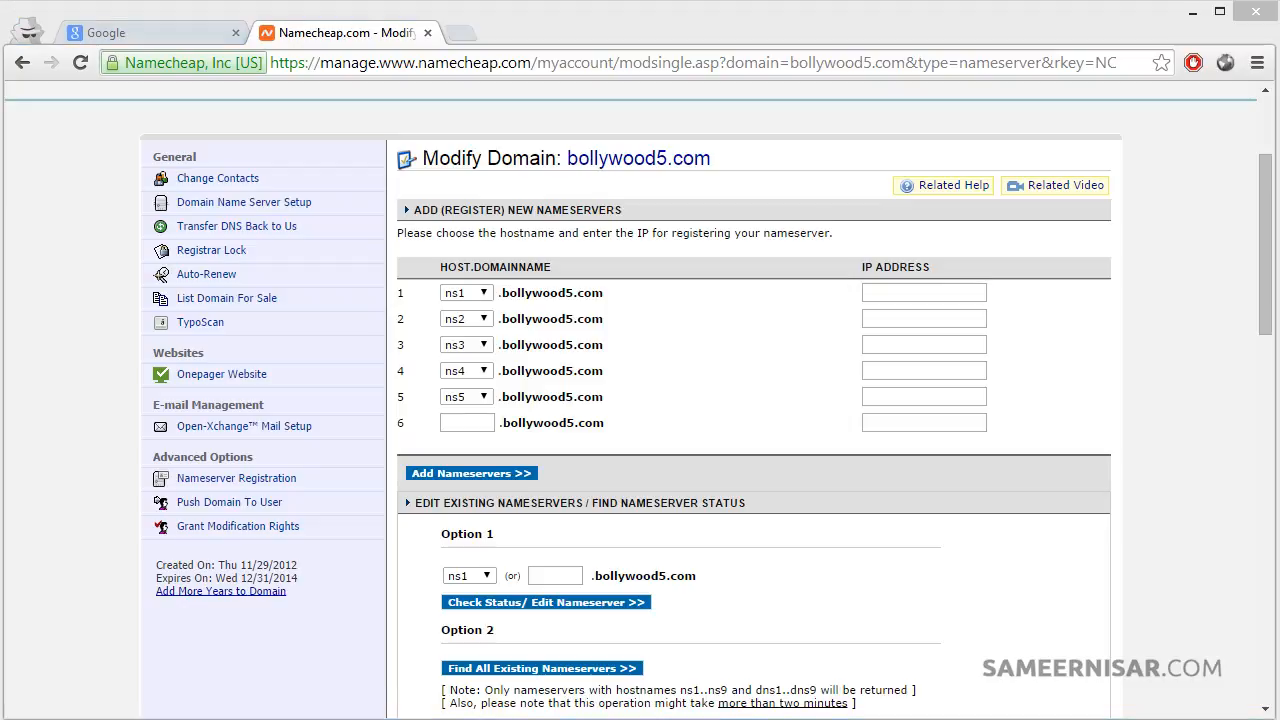
pyautogui.write('192.168.1.100')
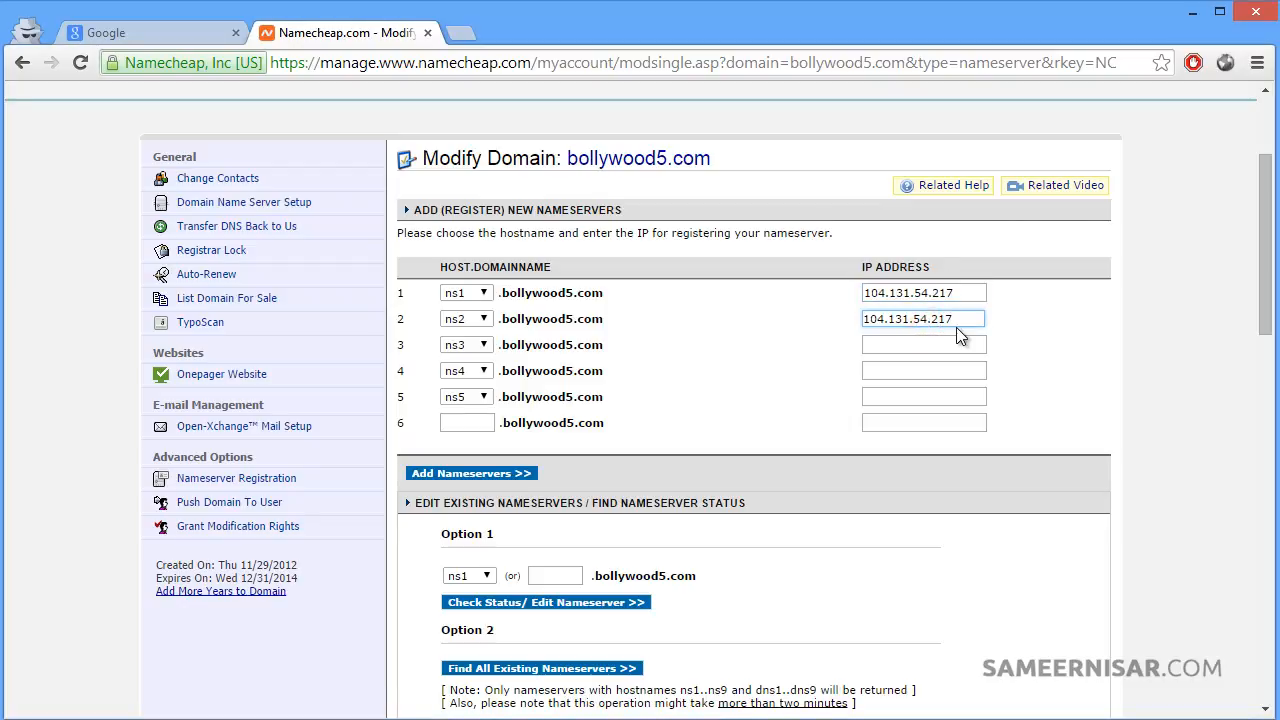
pyautogui.moveTo(472, 472)
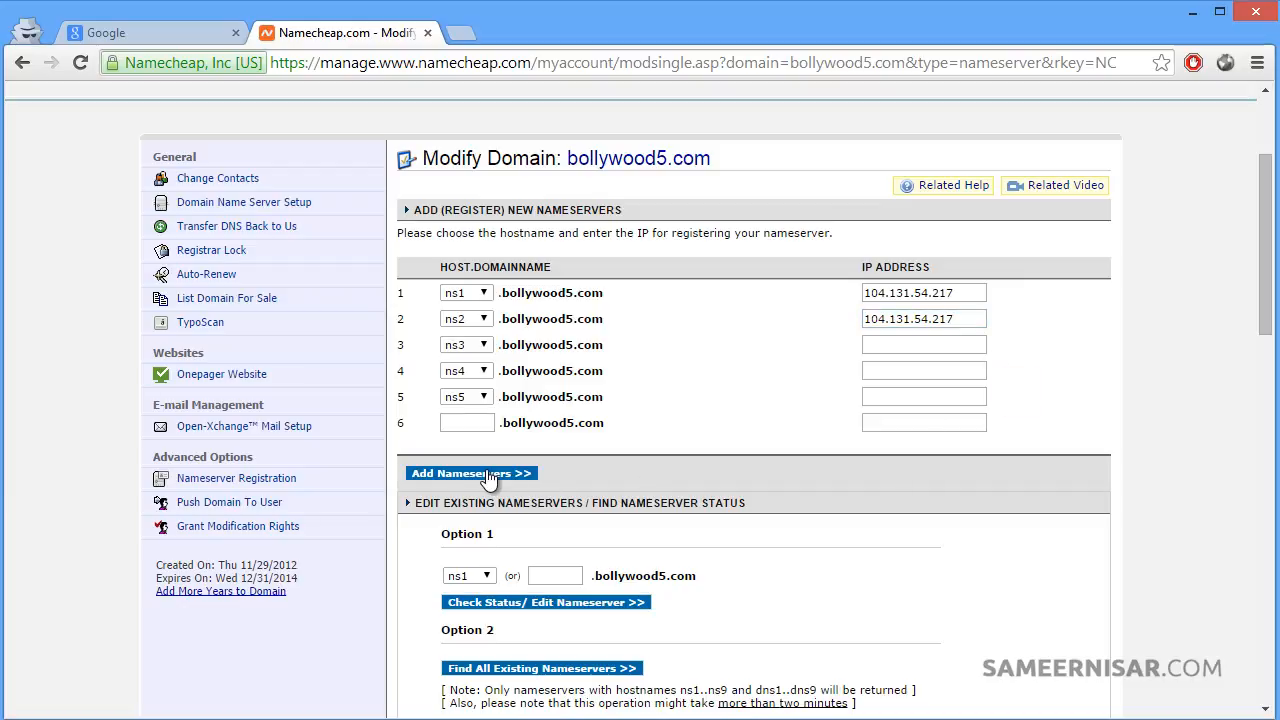
pyautogui.click(472, 472)
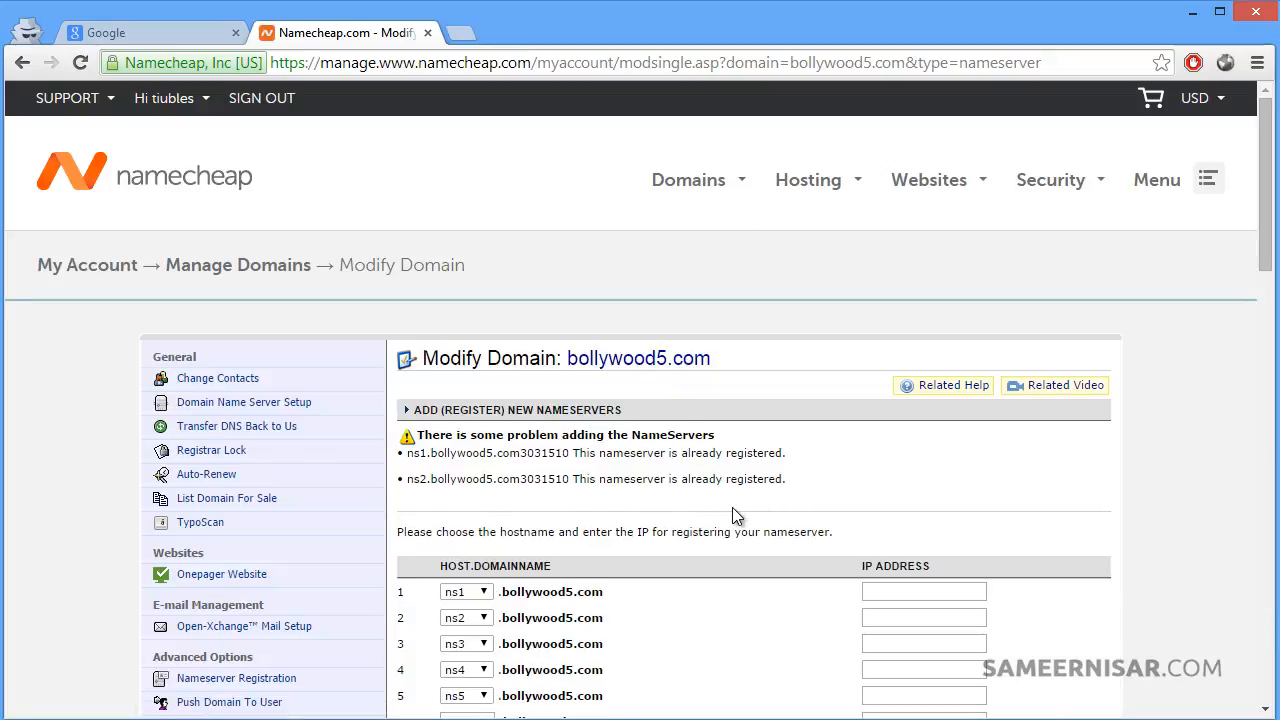
pyautogui.moveTo(596, 480)
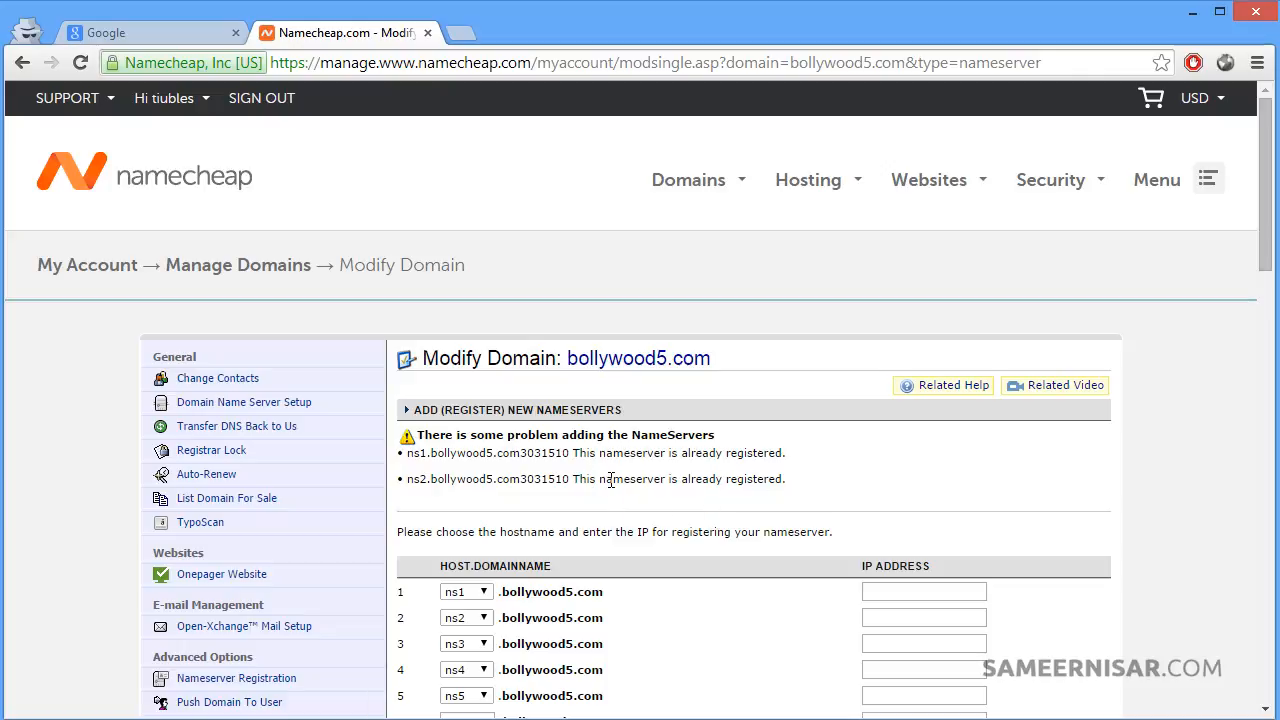
pyautogui.moveTo(668, 472)
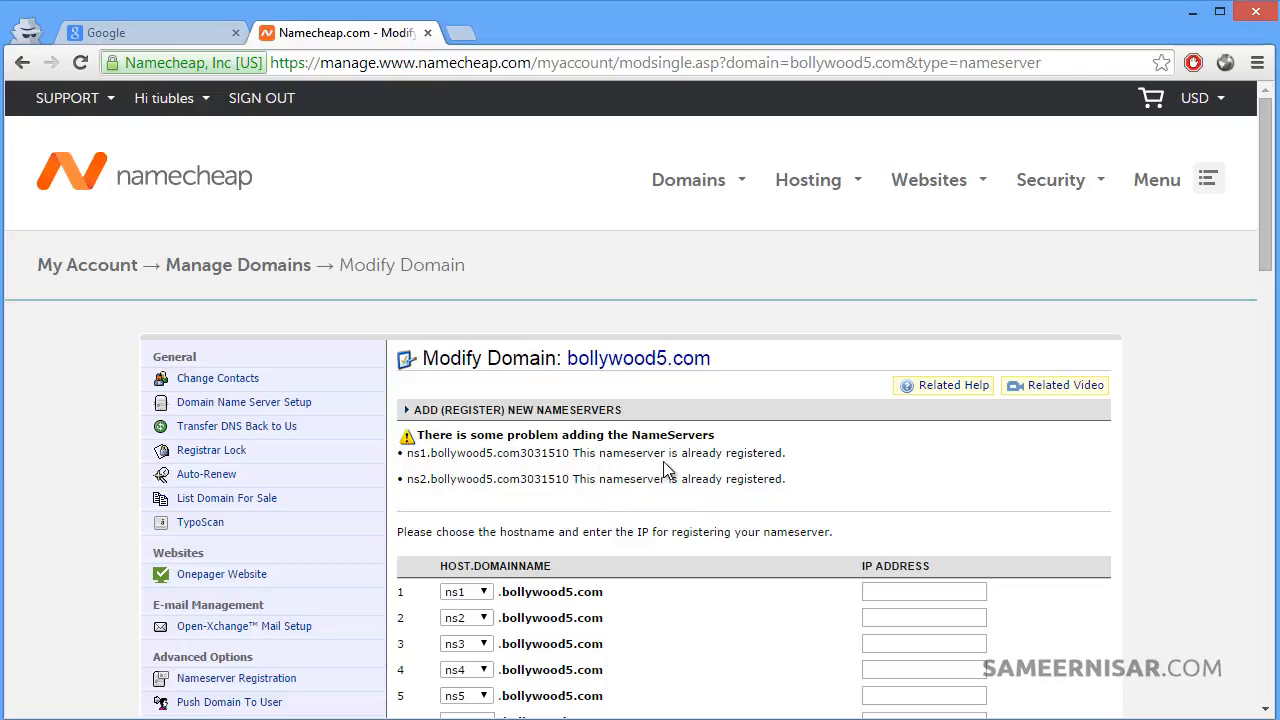
pyautogui.moveTo(700, 486)
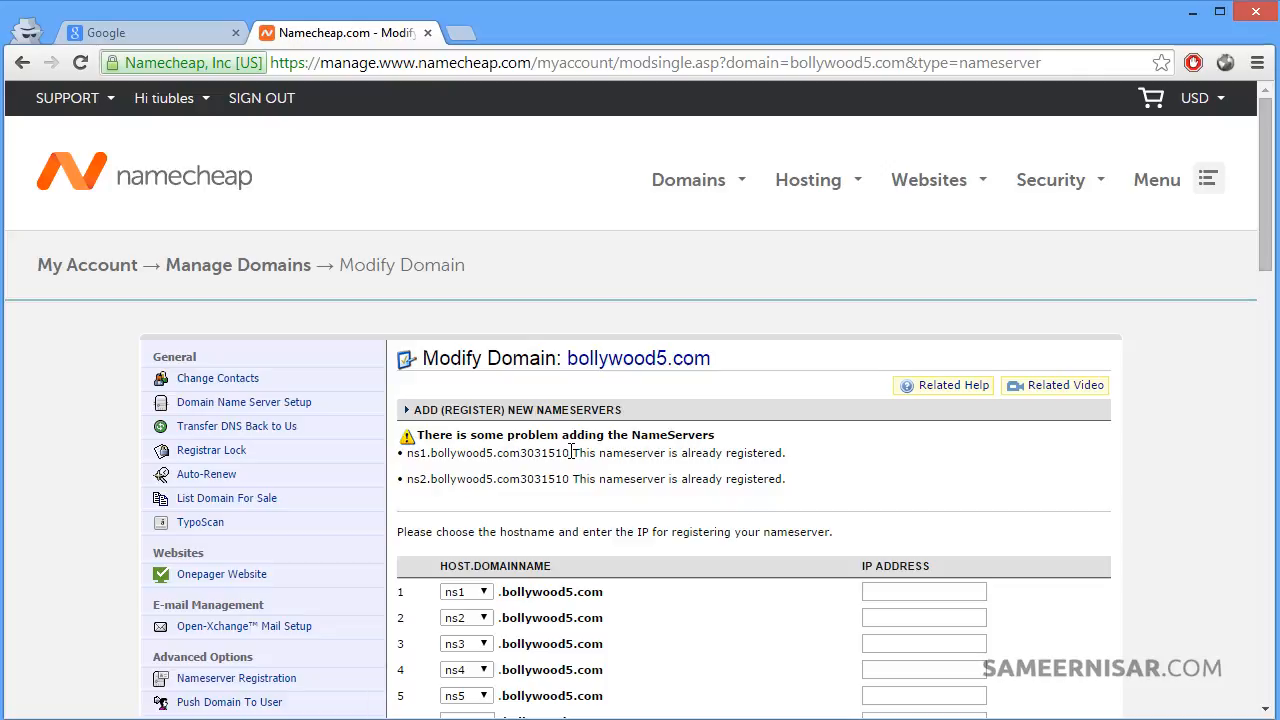
pyautogui.moveTo(610, 472)
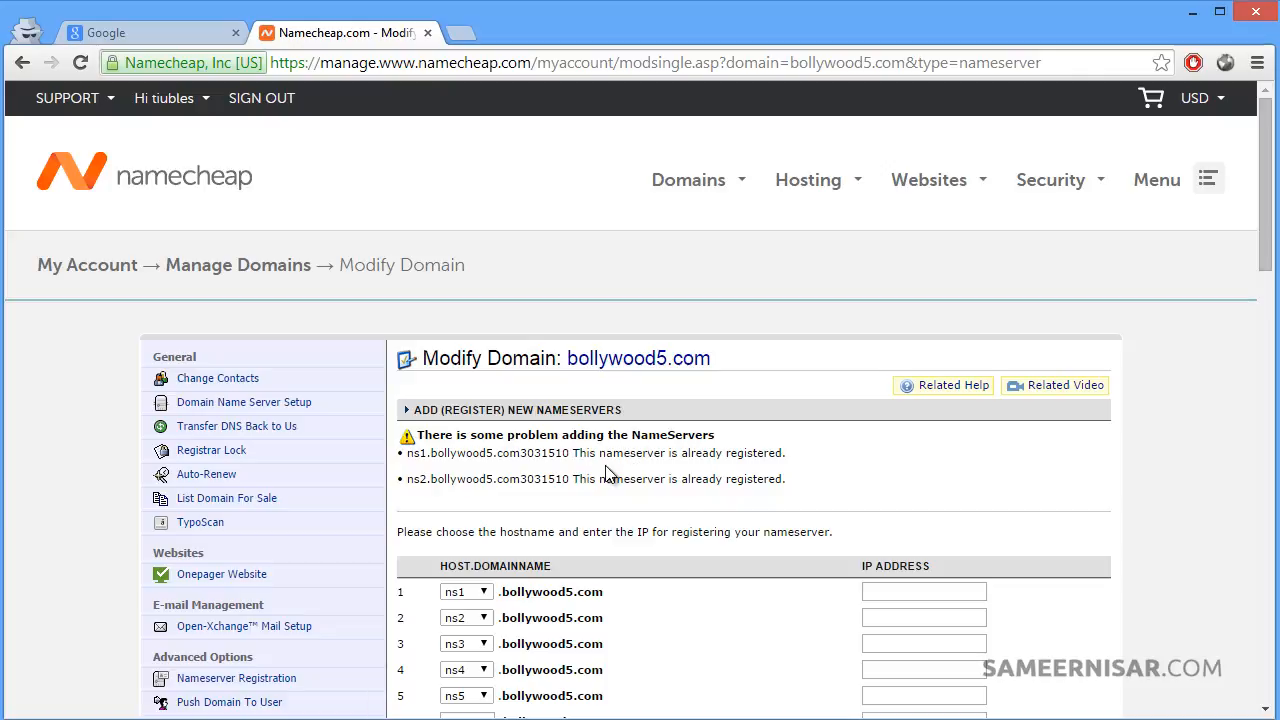
pyautogui.scroll(-3)
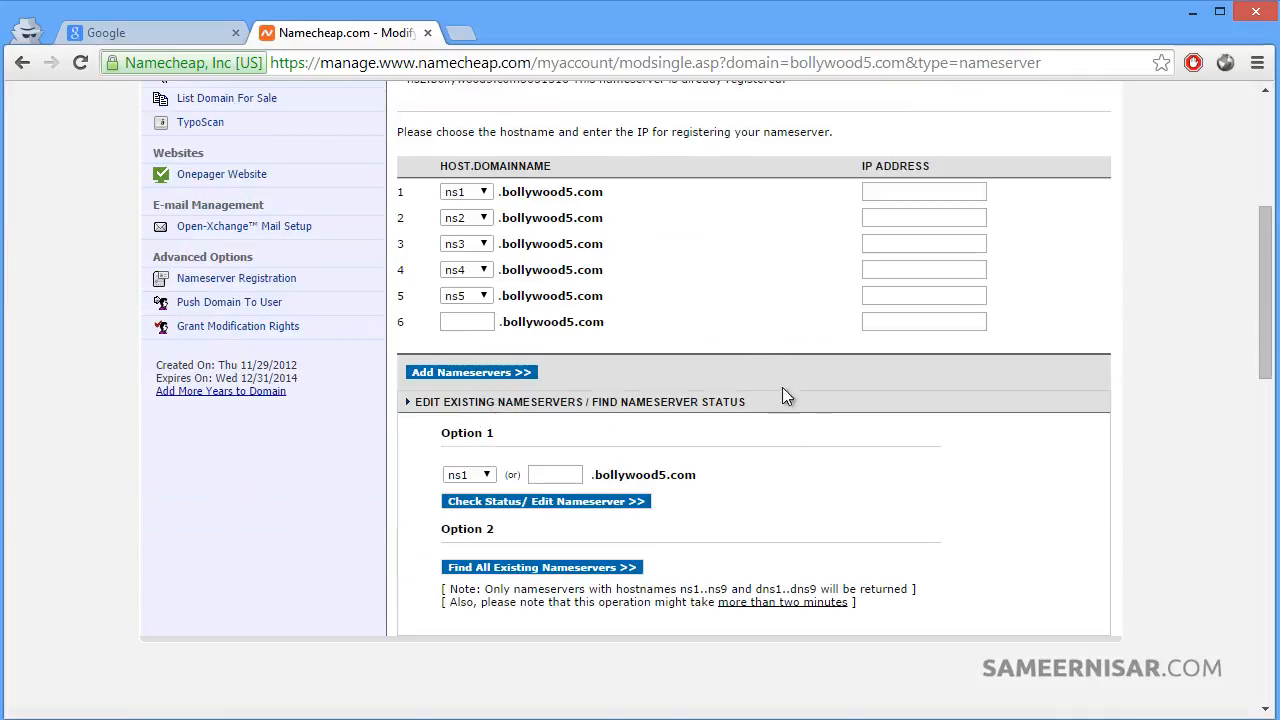
# Scroll up the Namecheap page toward the Domain Name Server Setup section.
pyautogui.scroll(3)
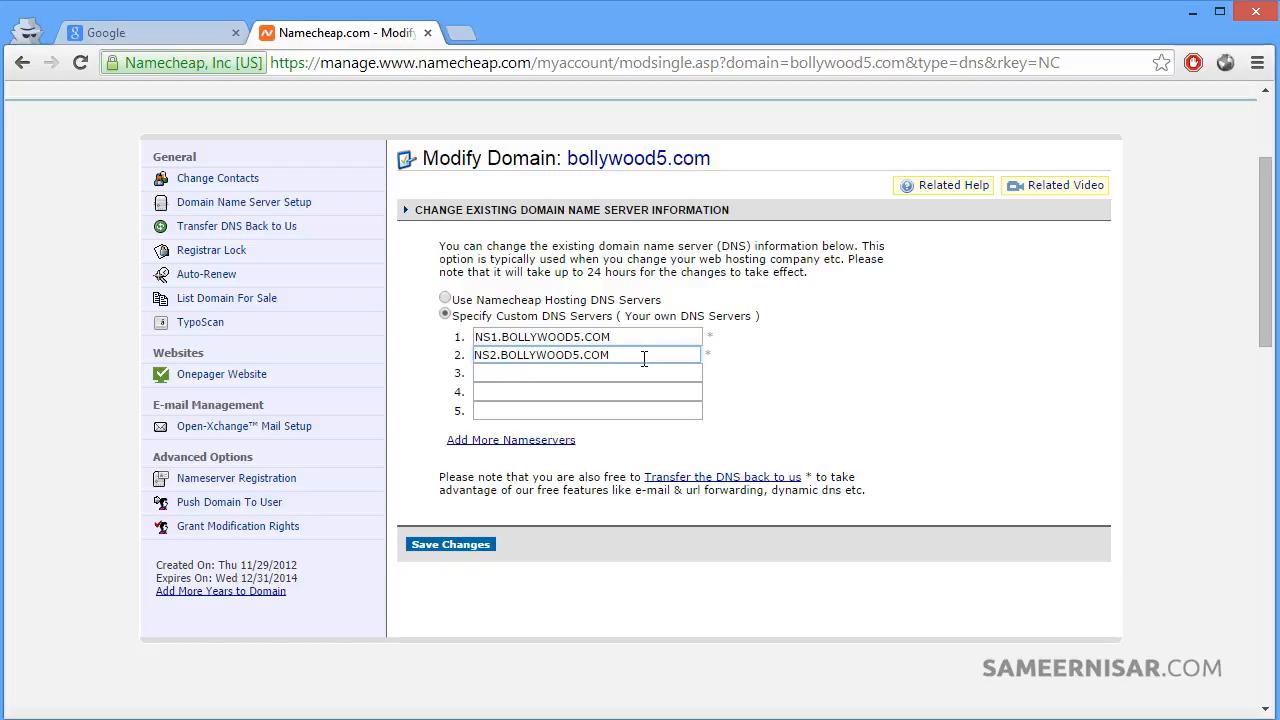
pyautogui.moveTo(794, 388)
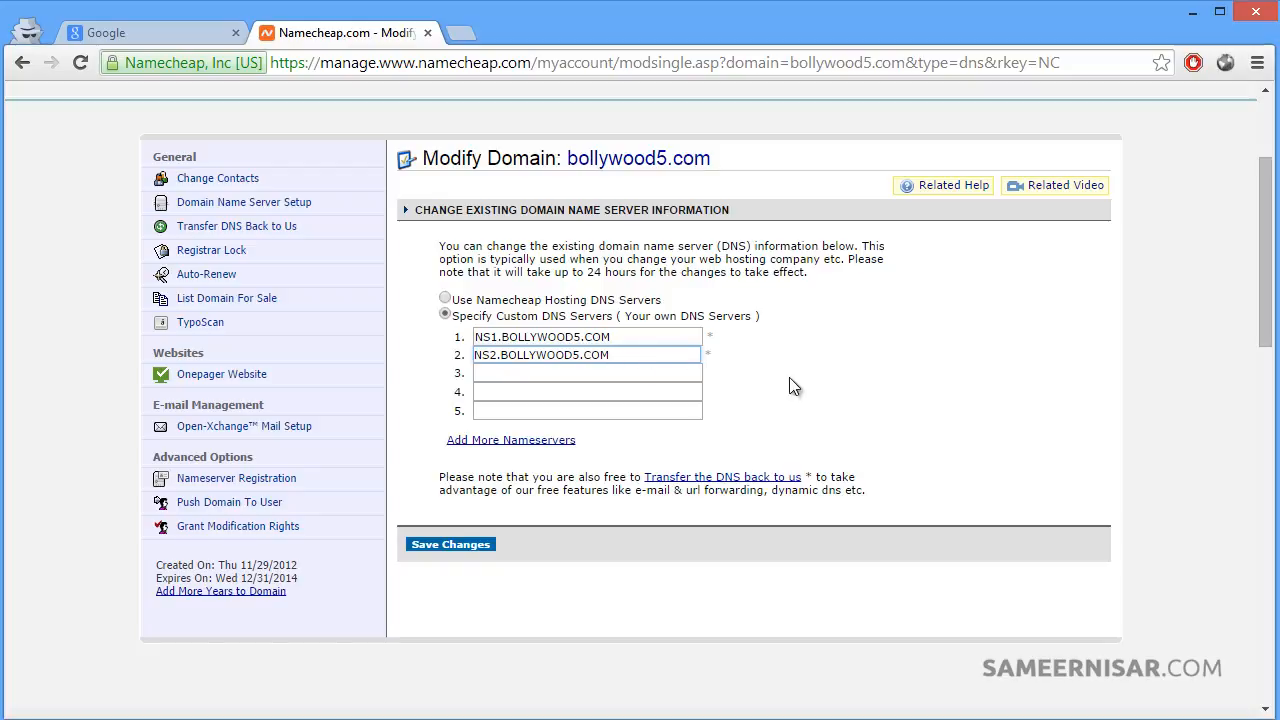